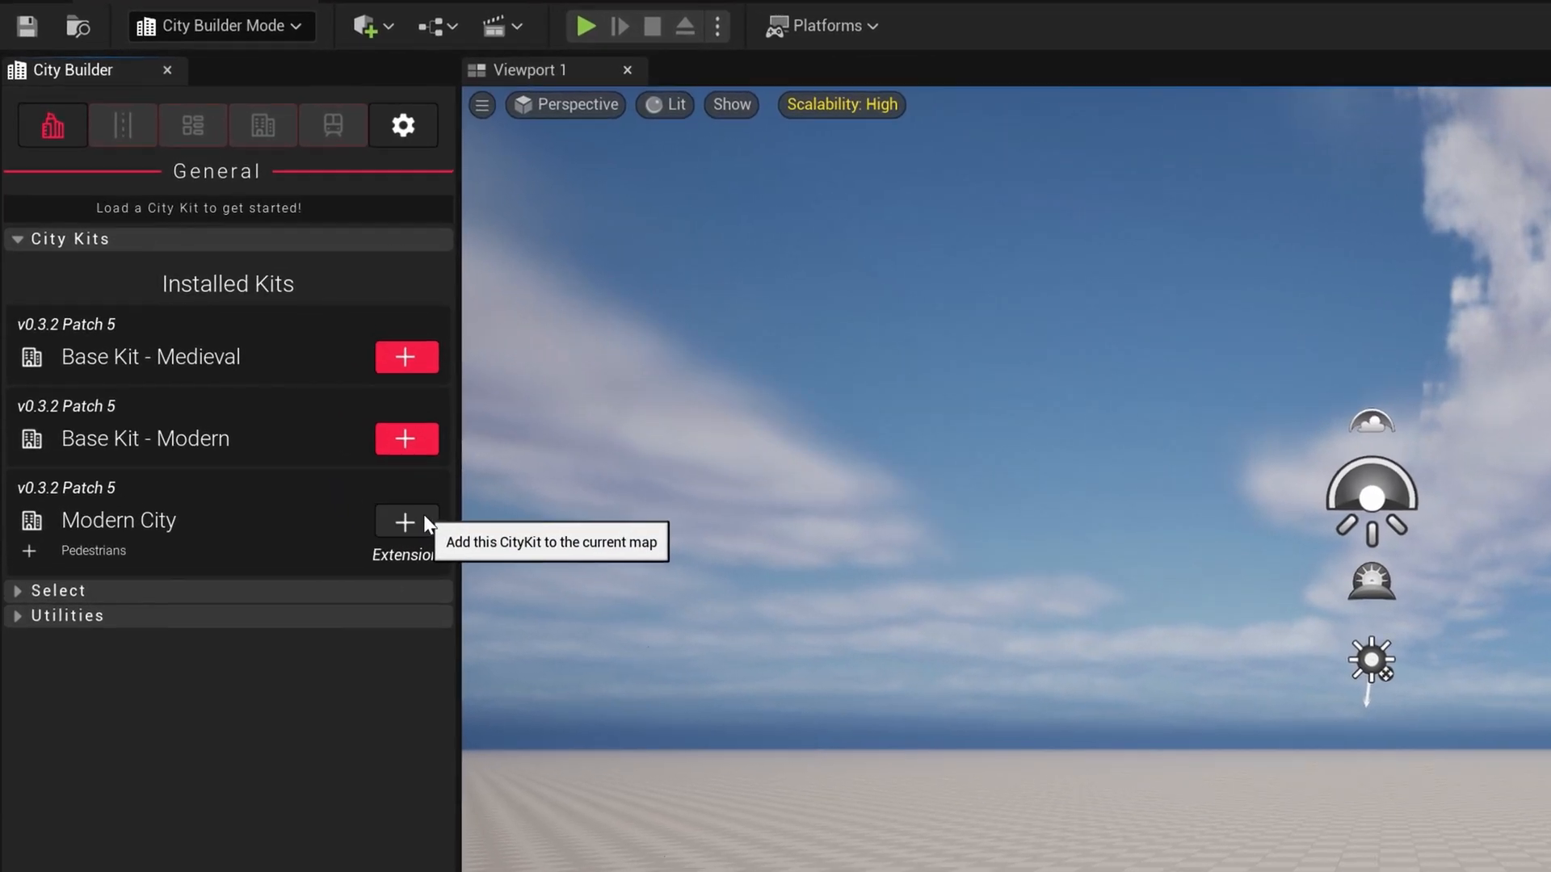
Add the Modern City kit and draw a Modern - Two Lane A - Sidewalks road
left_click(404, 521)
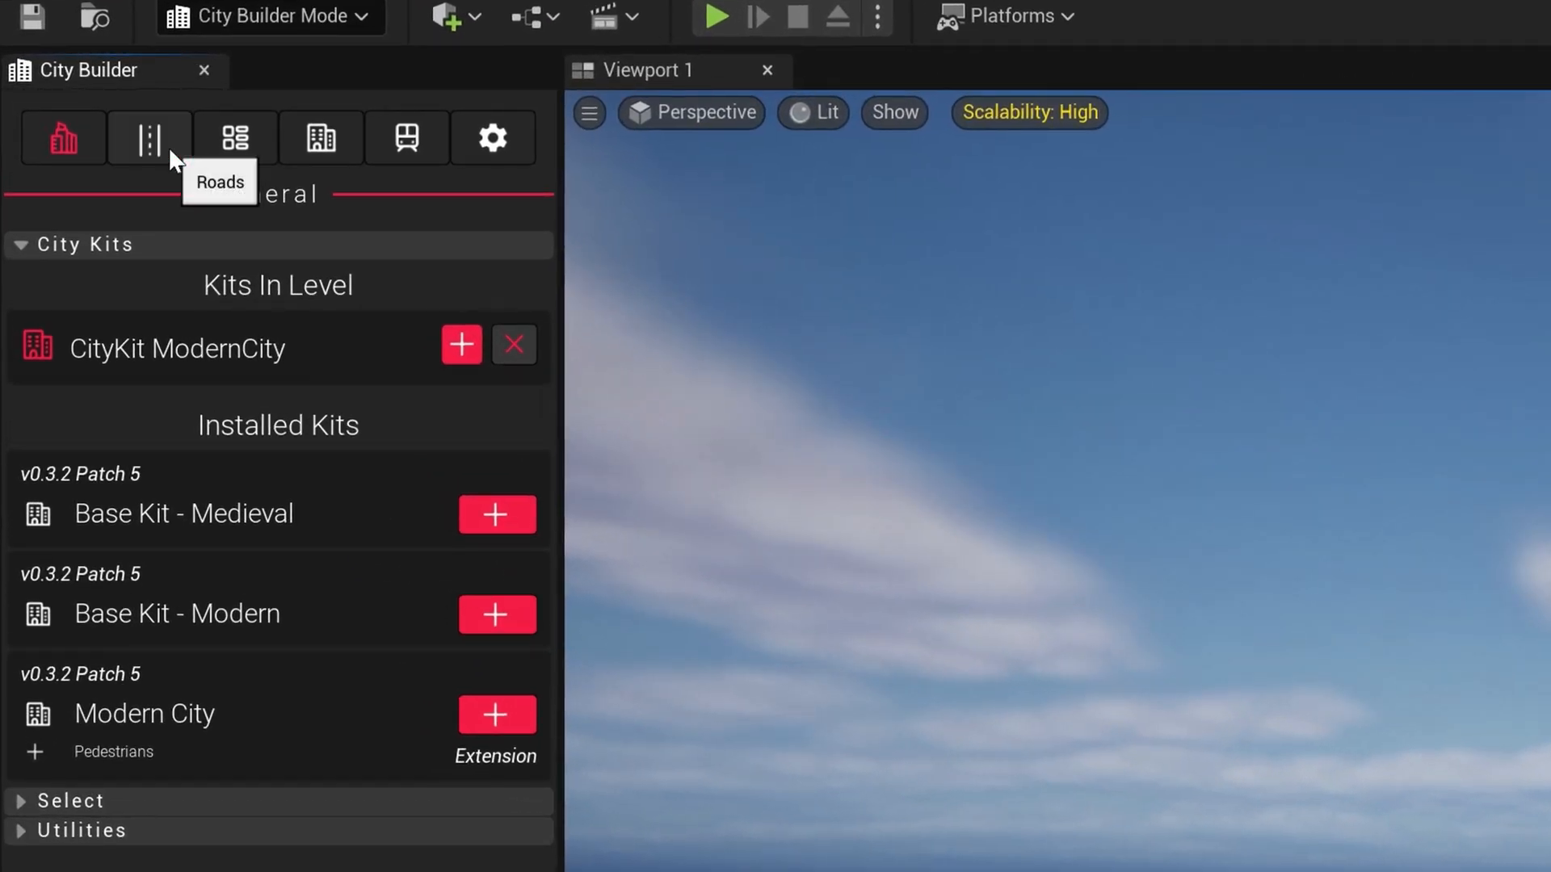
left_click(198, 504)
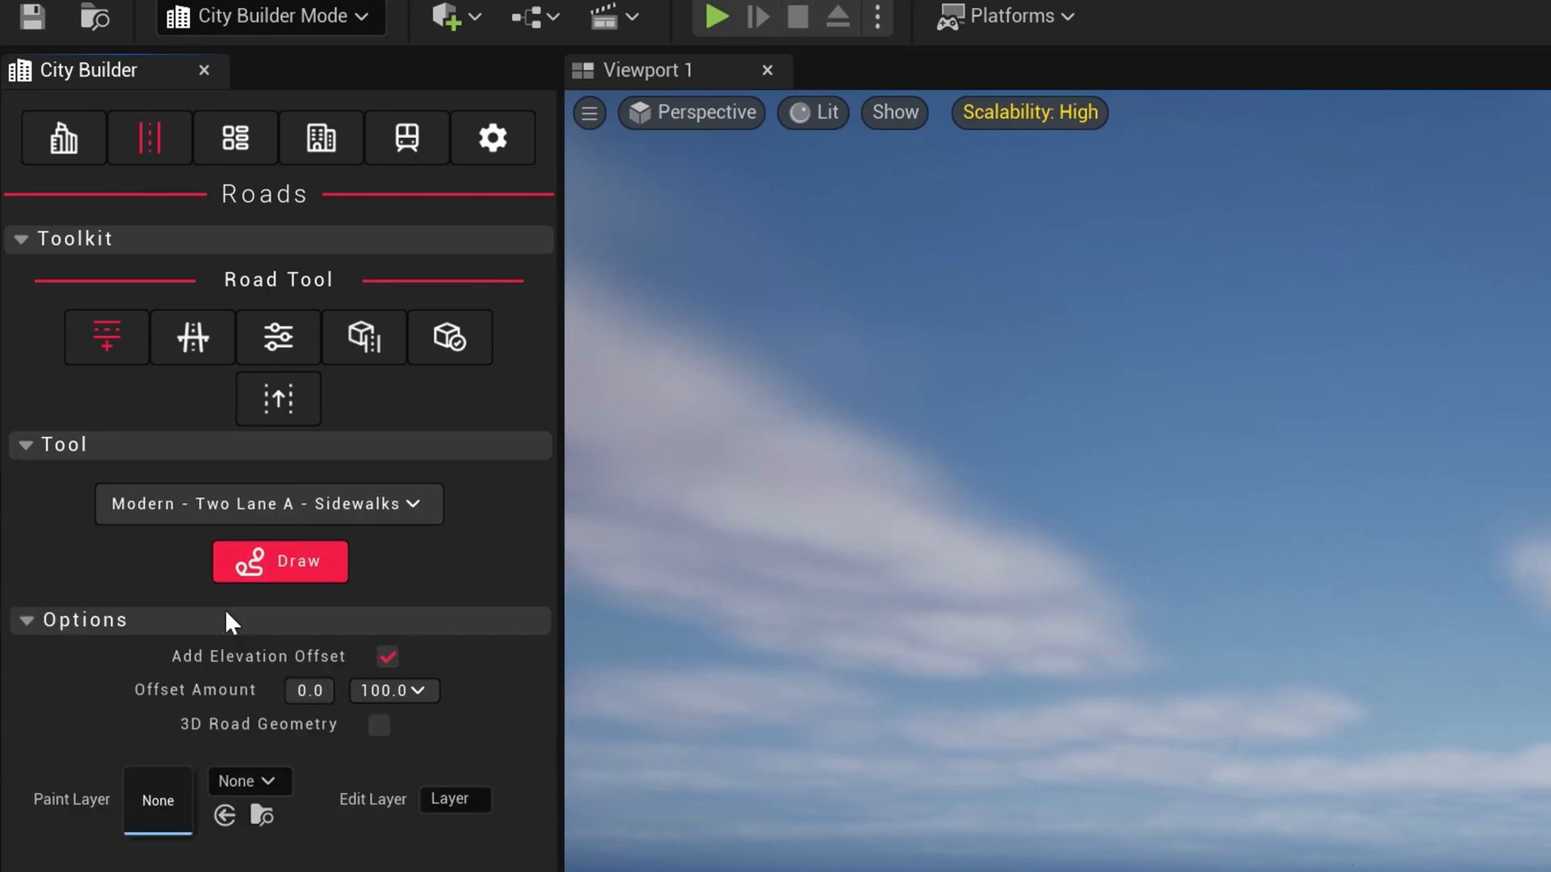
left_click(281, 560)
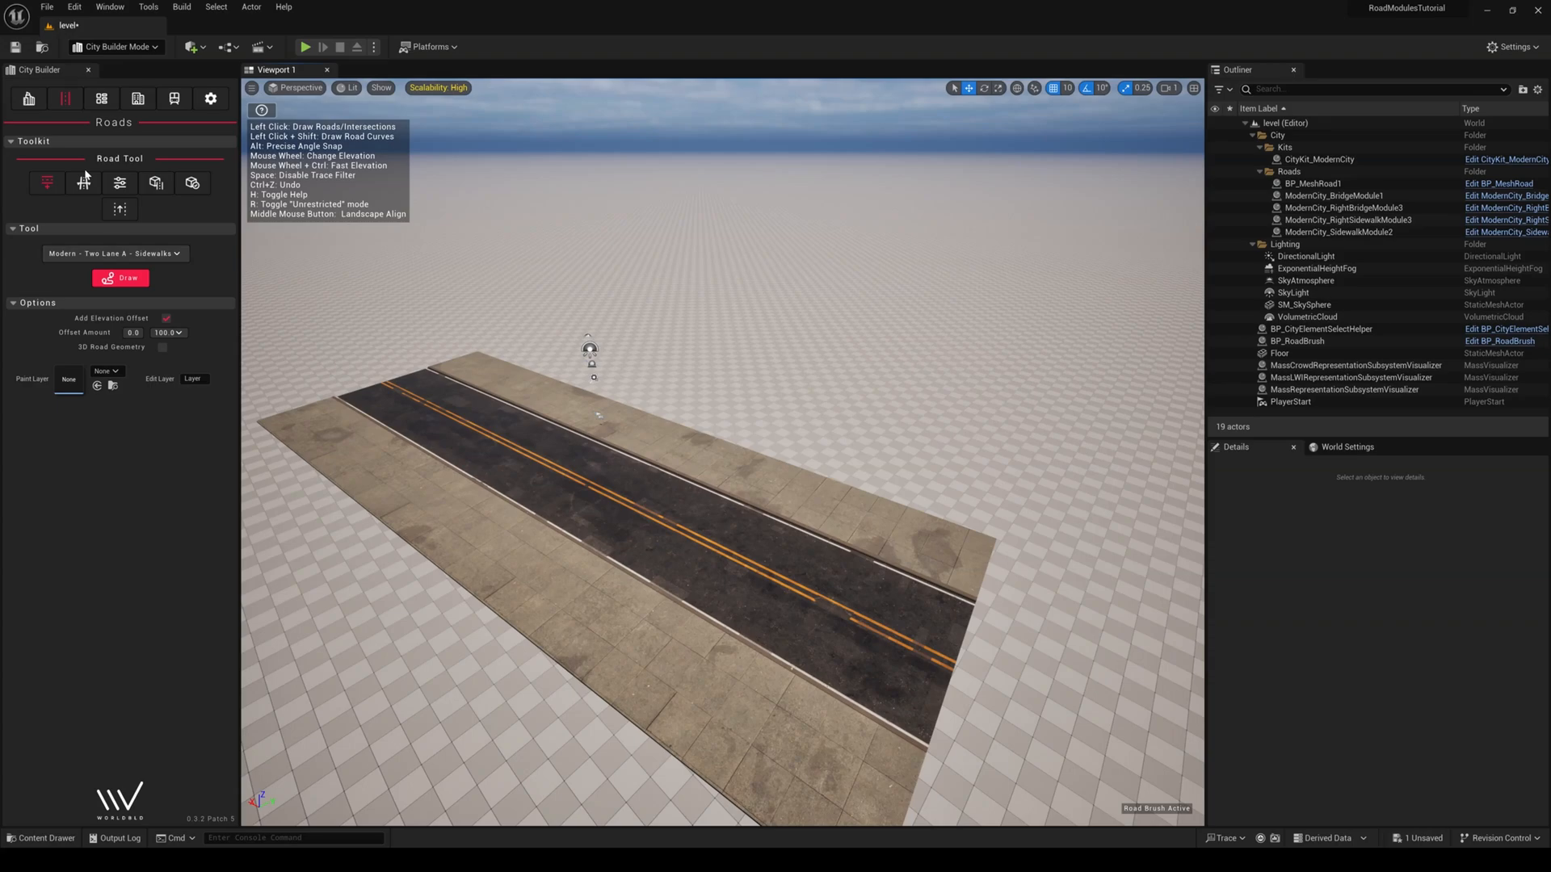
Place Modern City - Spline Mesh Sidewalk modules on both sidewalk segments of the road
left_click(239, 245)
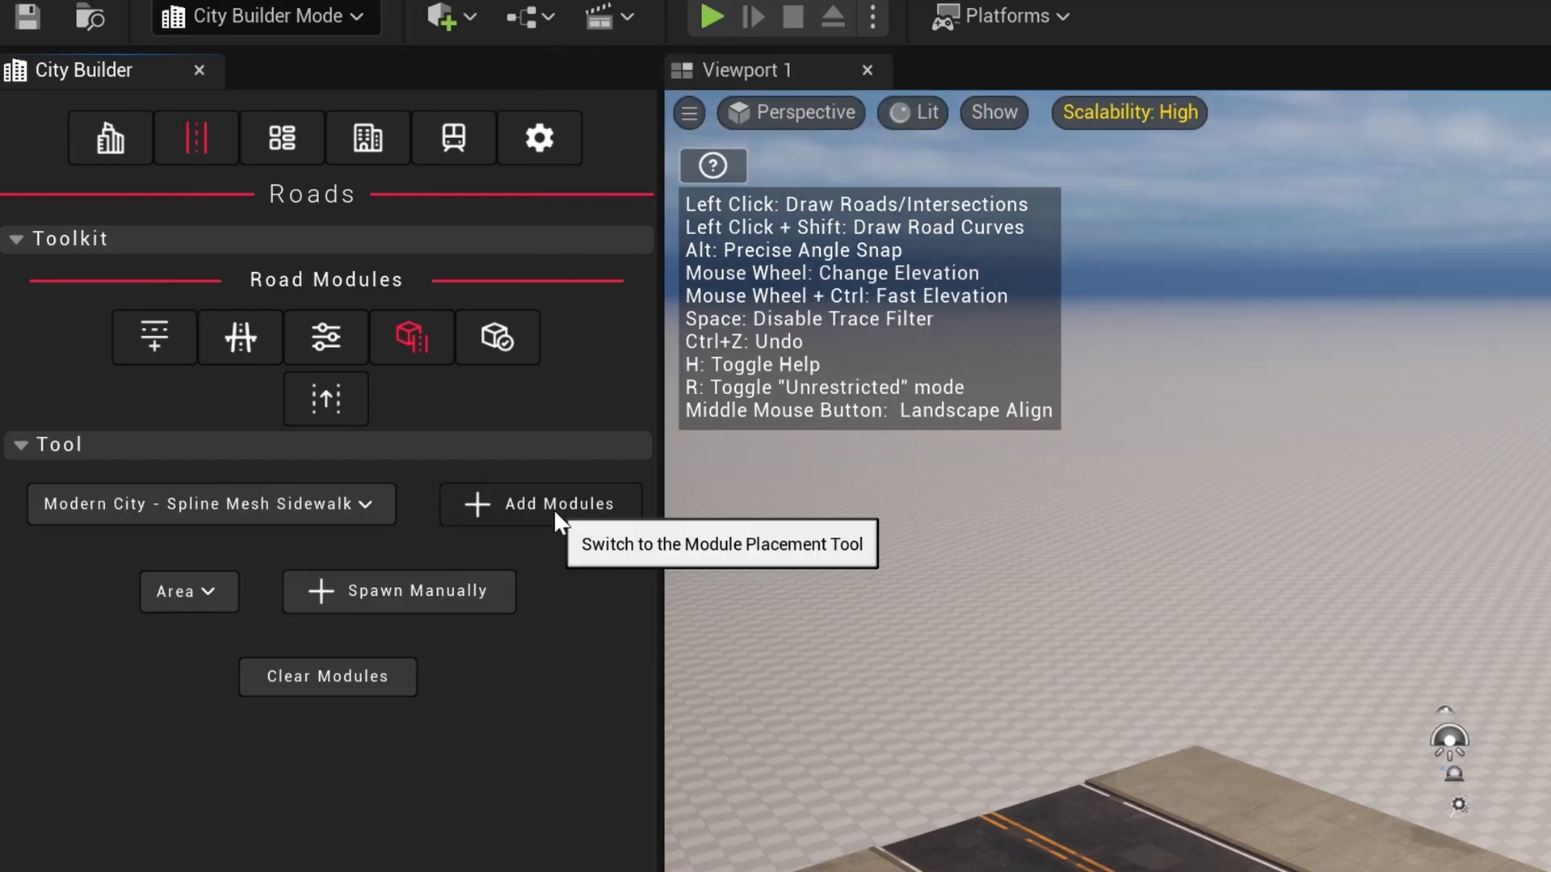
left_click(562, 504)
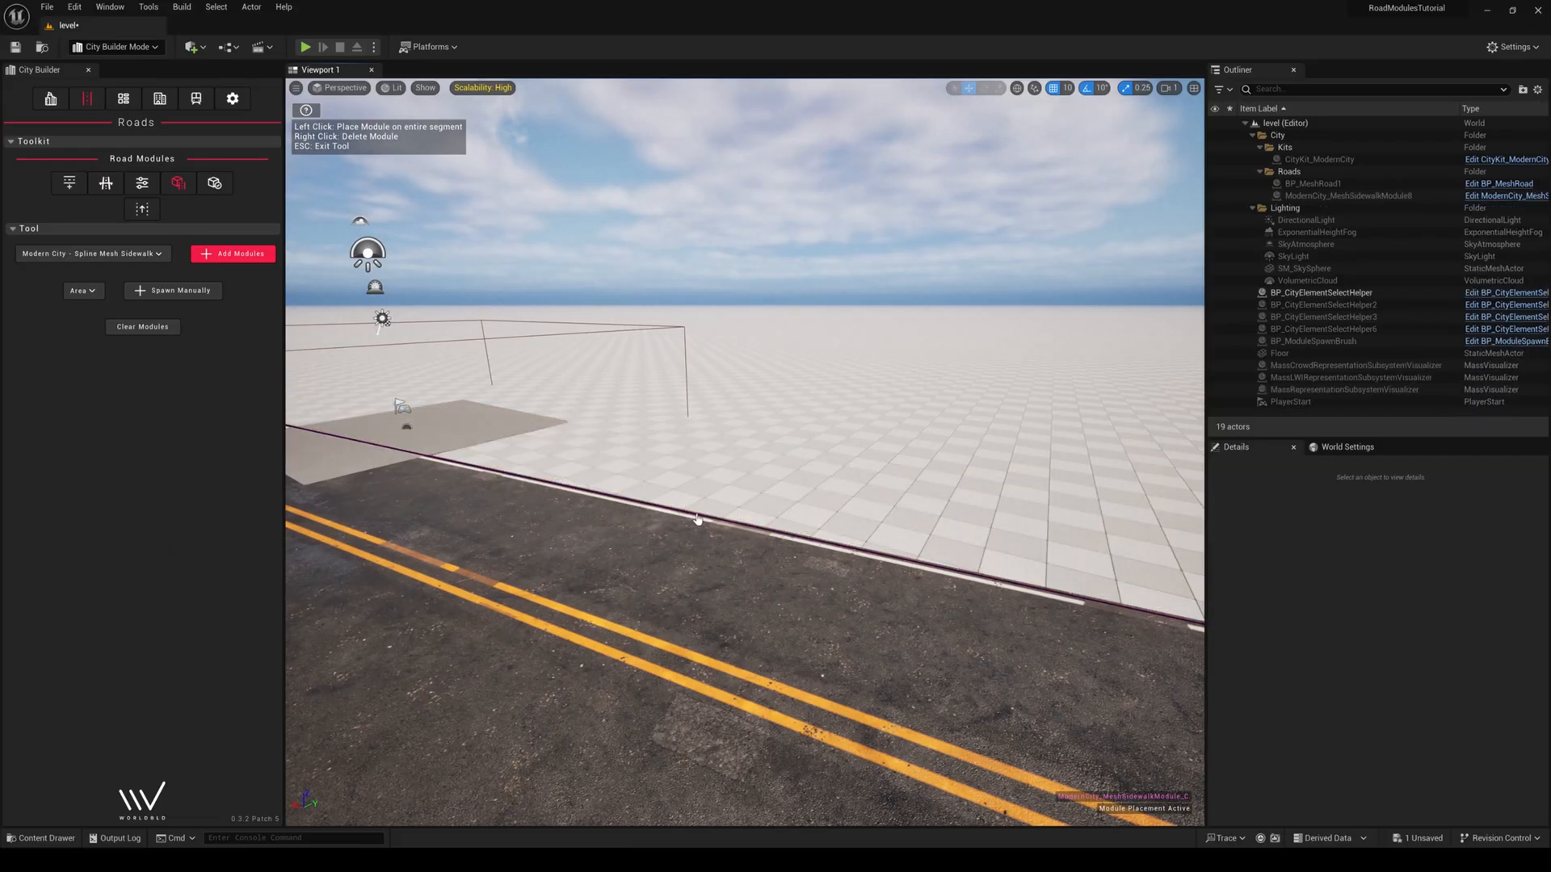
left_click(696, 519)
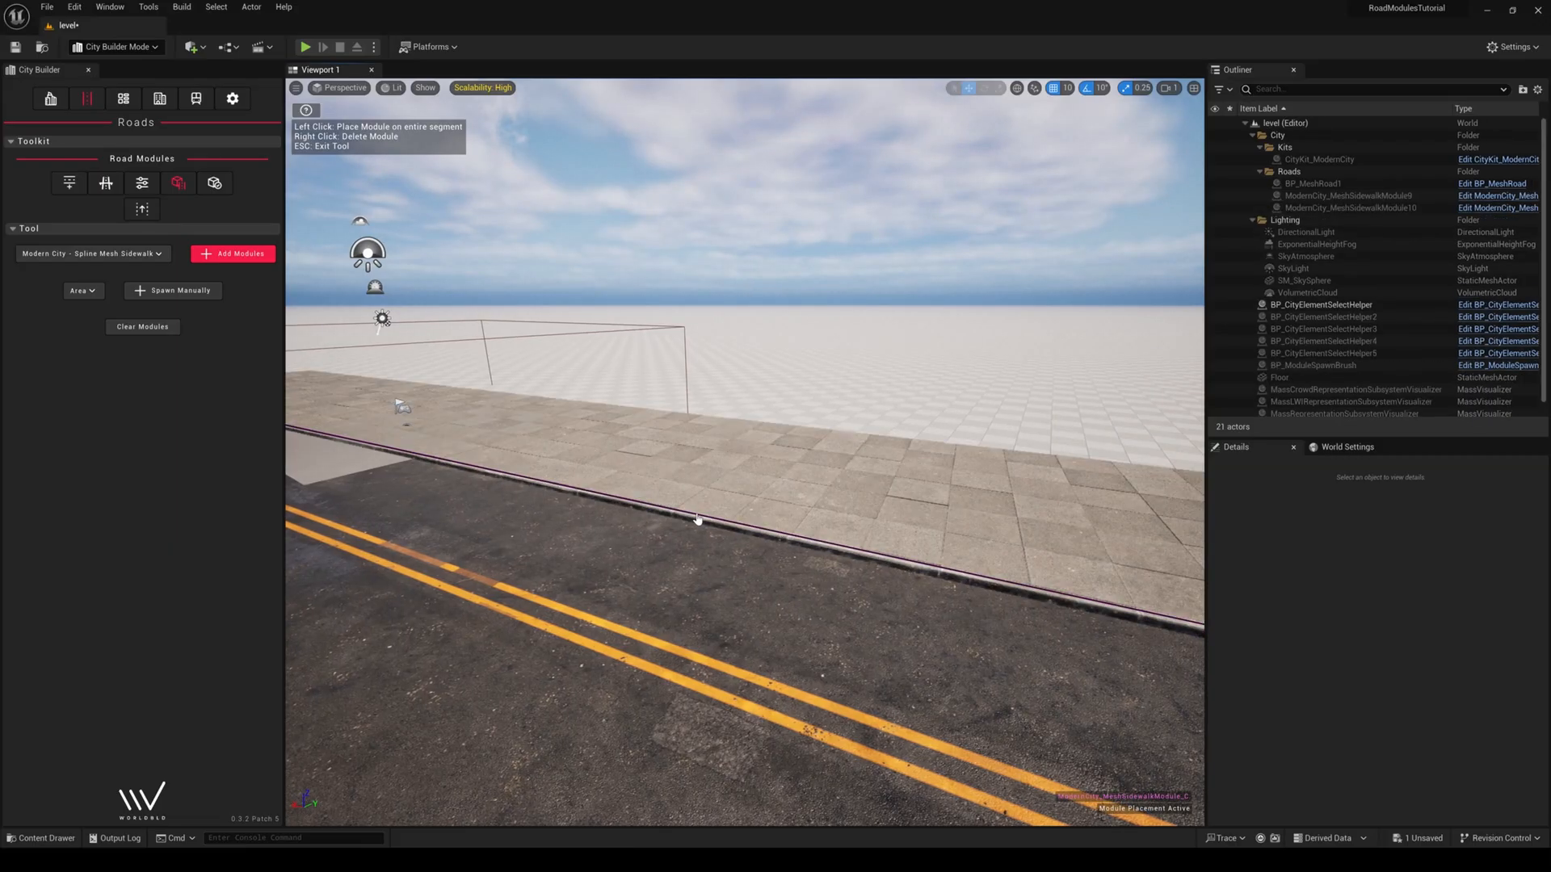
left_click(69, 182)
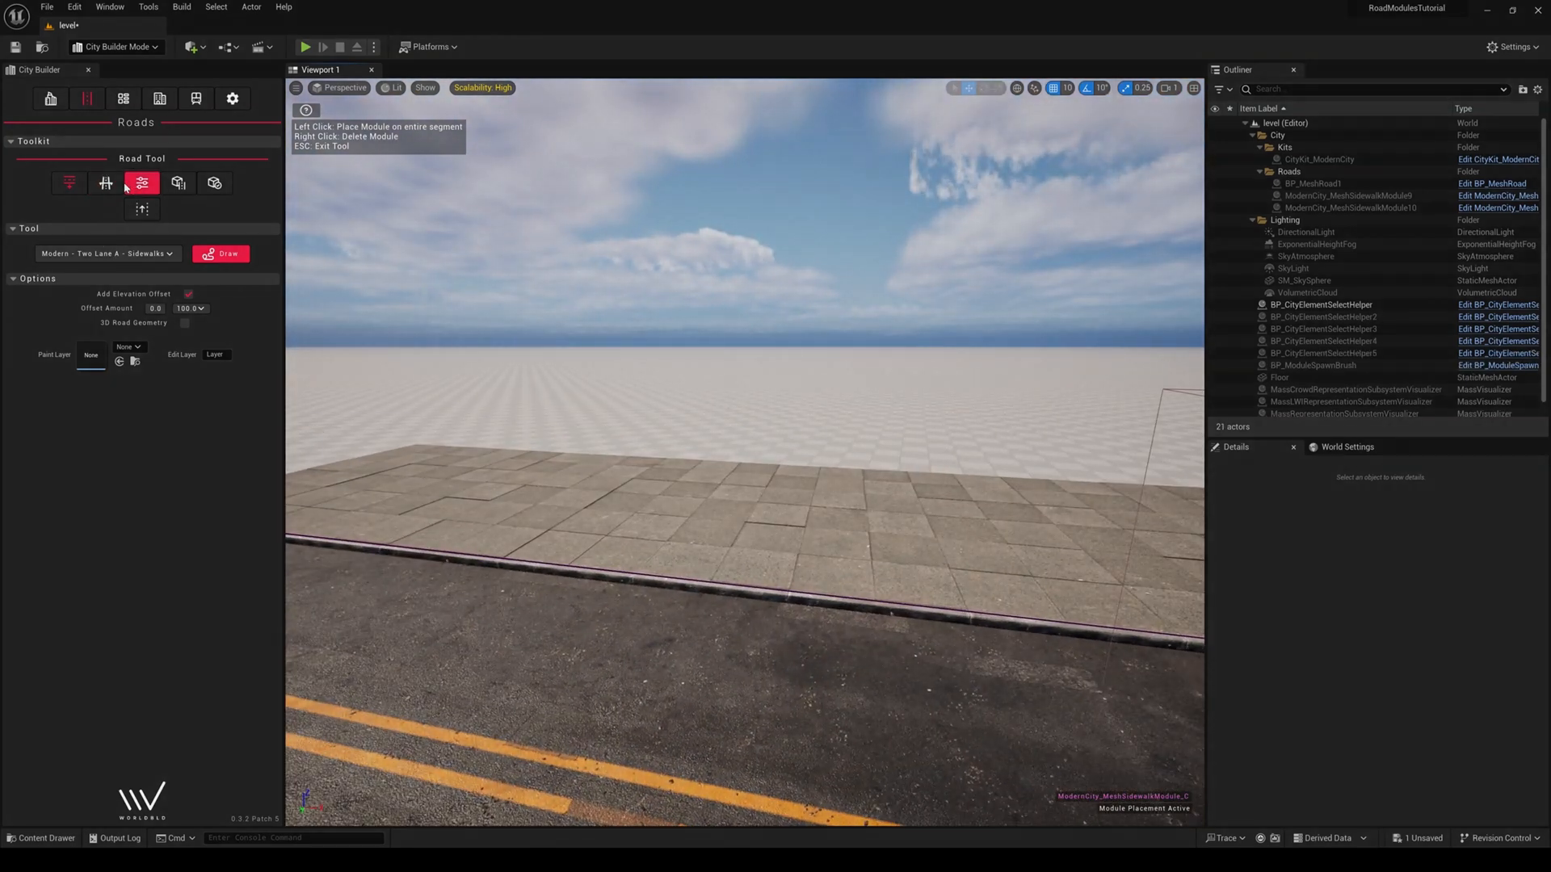
Launch Quixel Bridge from the Quickly Add to Project toolbar dropdown
left_click(179, 183)
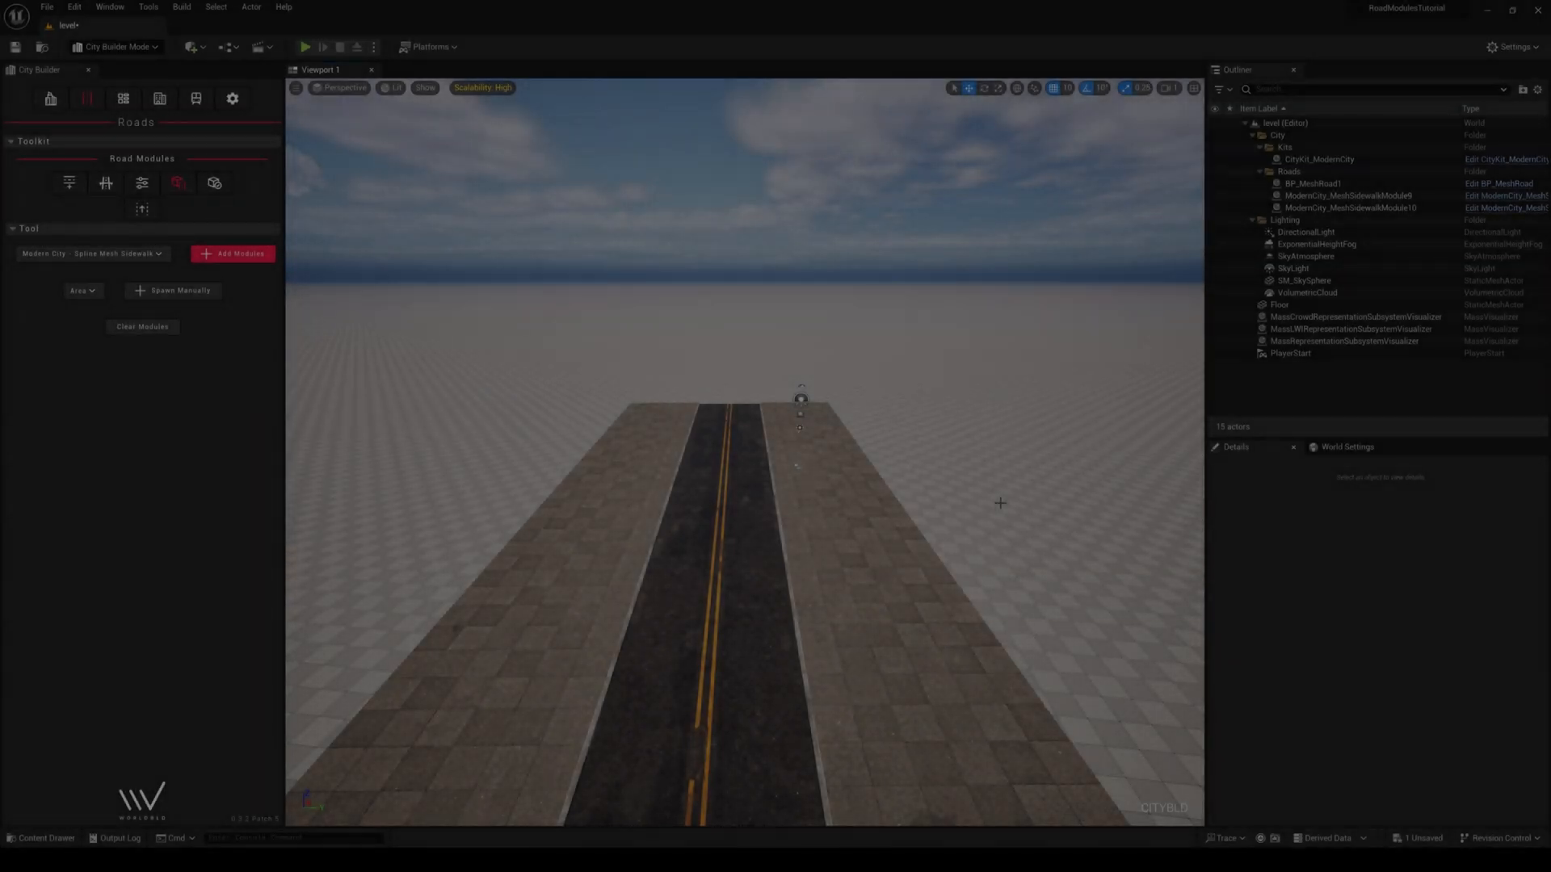
left_click(193, 46)
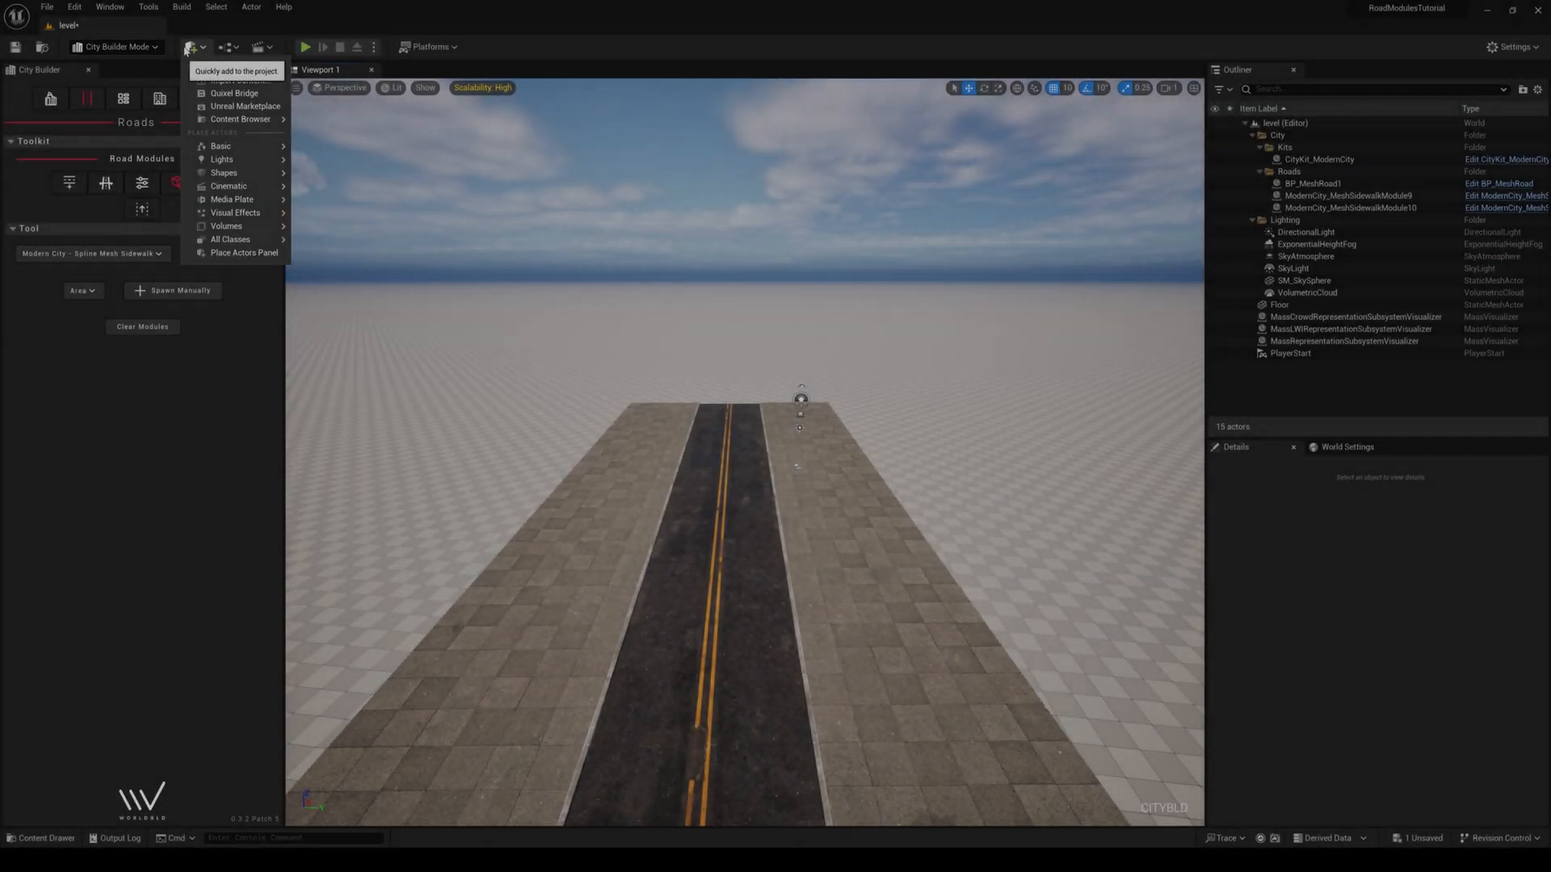
left_click(234, 92)
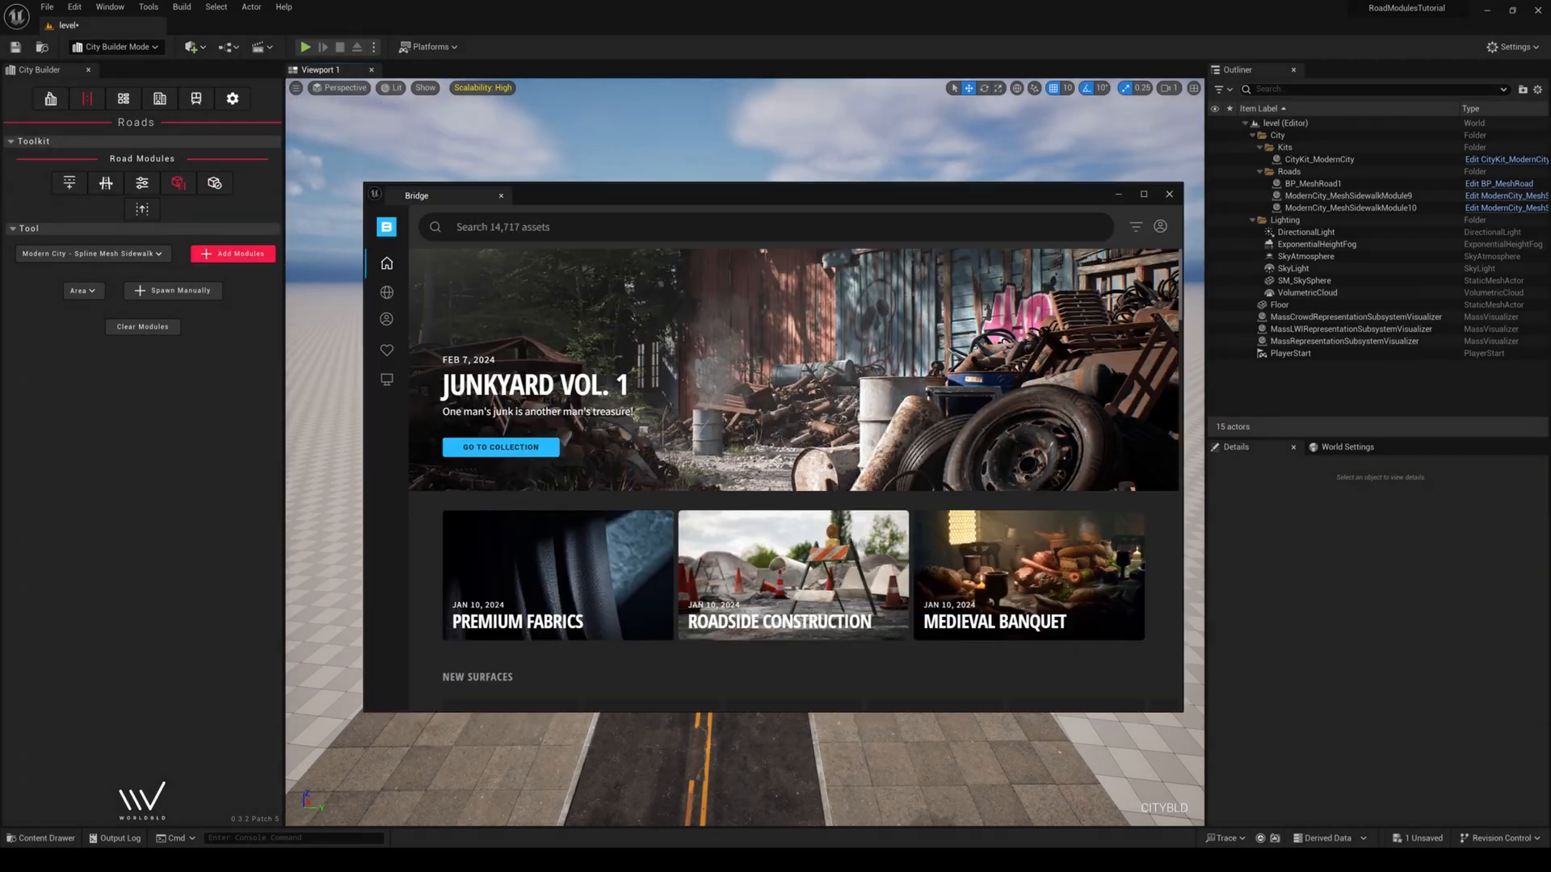
Search 'Median' and add the Modular Concrete Median asset at Medium Quality
type("Median")
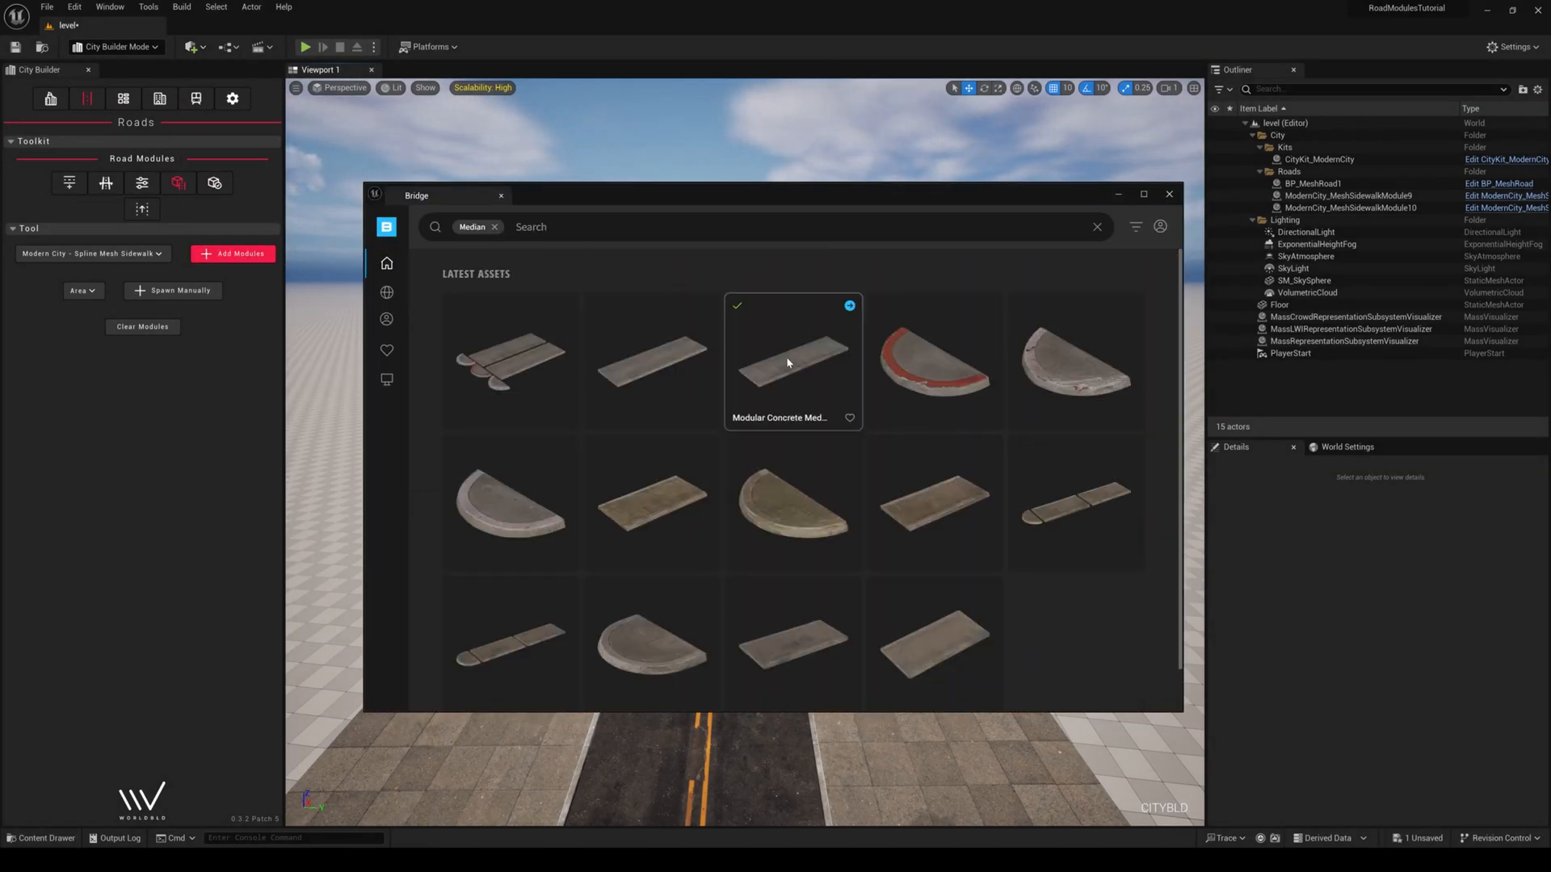
left_click(791, 357)
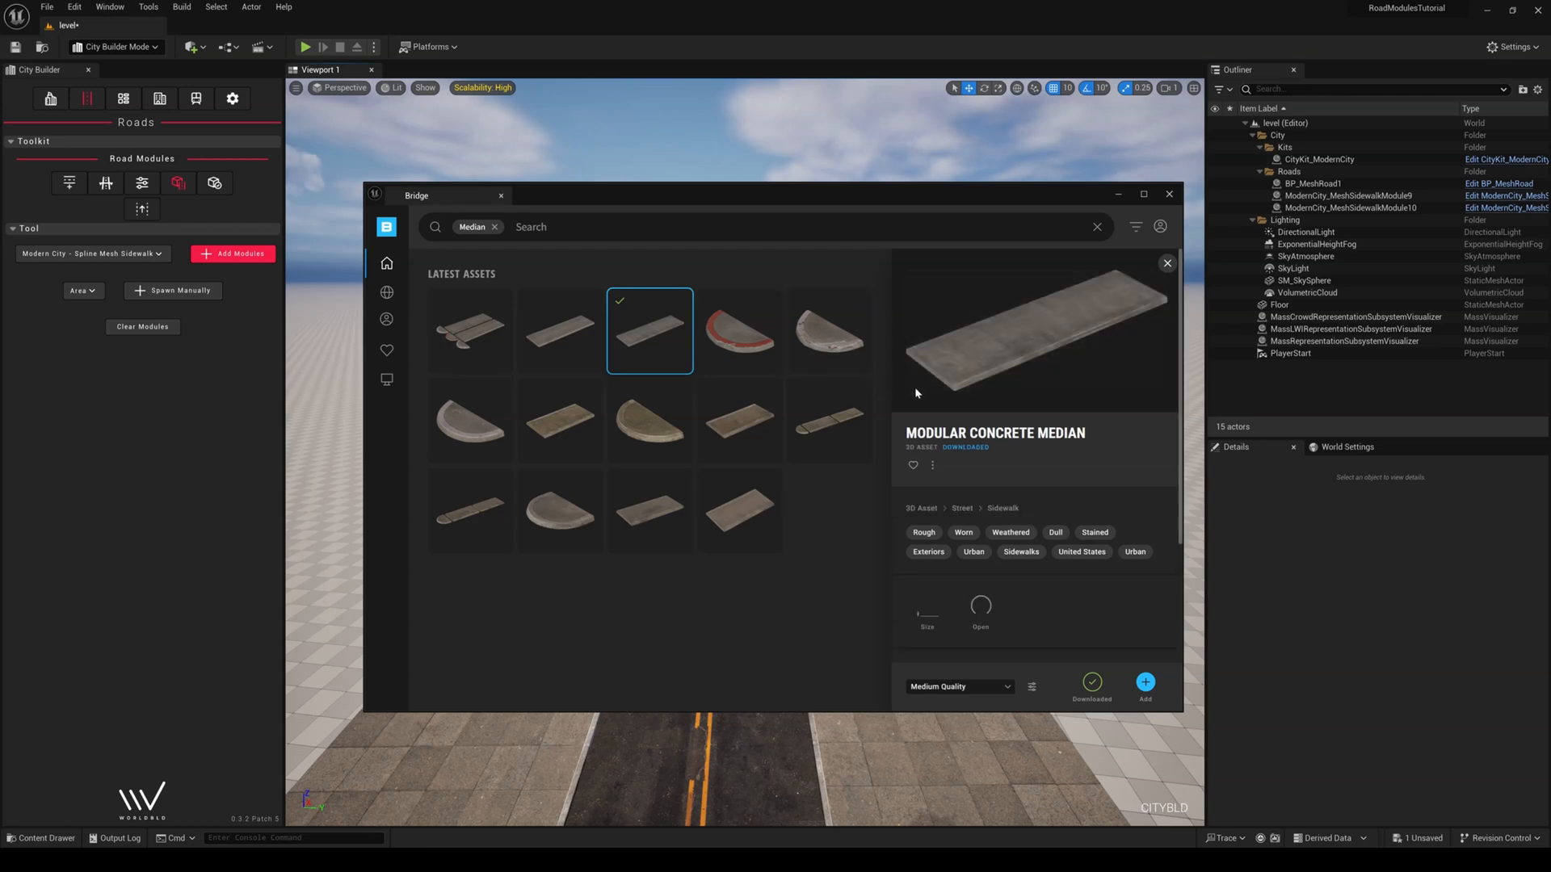
left_click(957, 687)
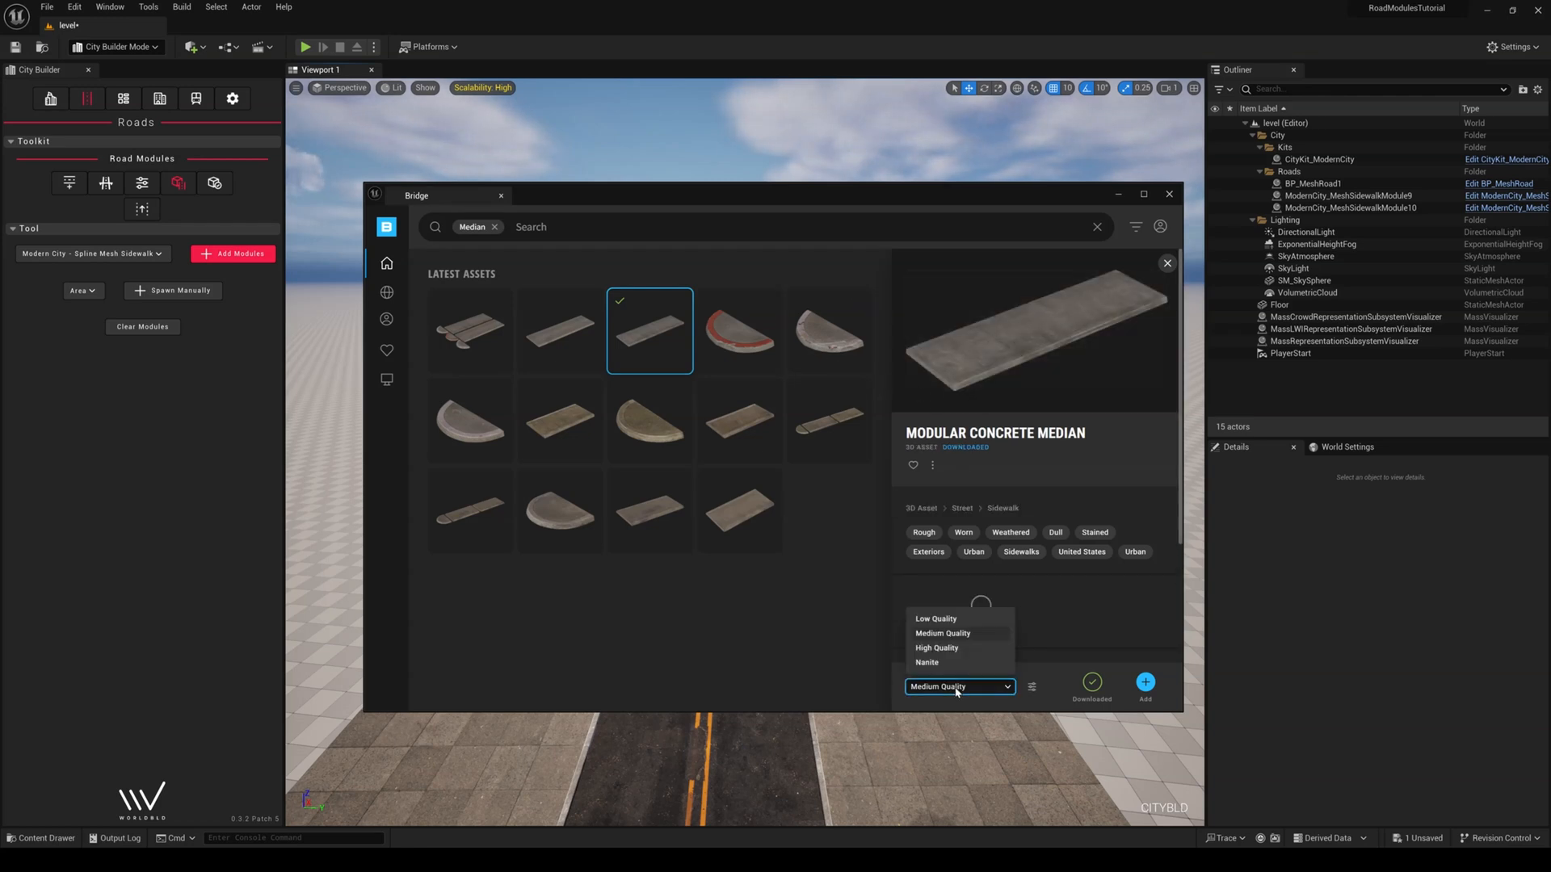
left_click(927, 662)
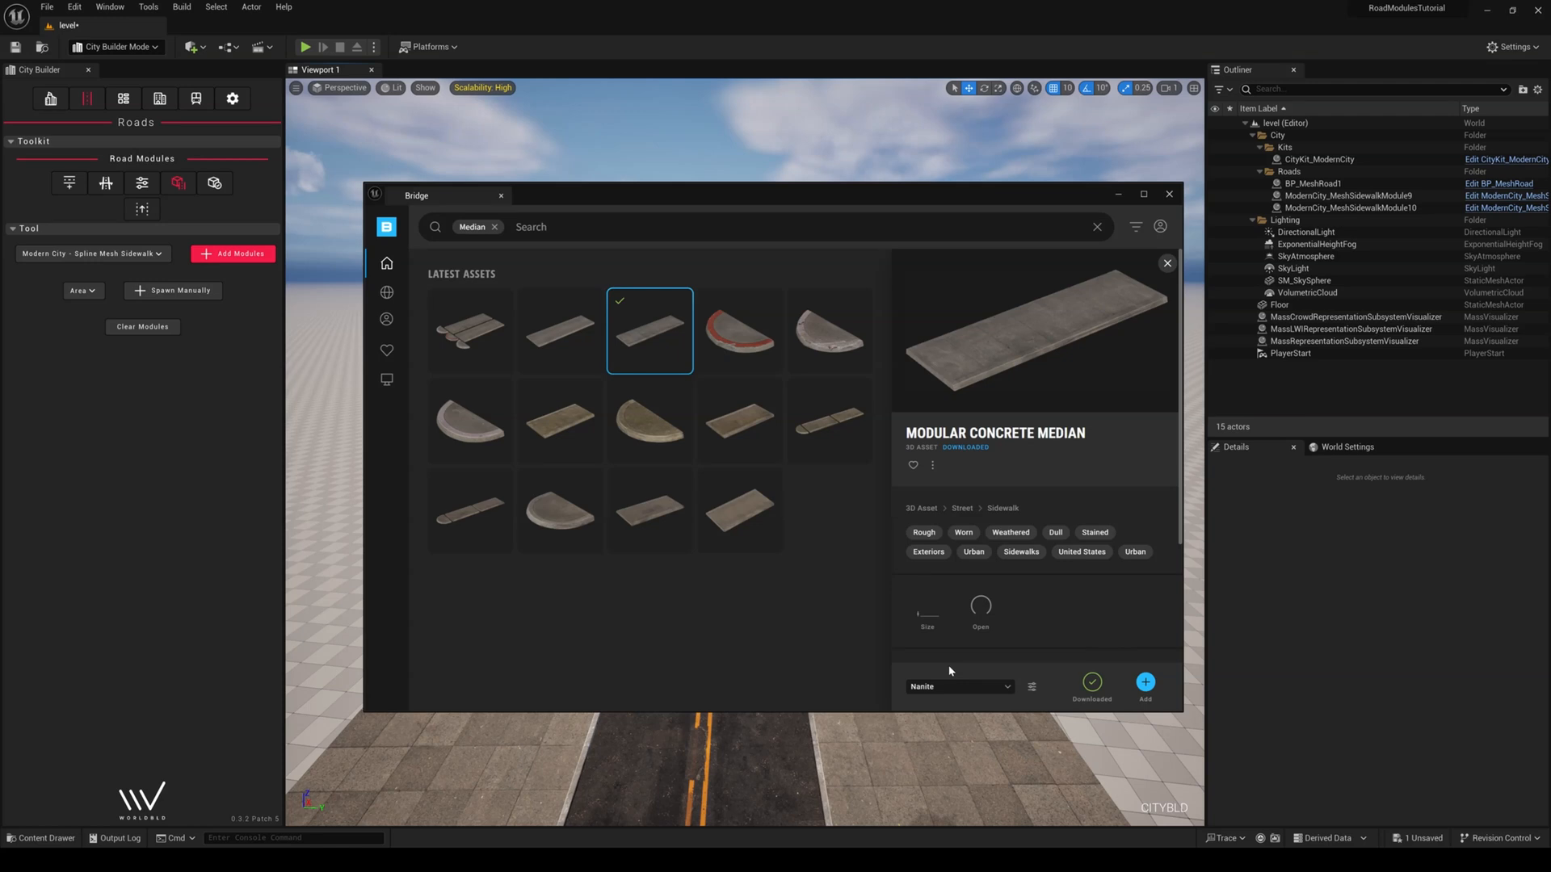
left_click(956, 686)
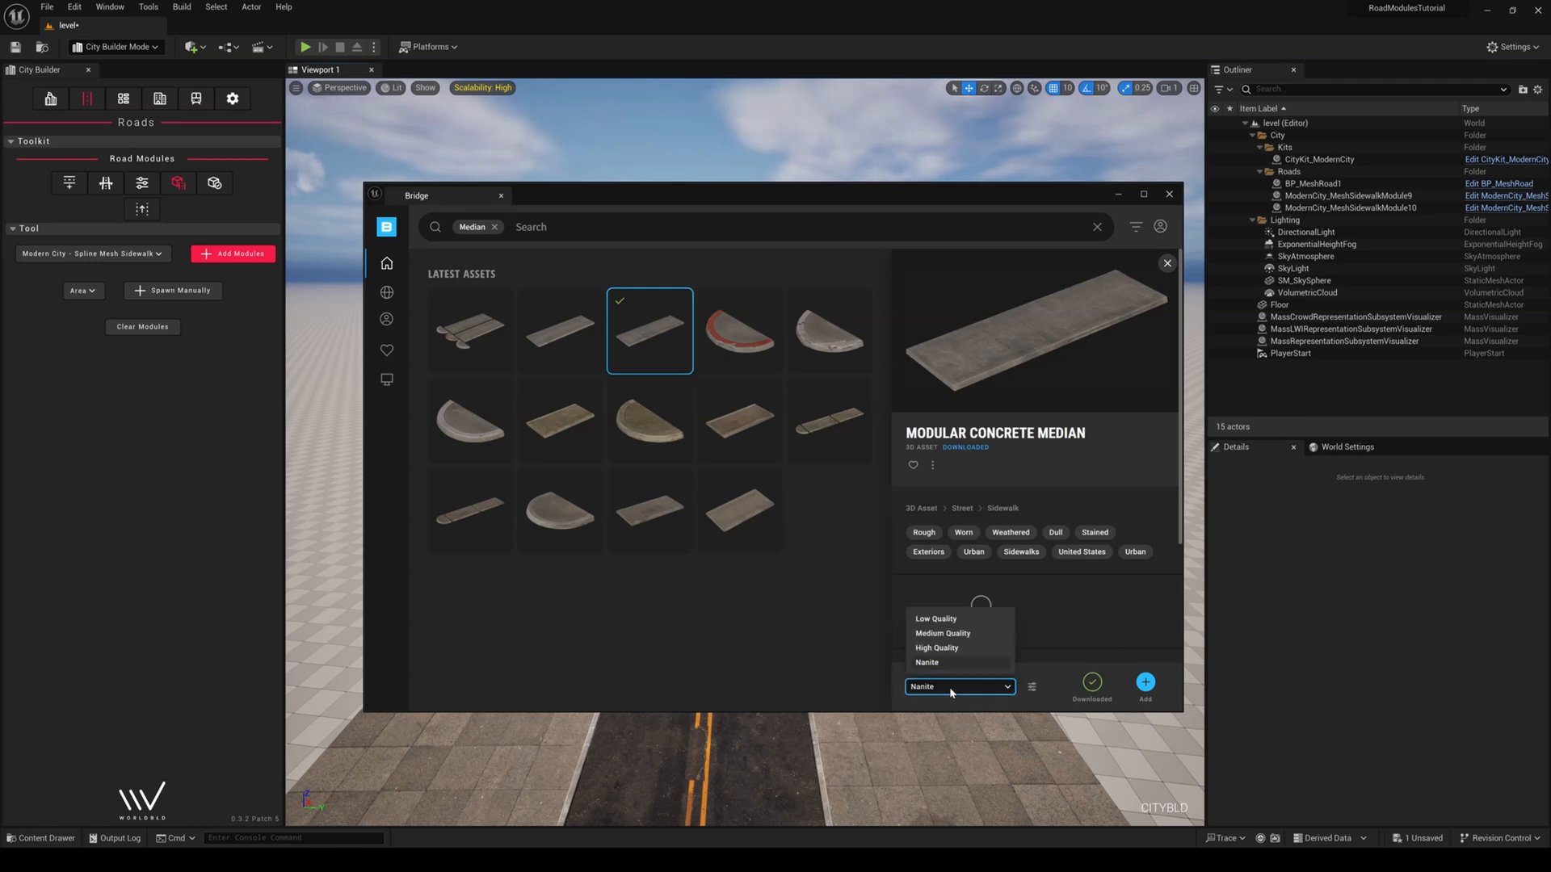
left_click(941, 633)
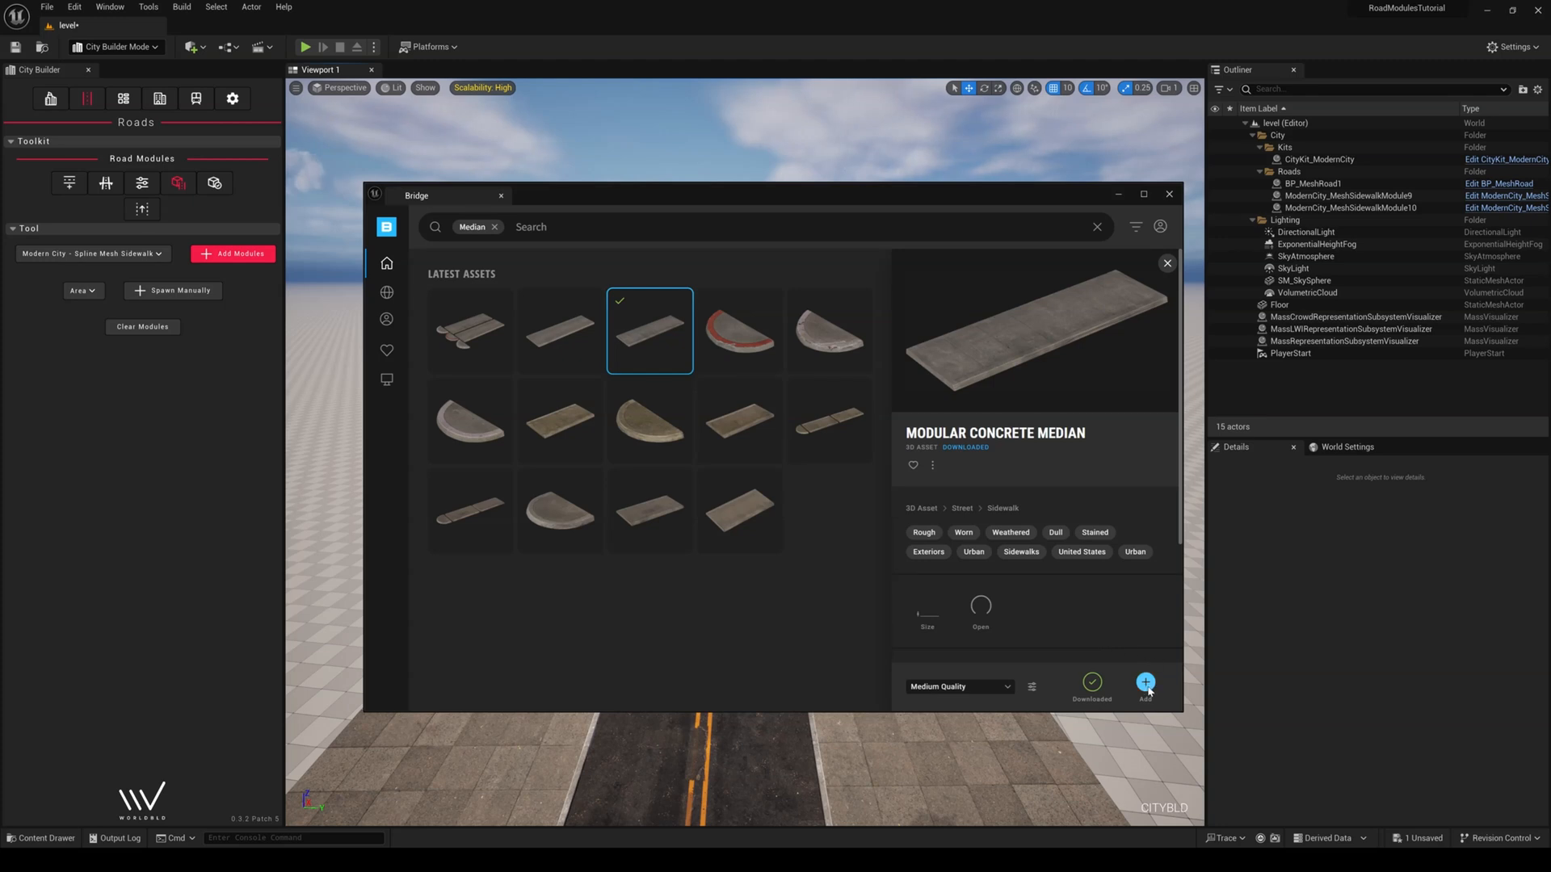
left_click(1144, 683)
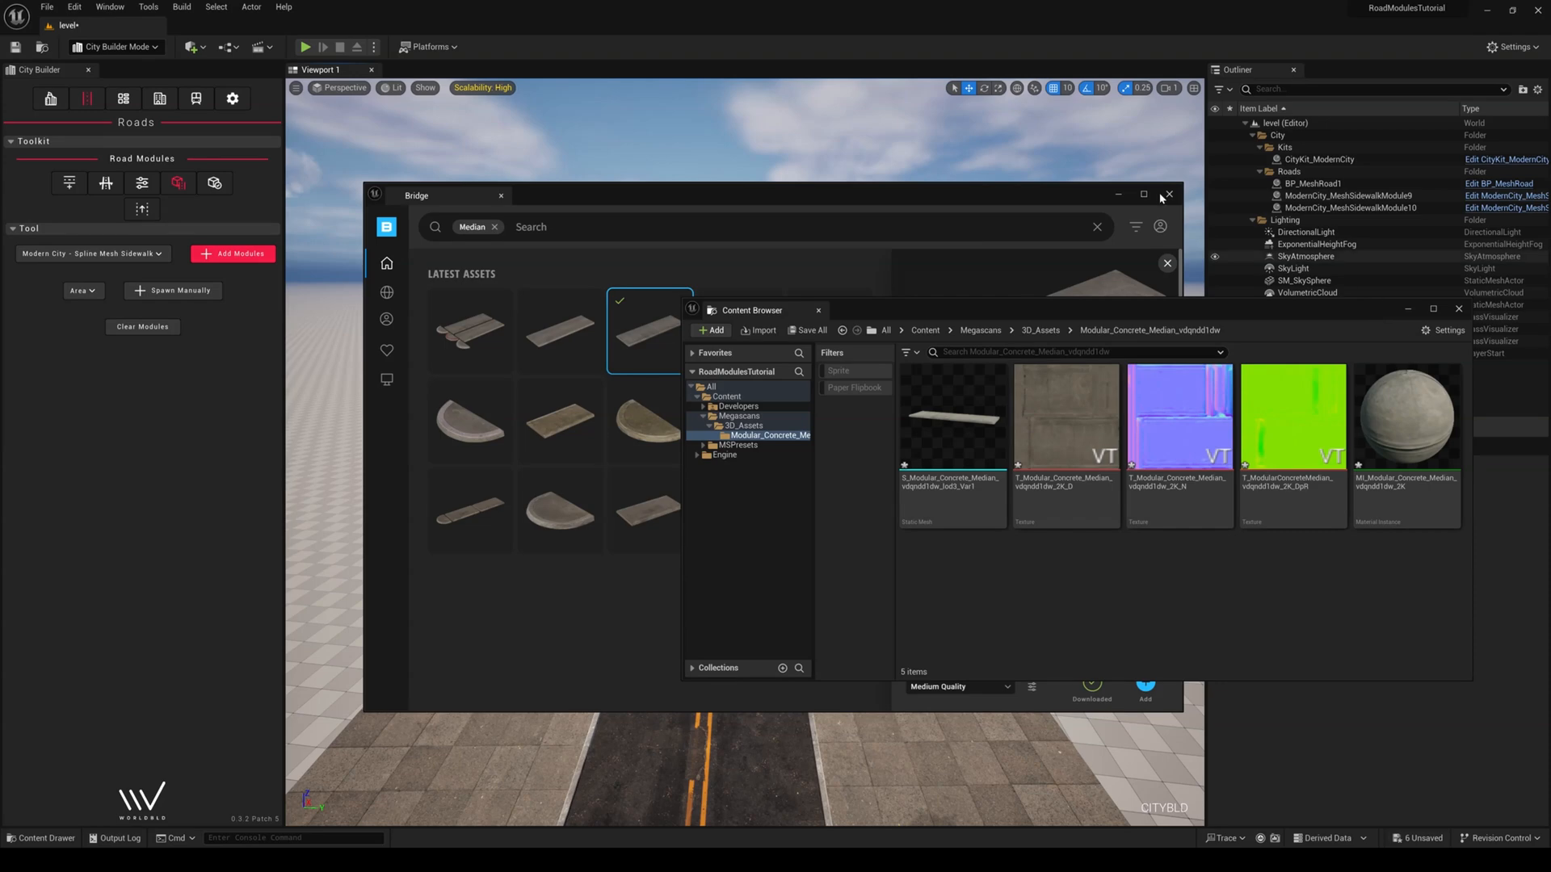
Close Bridge and export the median static mesh to FBX with Collision unchecked
left_click(1167, 194)
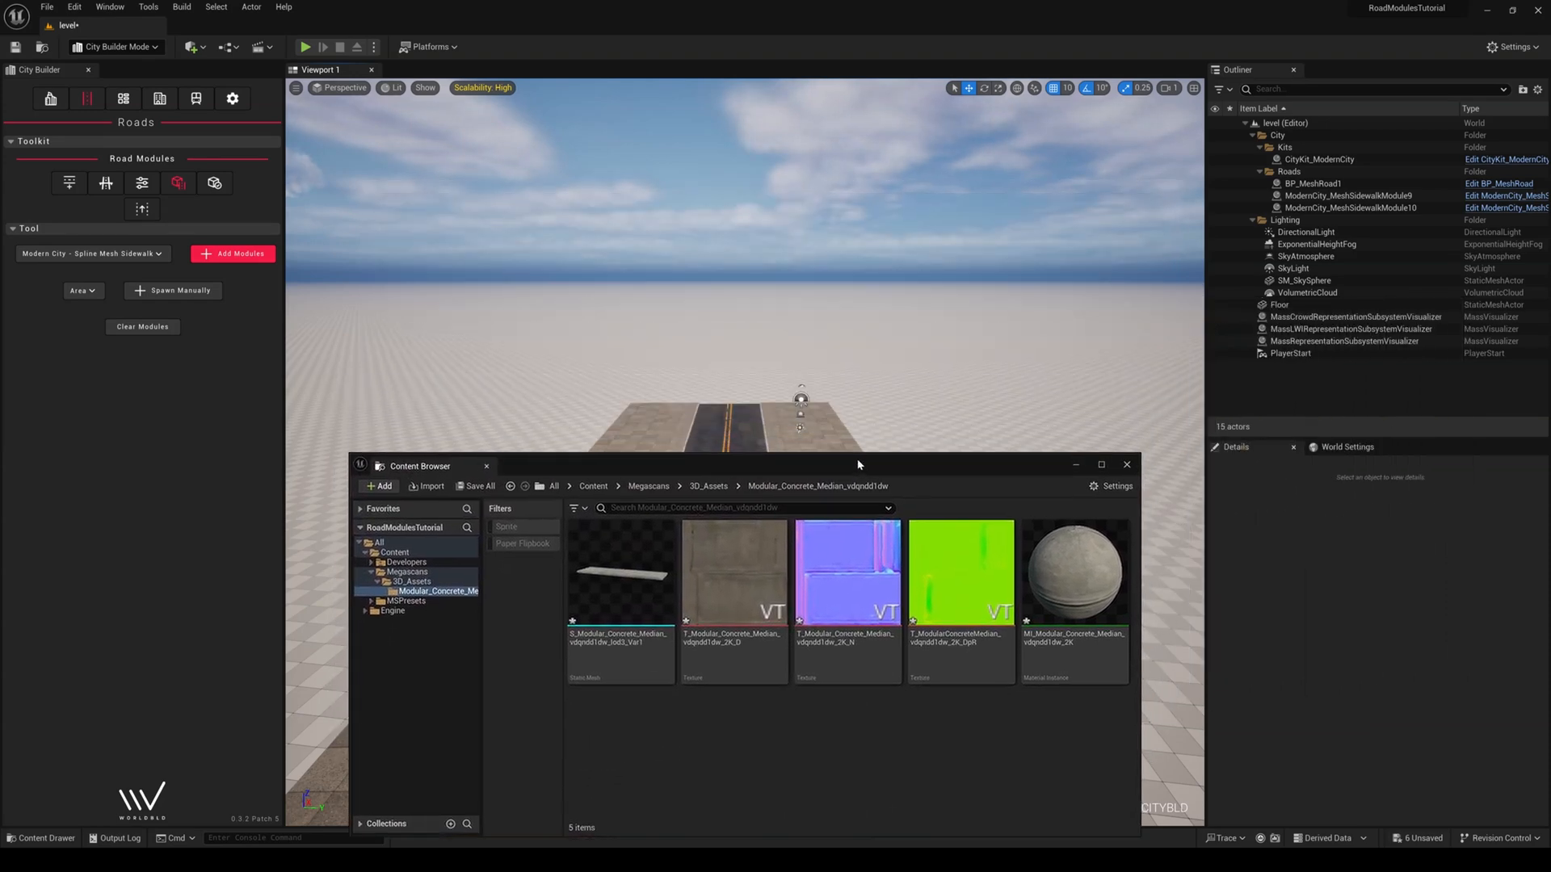
left_click(717, 574)
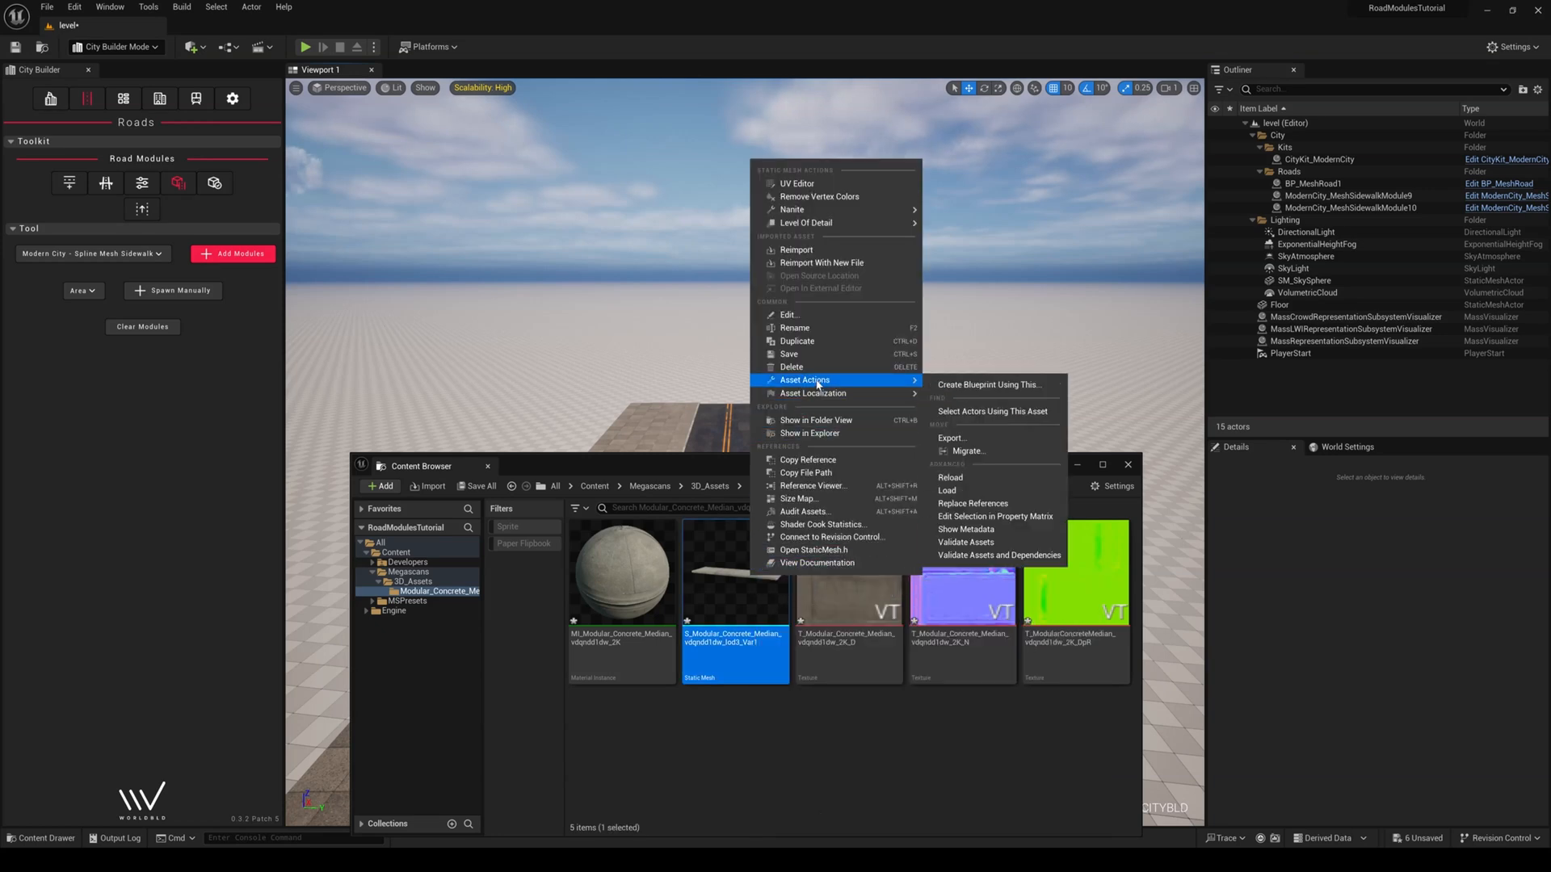
left_click(950, 437)
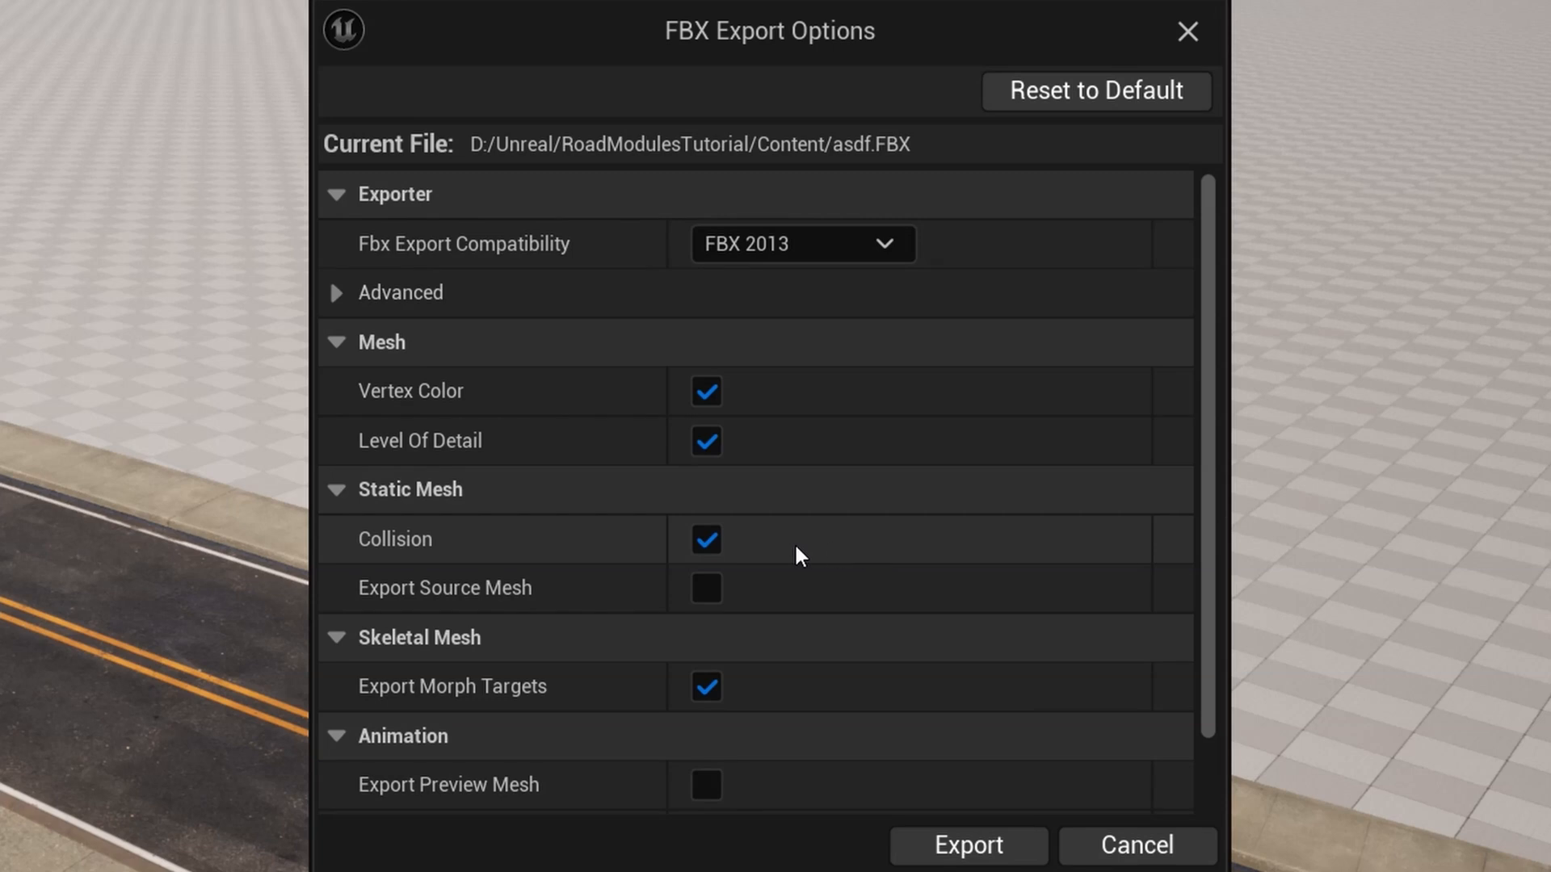
left_click(705, 539)
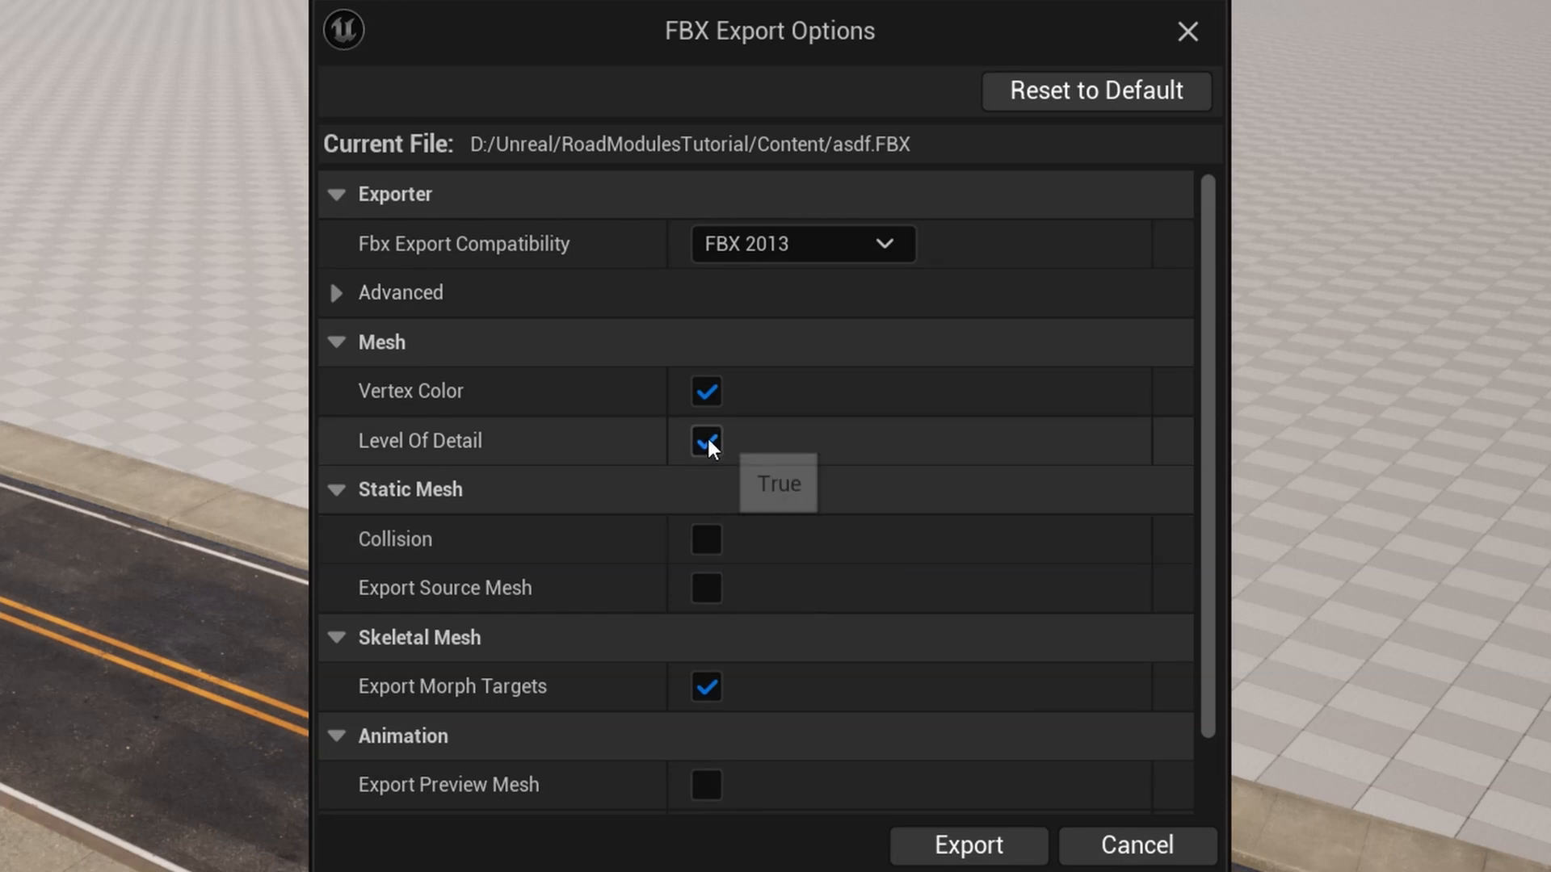
left_click(968, 844)
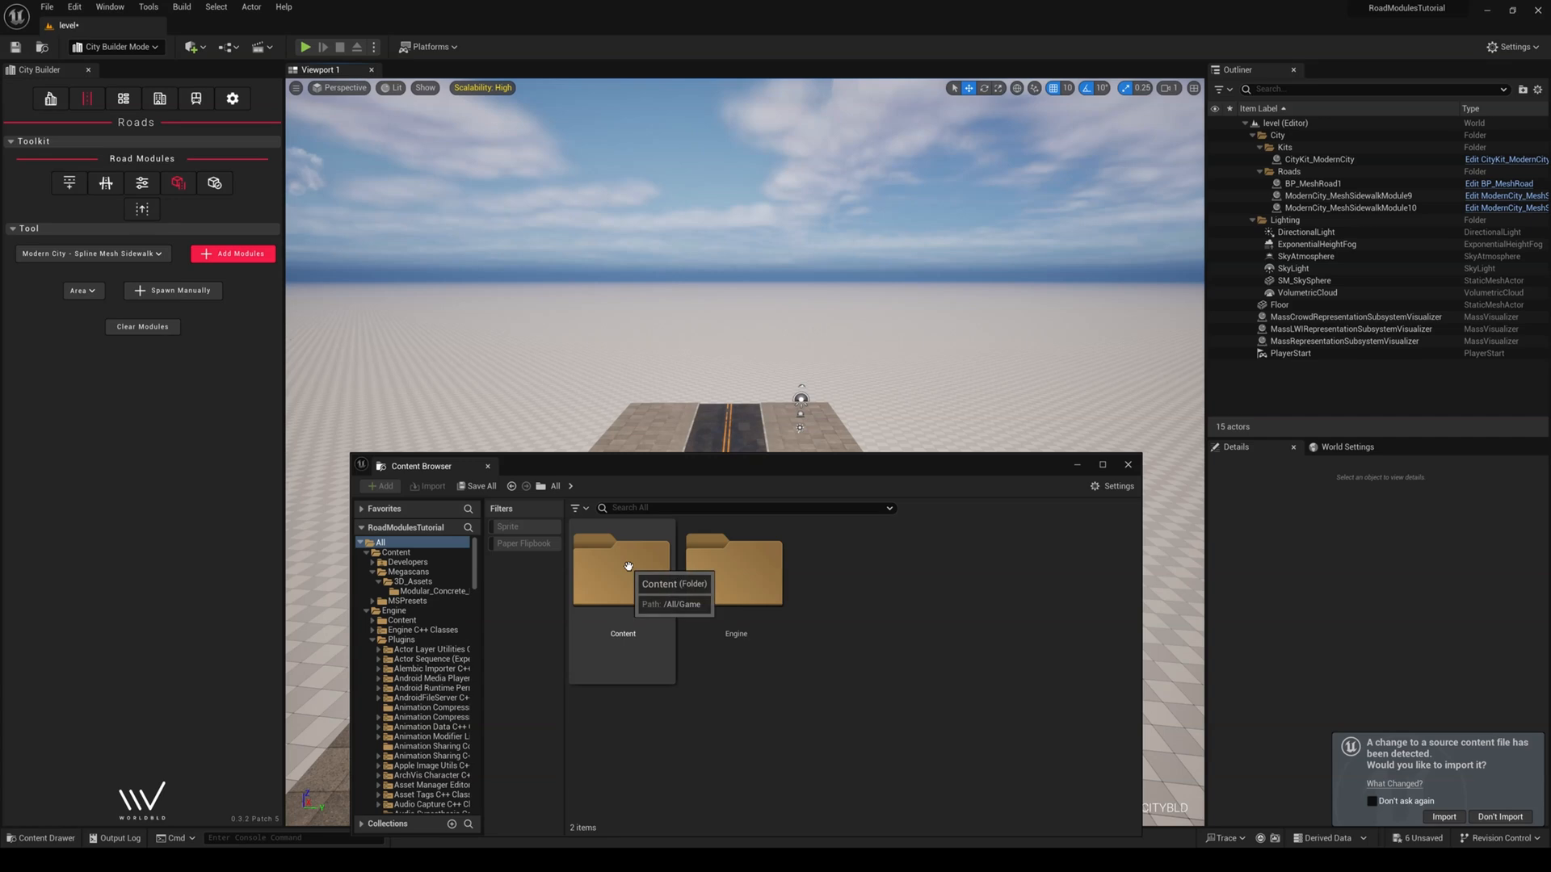
Browse to Sample CityKit Content's Modular Roads meshes and bring up Sample_BridgeModule_HighwayConnector's actions
double_click(621, 572)
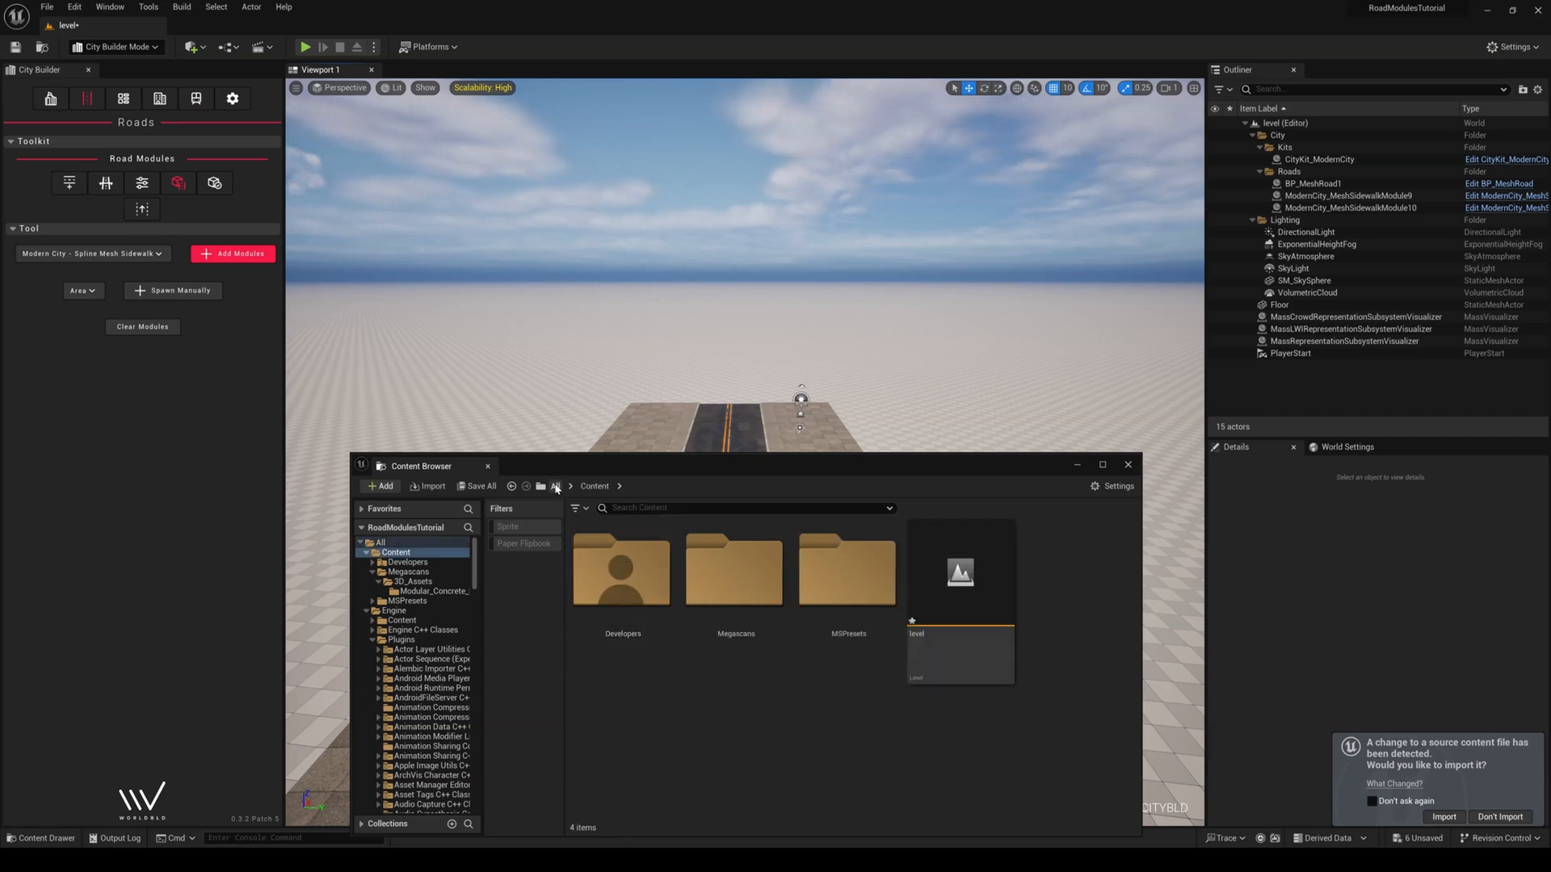
left_click(393, 611)
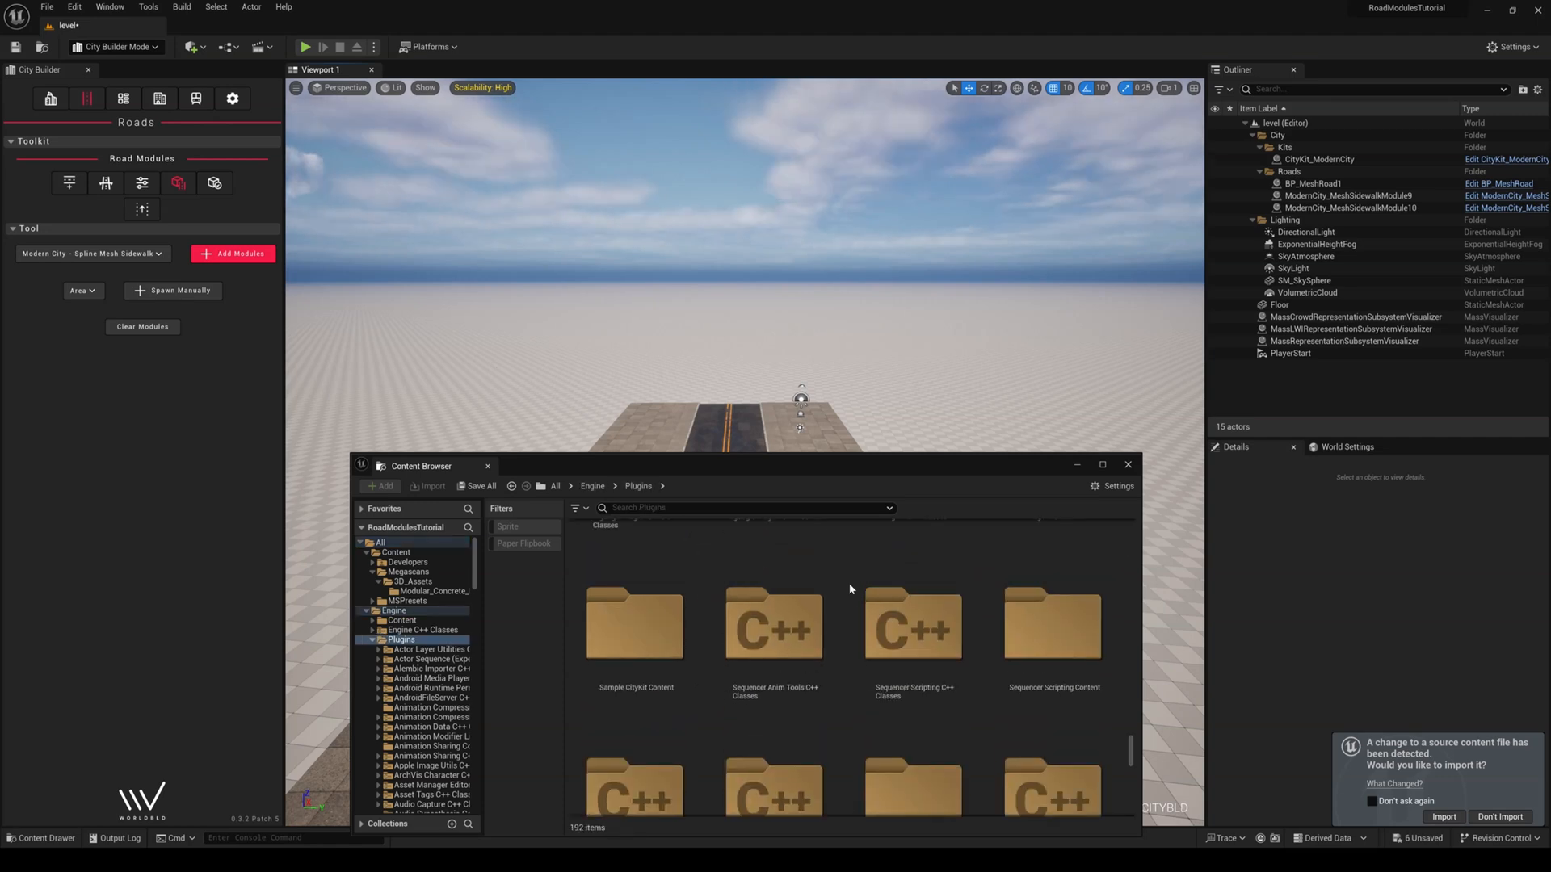
double_click(635, 622)
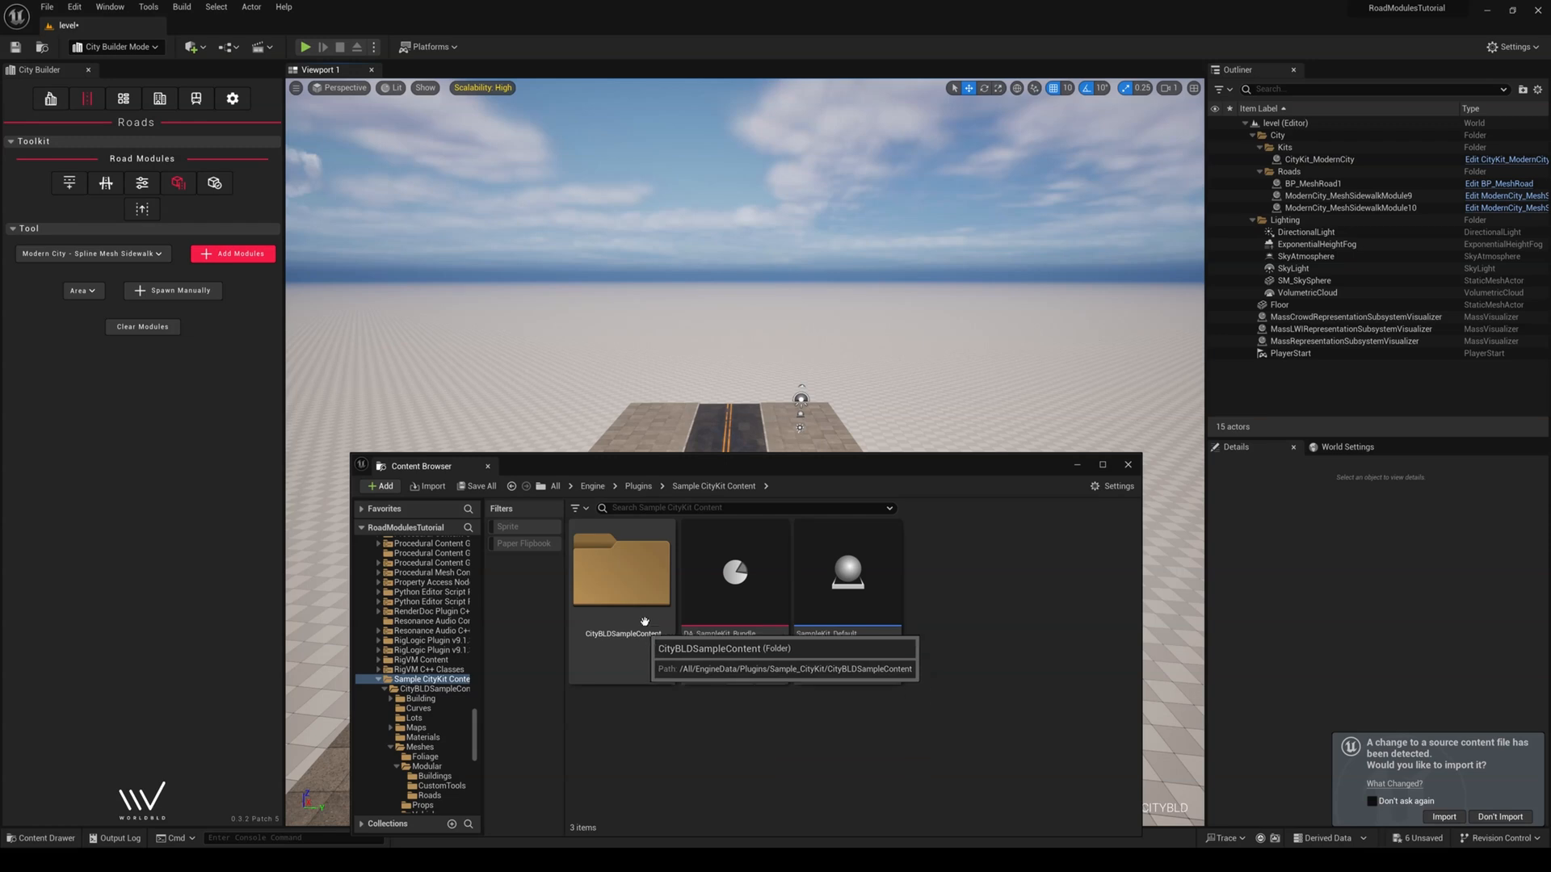
double_click(621, 572)
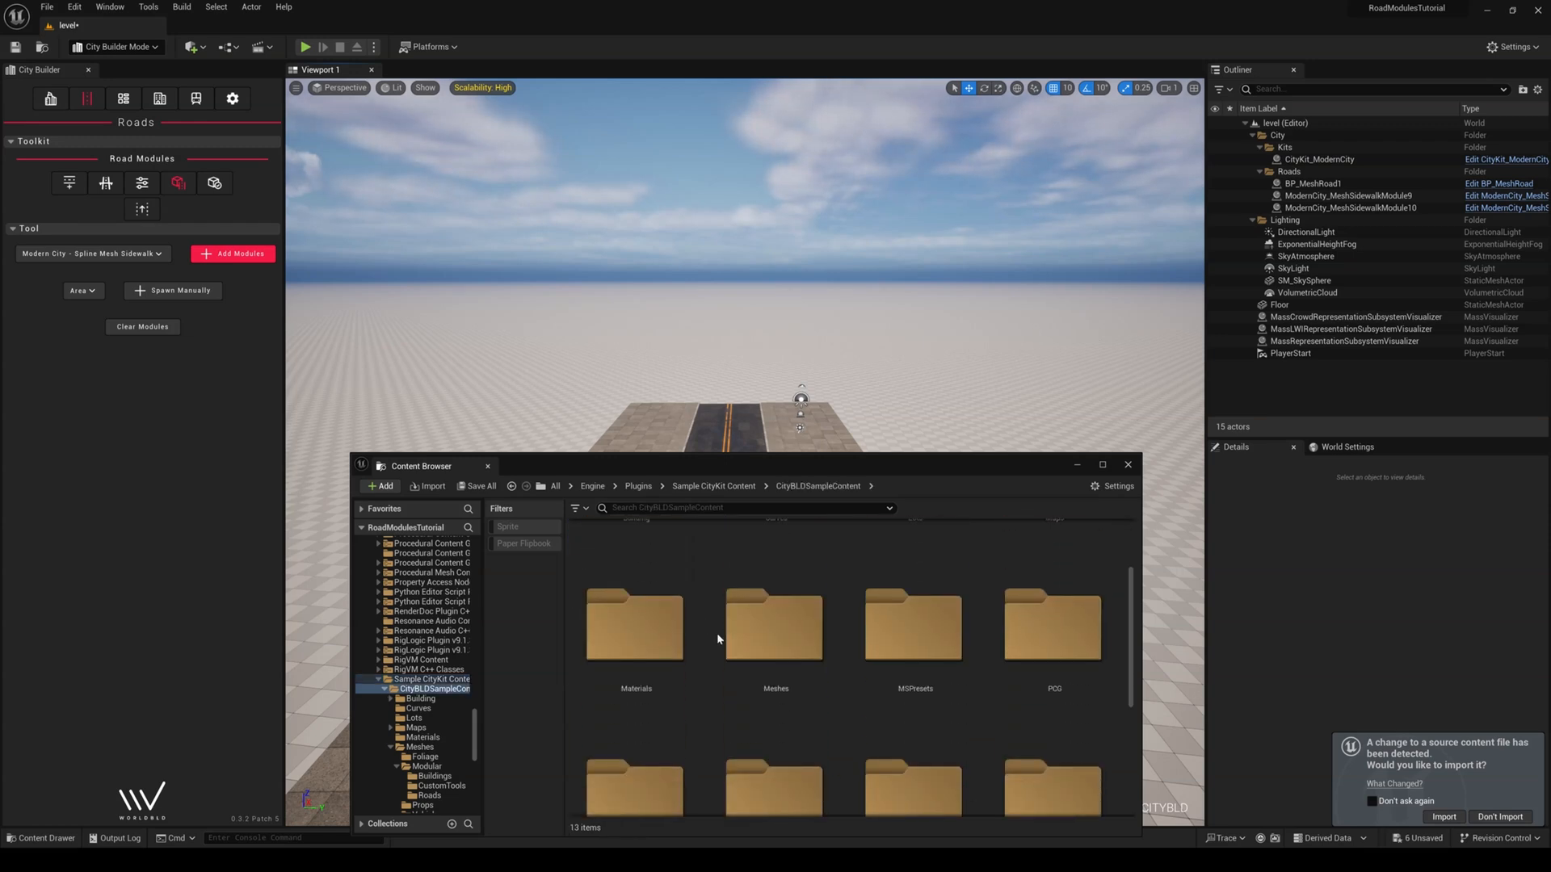
double_click(776, 623)
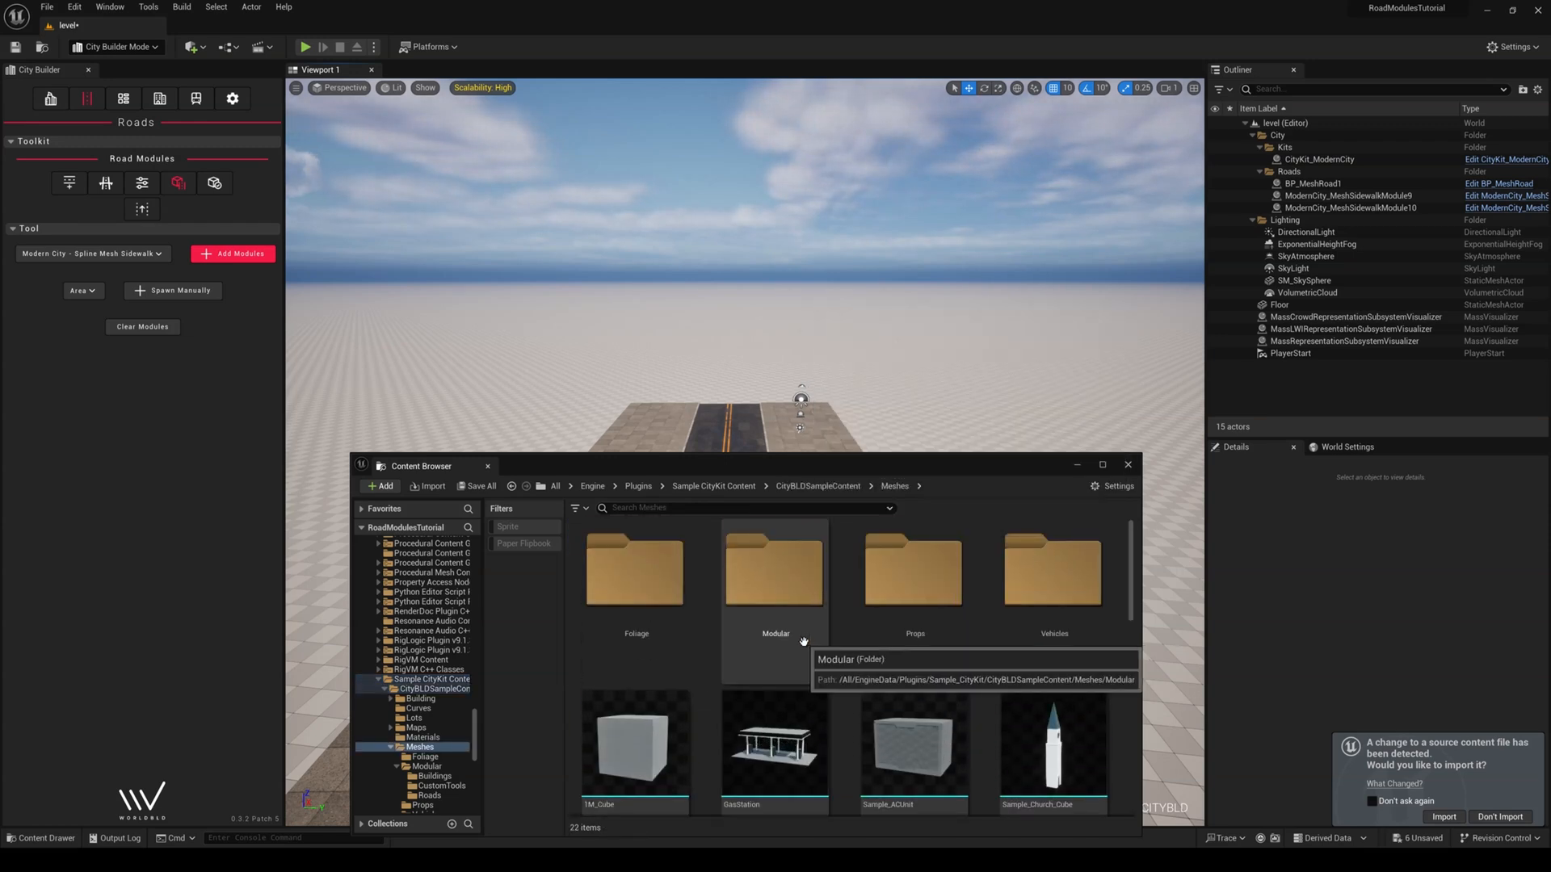
double_click(774, 568)
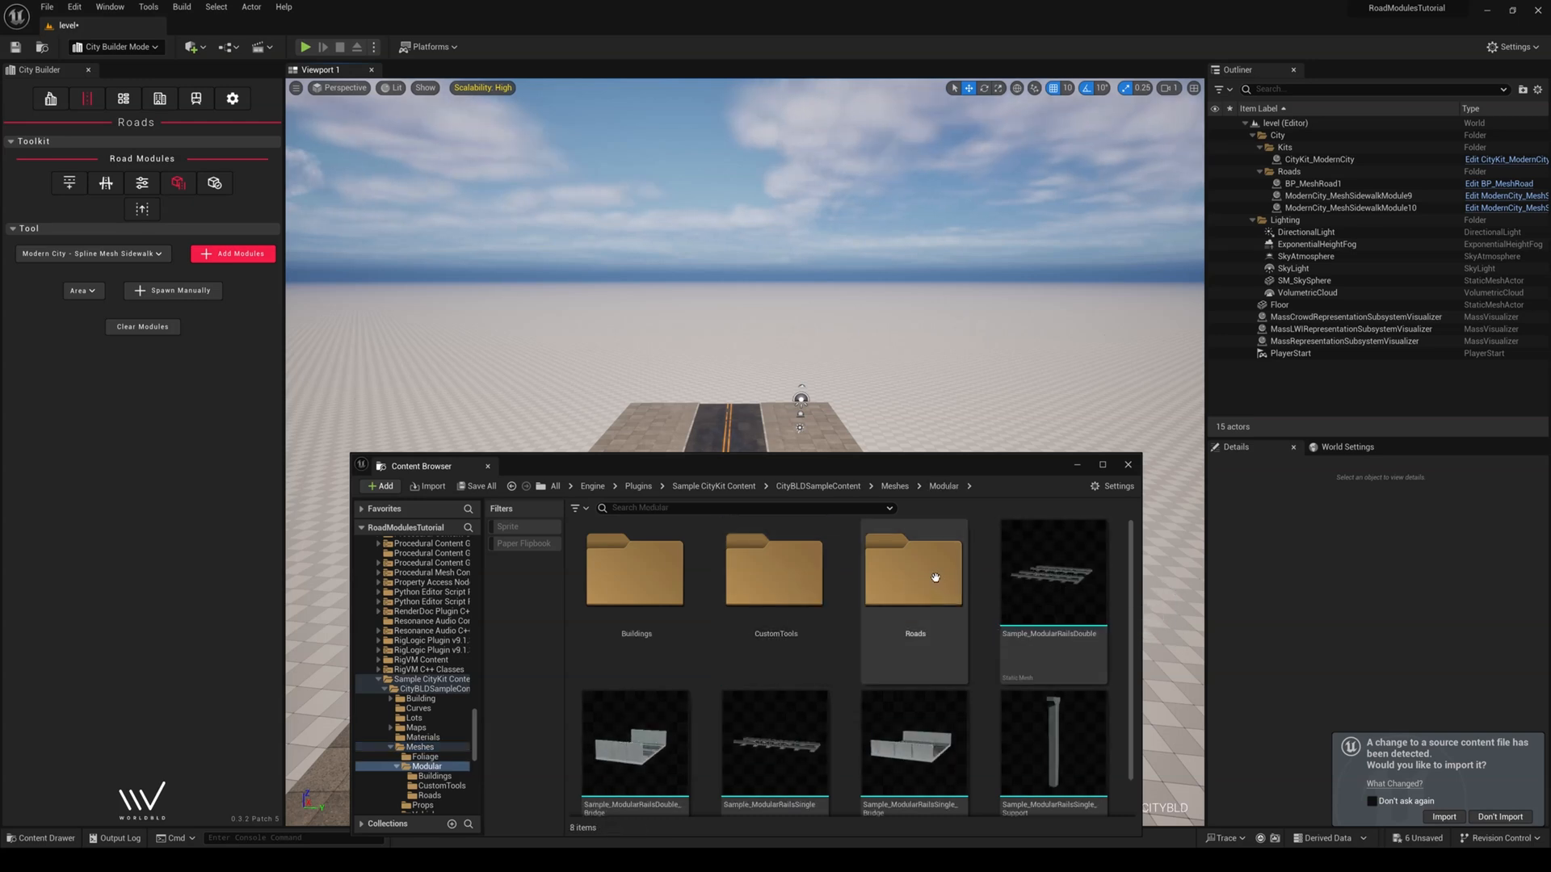
double_click(913, 568)
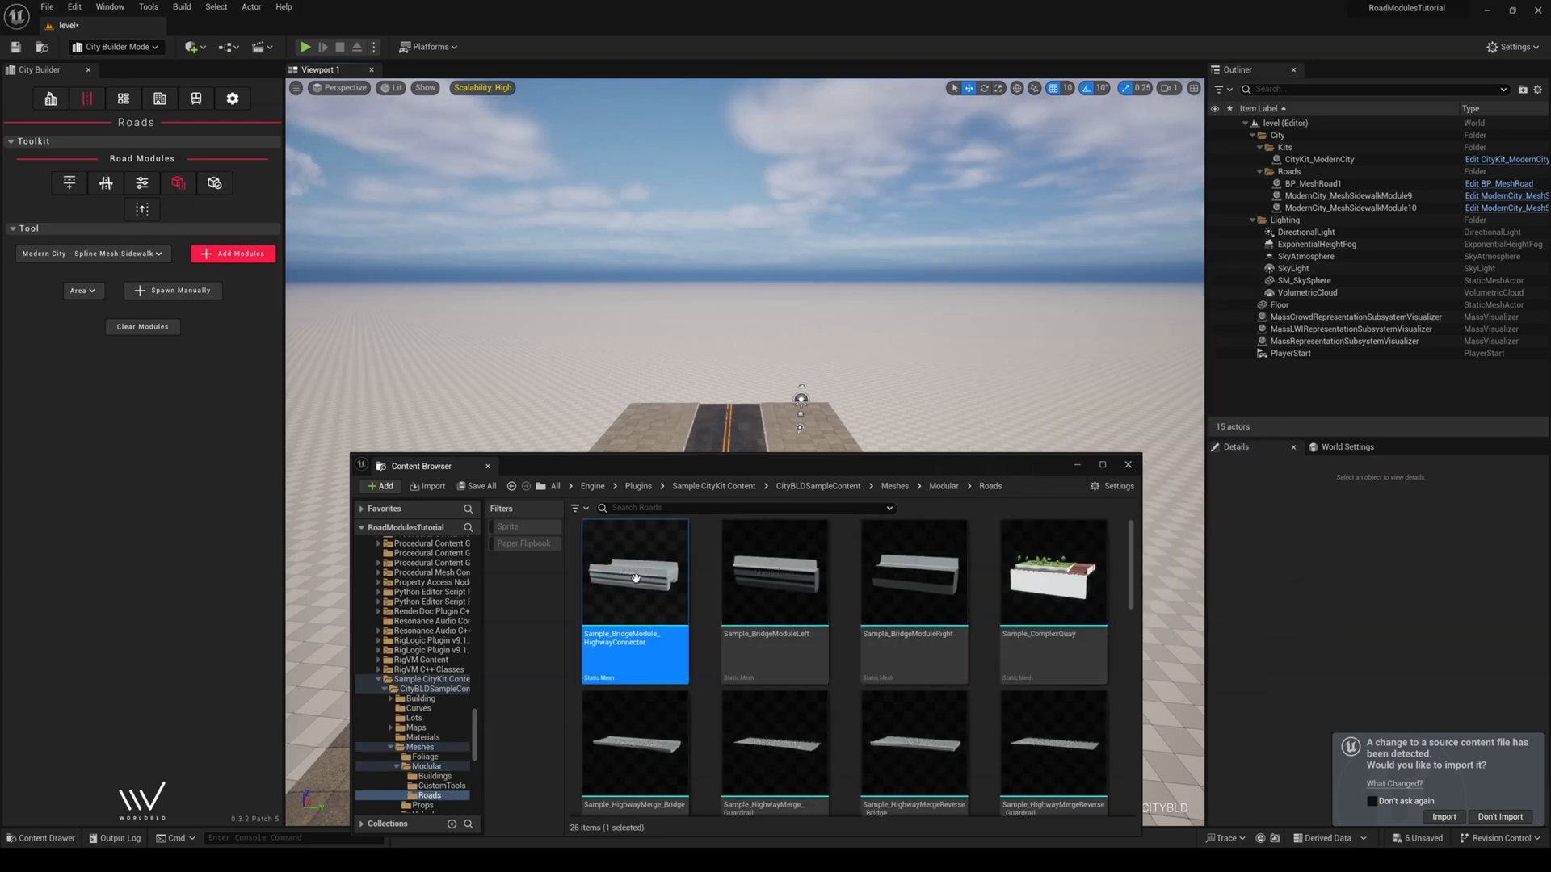
right_click(633, 576)
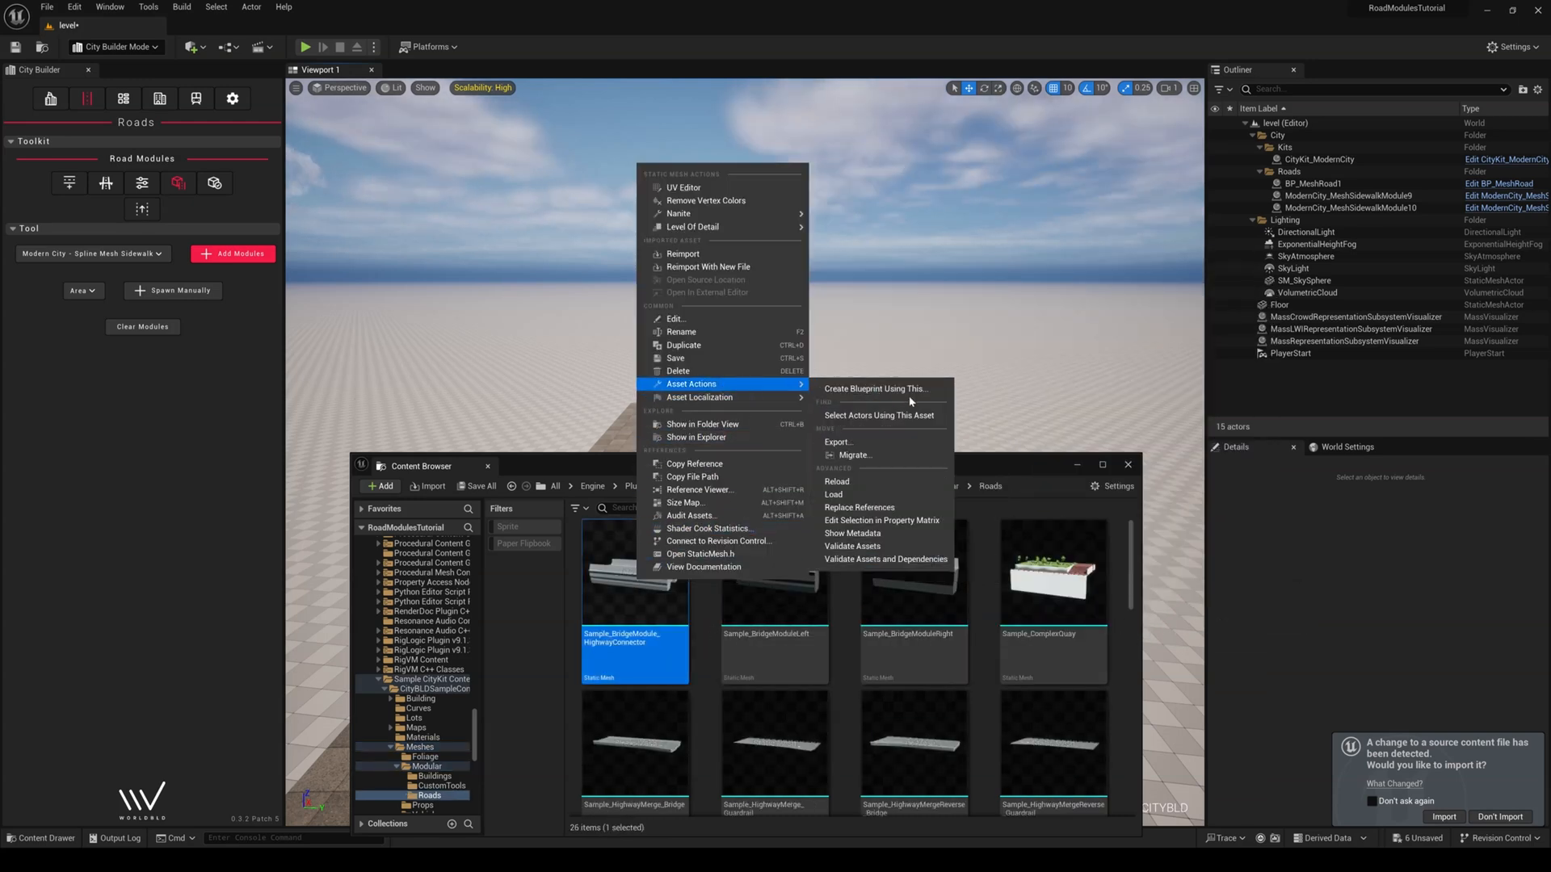
mouse_move(838, 442)
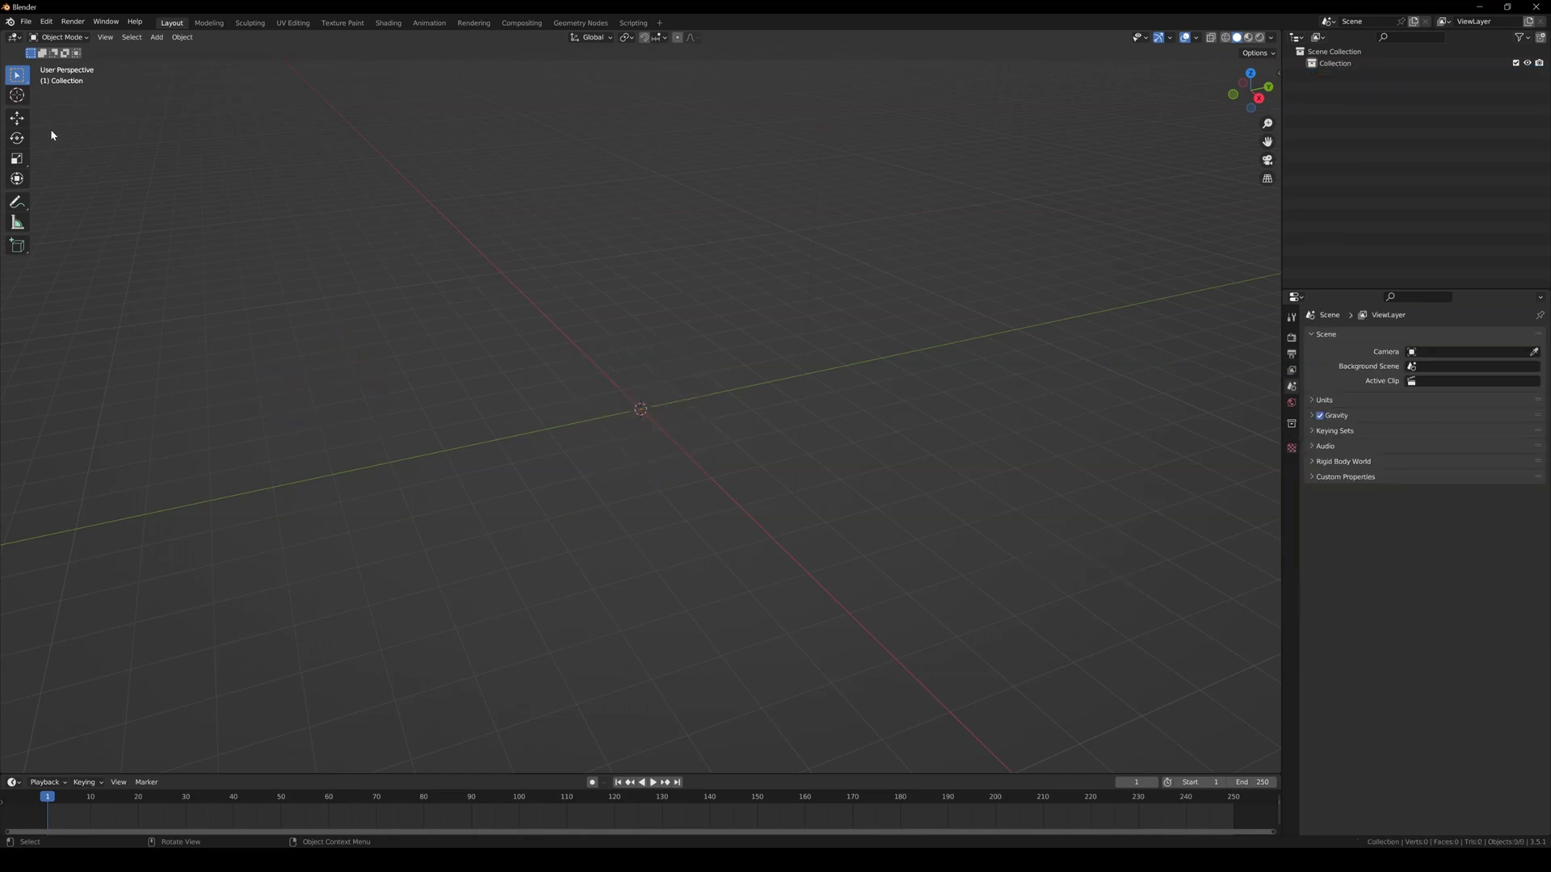
Clear the median mesh's location to the origin with Alt+G and enter Edit Mode
left_click(26, 22)
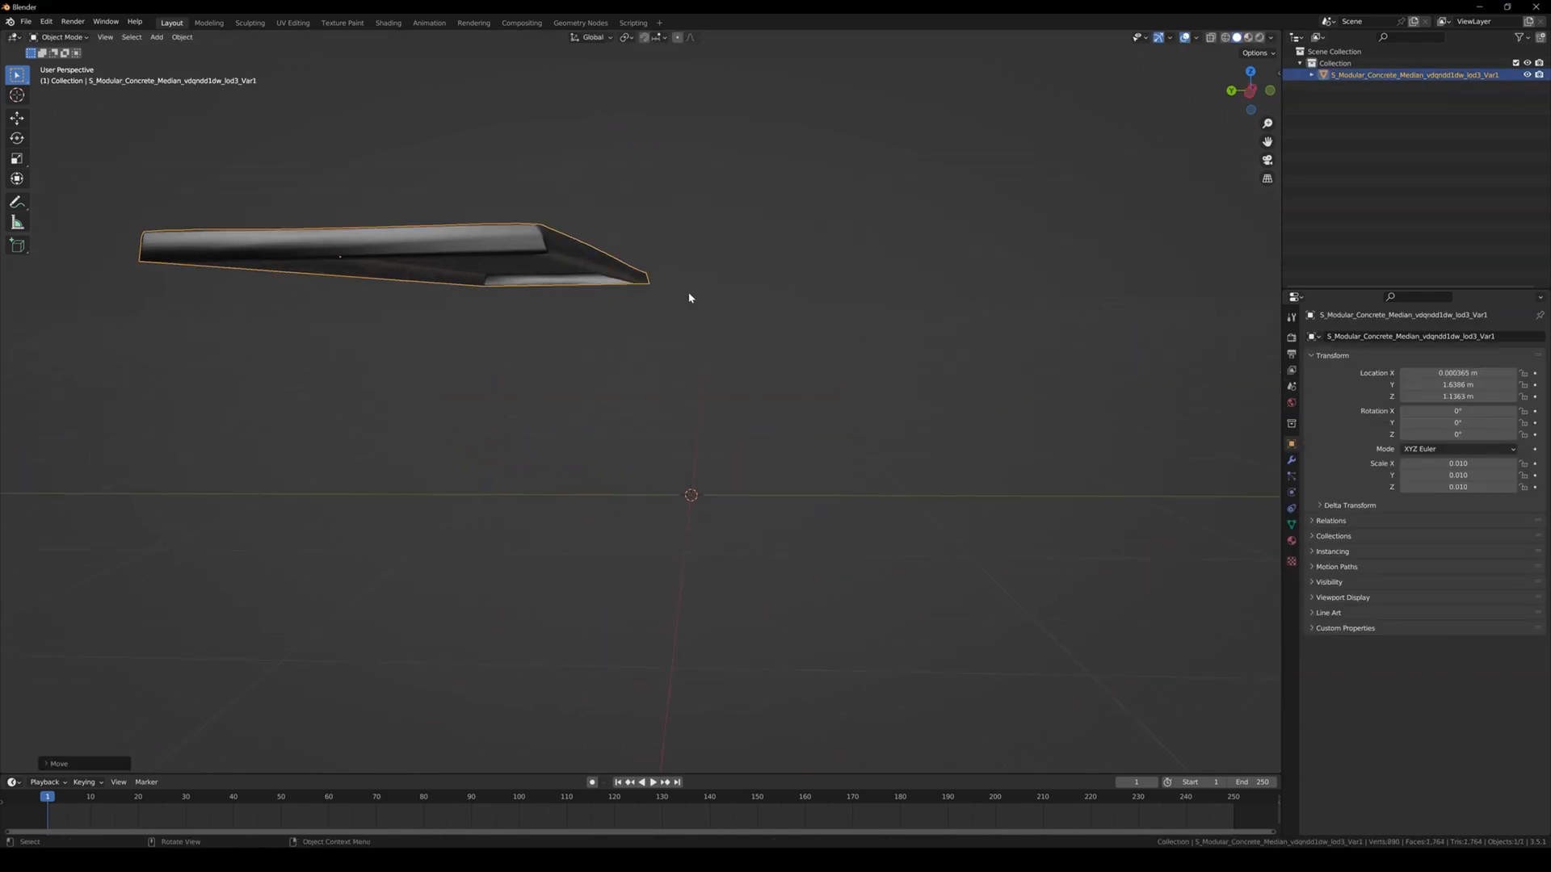
key("alt+g")
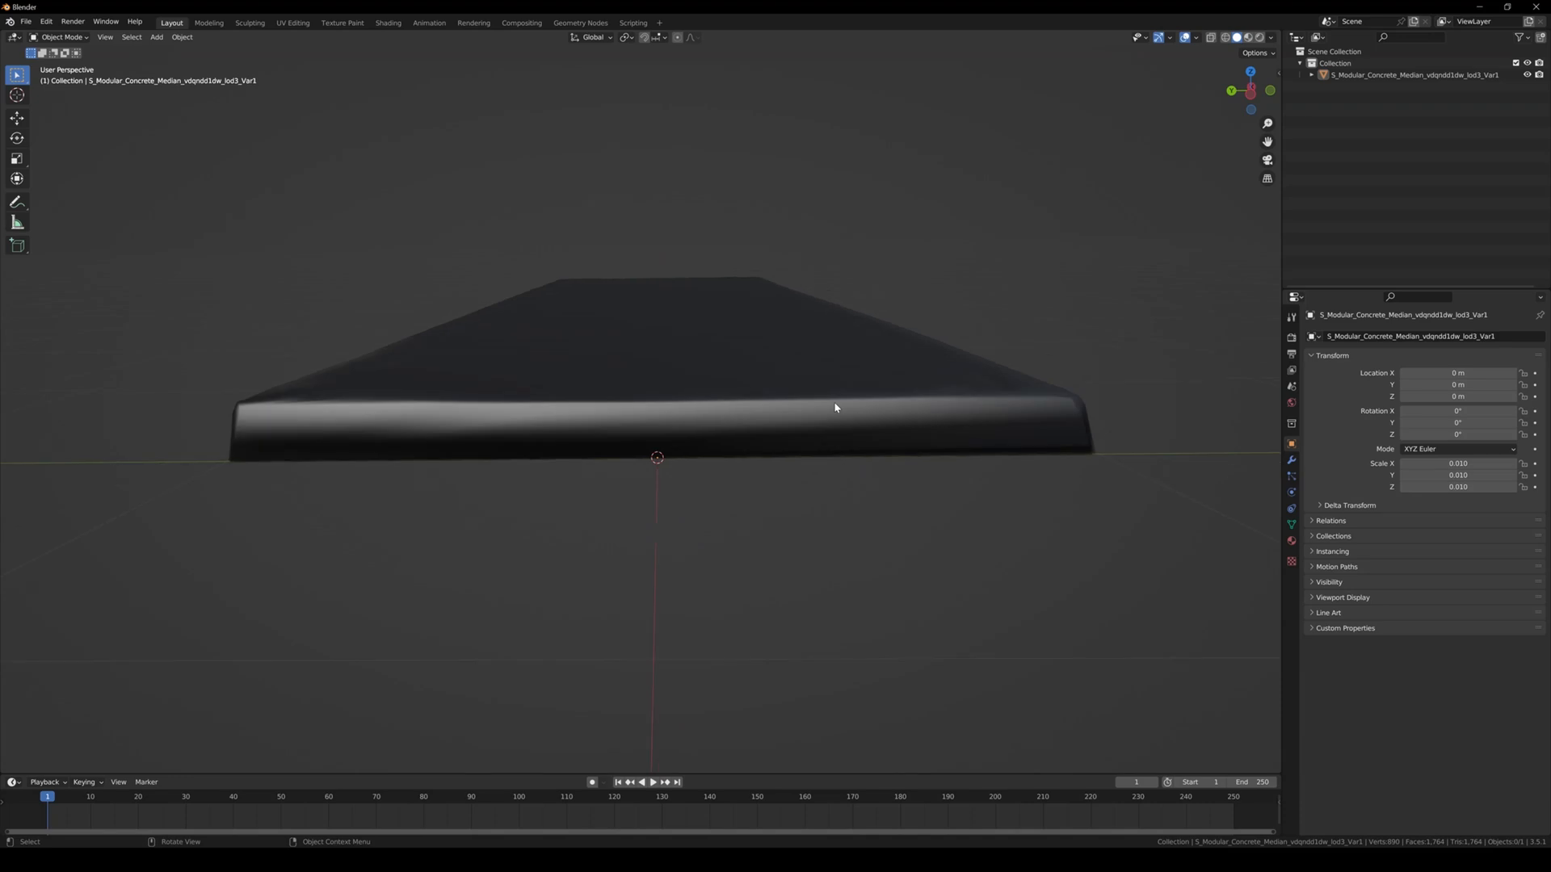
key("Tab")
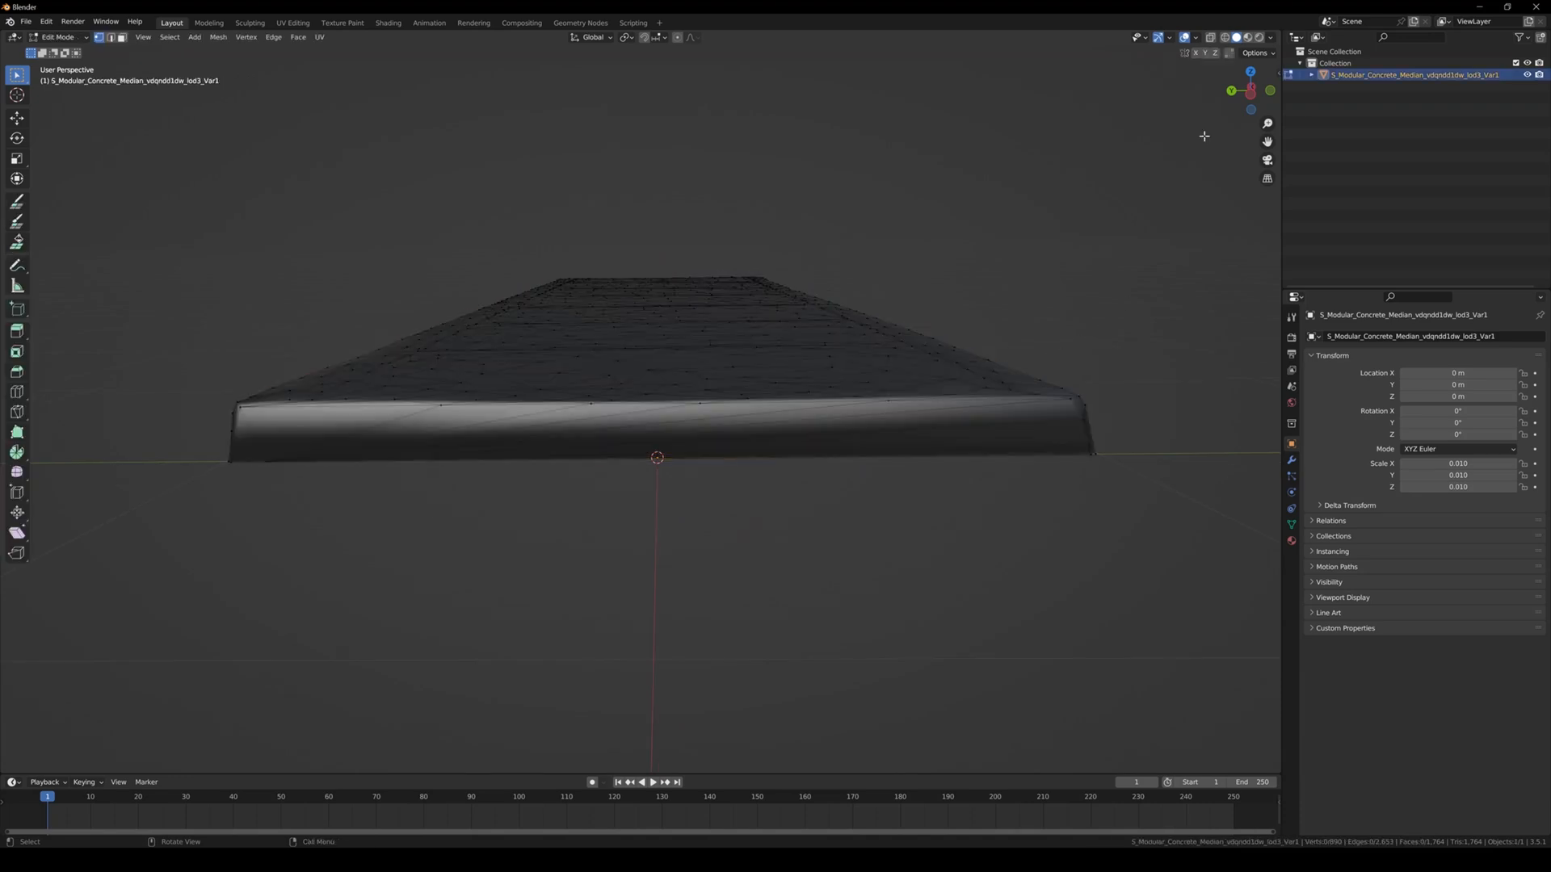
From the side view, snap the 3D cursor to the median's bottom corner vertex, then leave Edit Mode
key("KP_3")
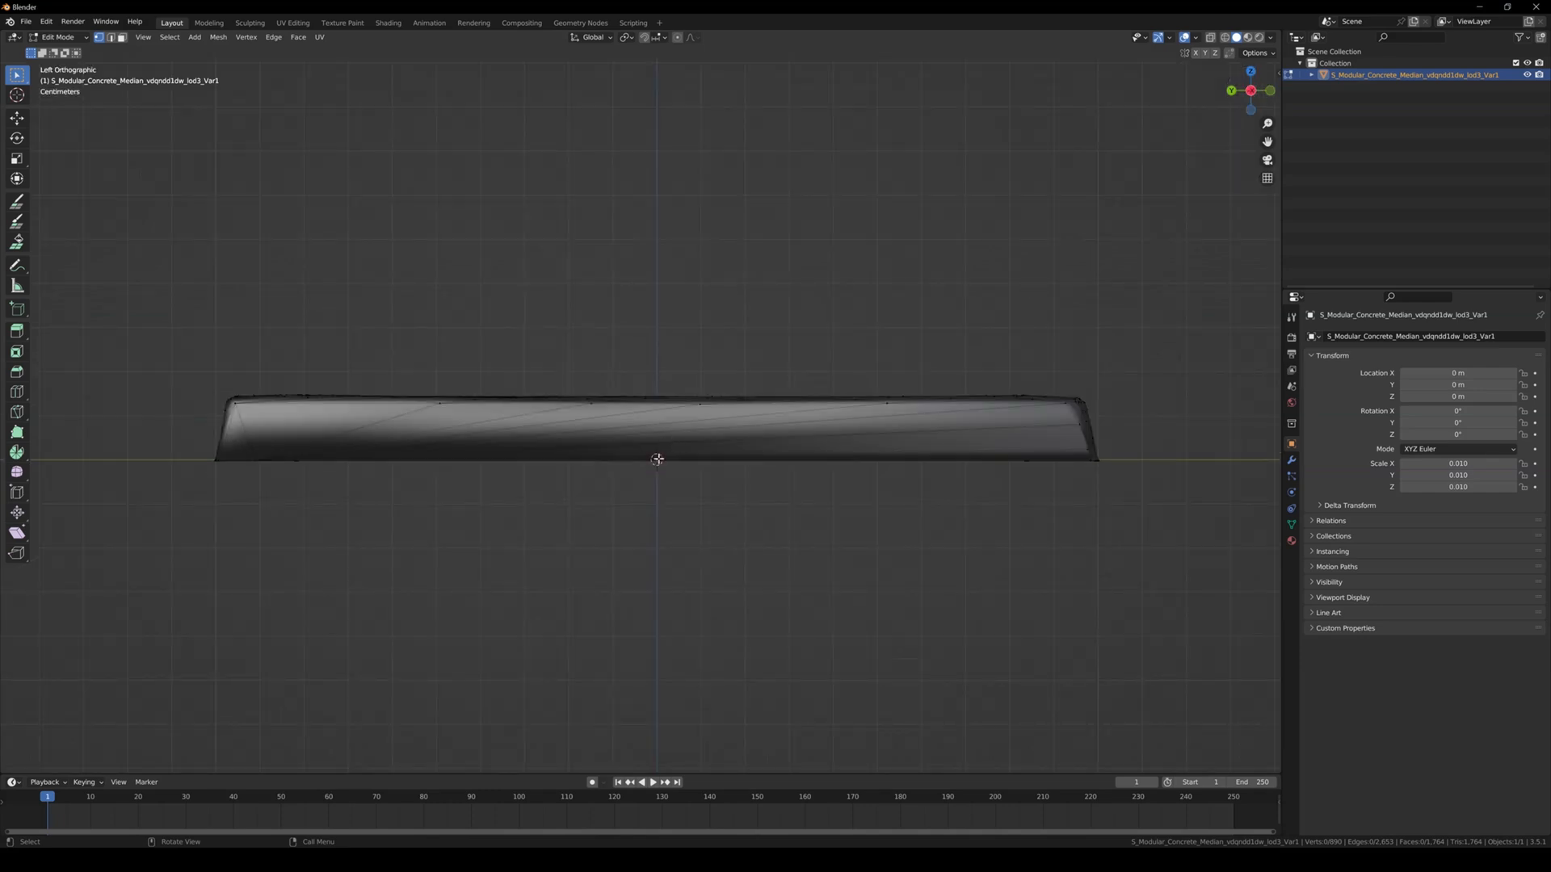
mouse_move(209, 454)
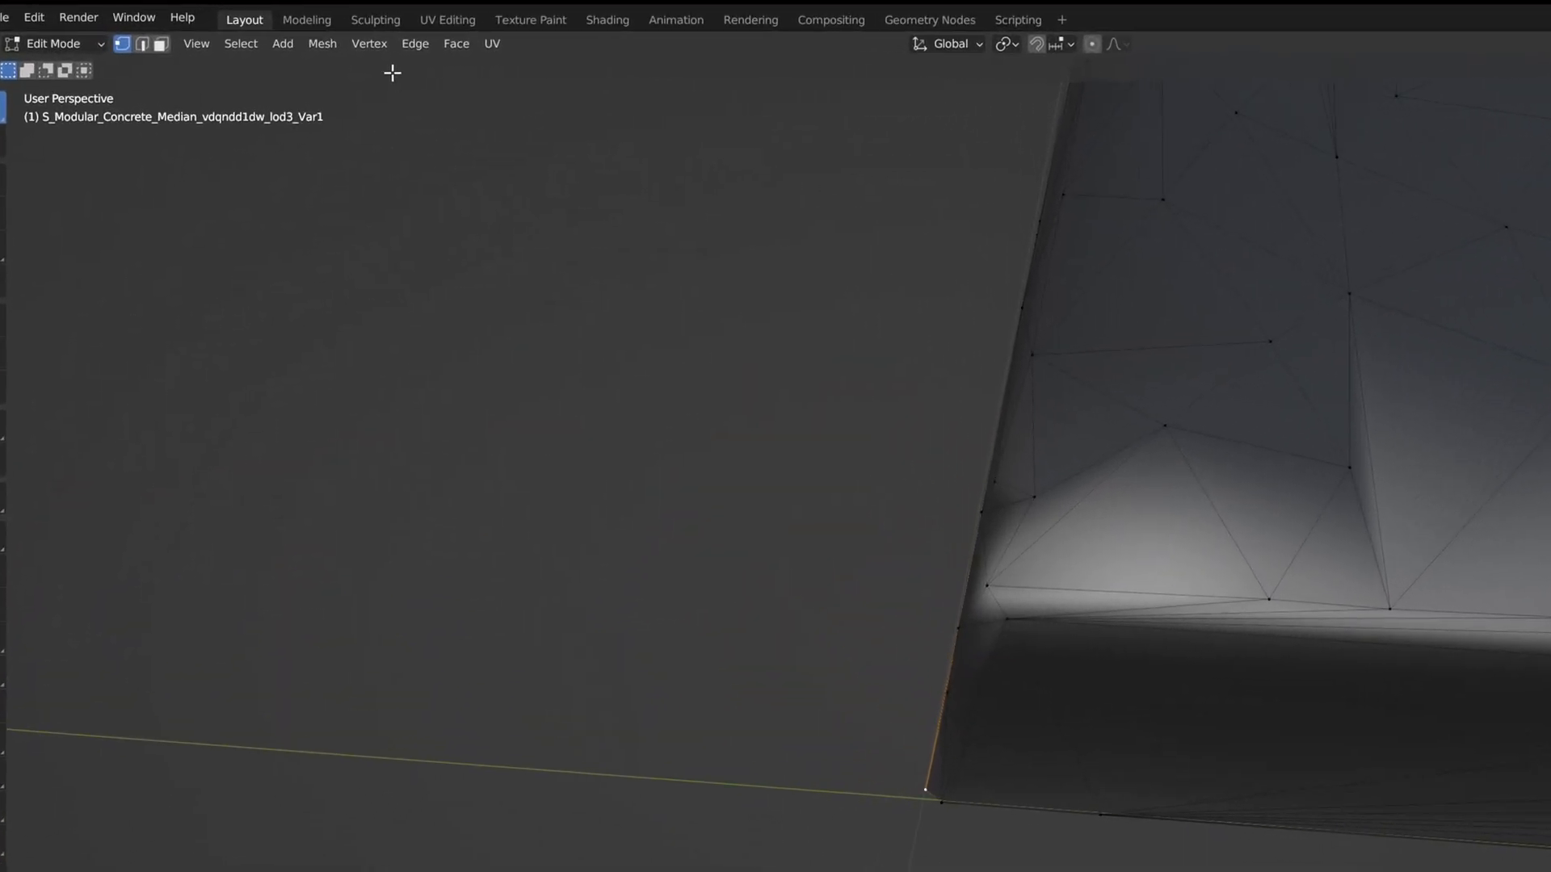
left_click(401, 44)
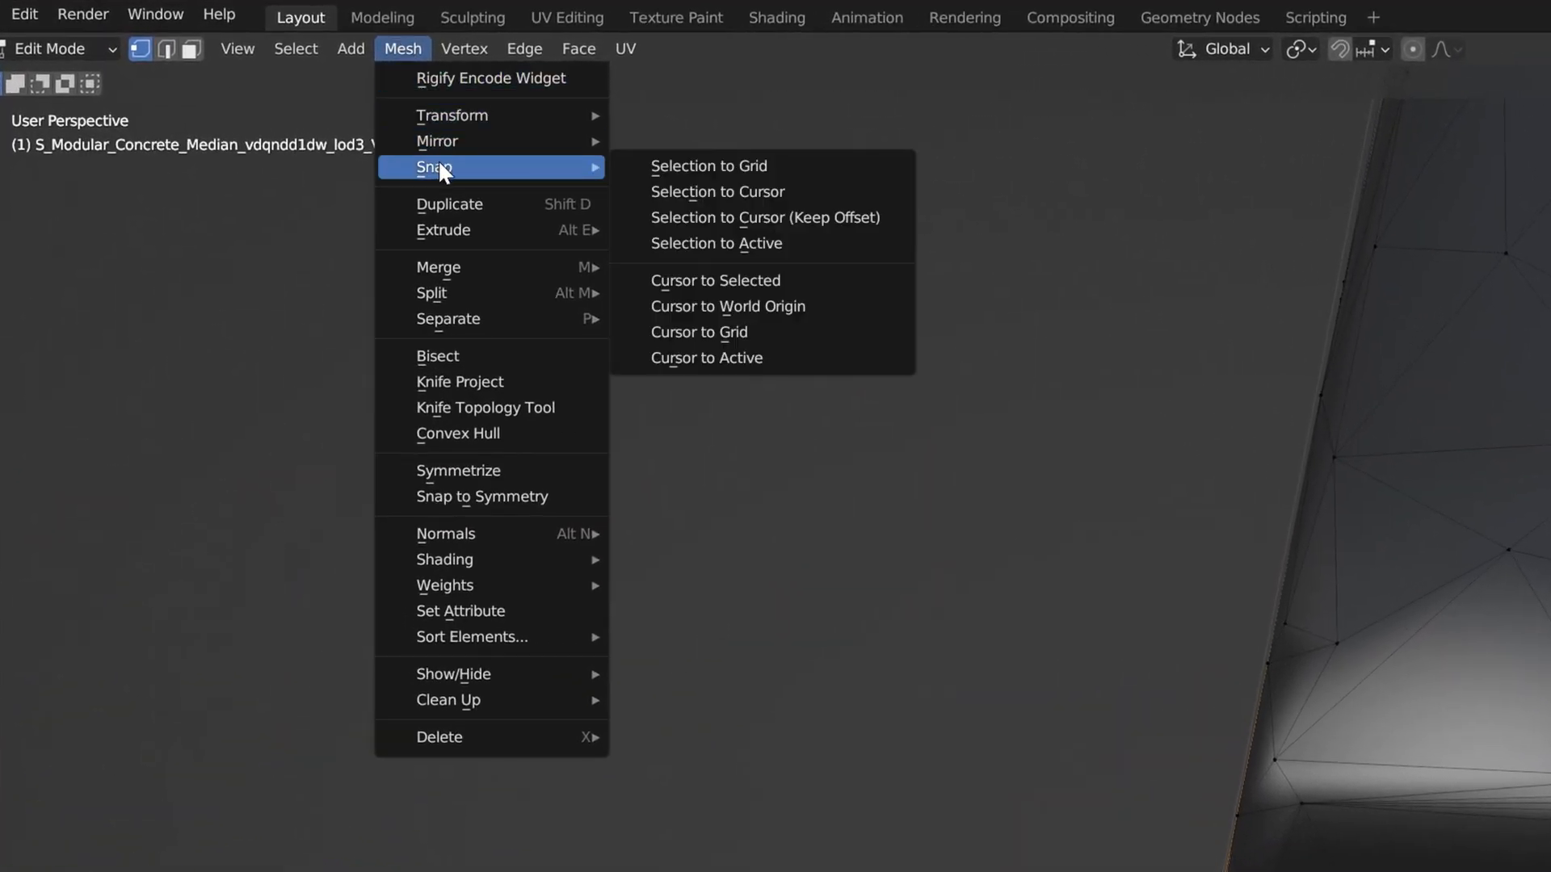
mouse_move(713, 280)
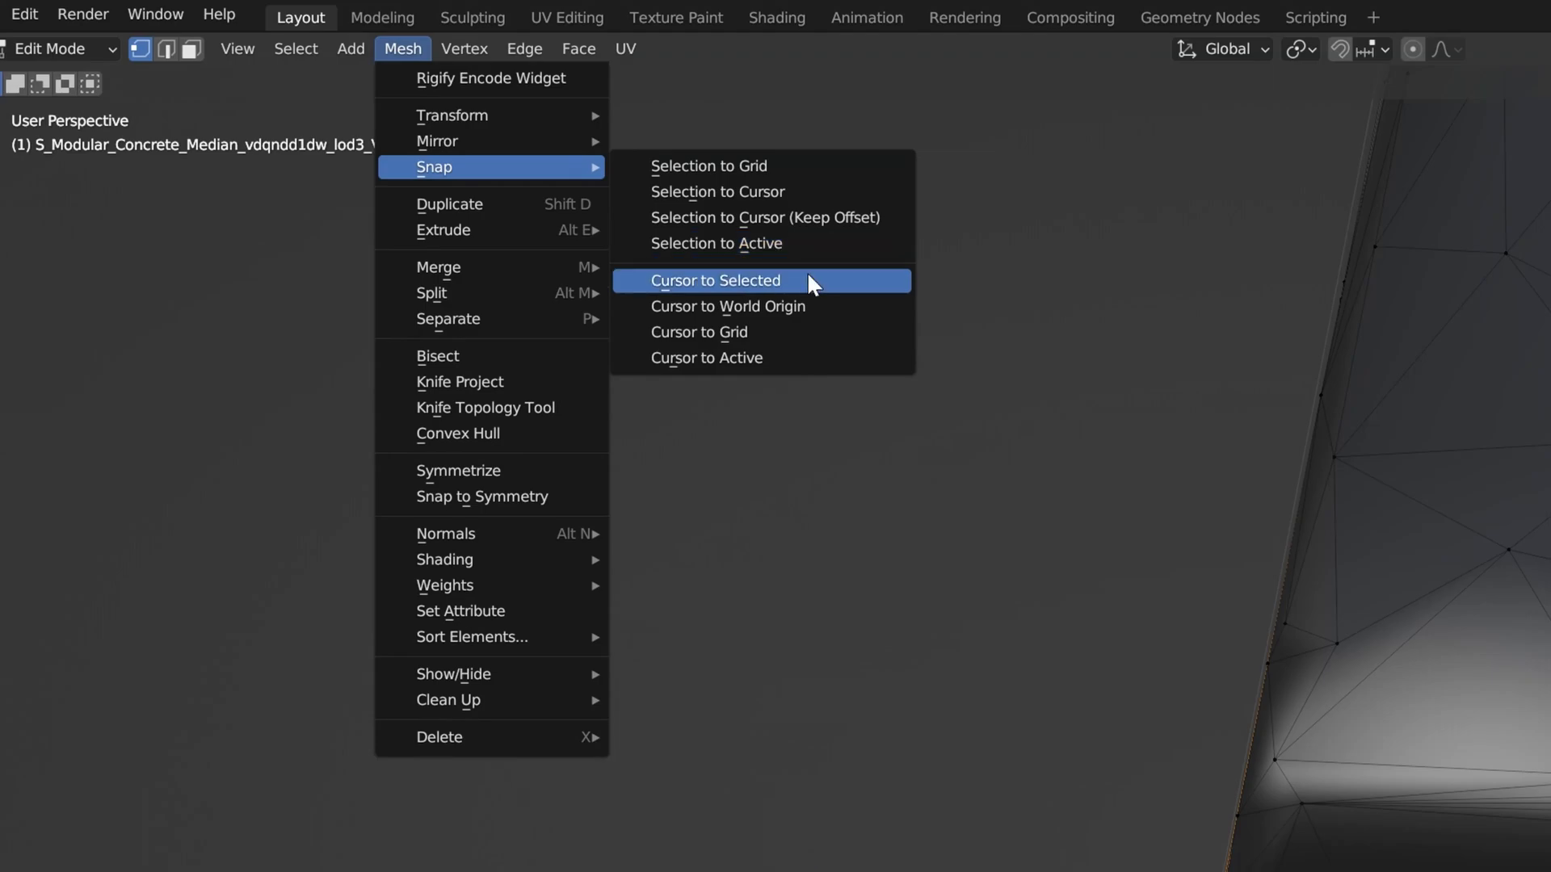
left_click(714, 281)
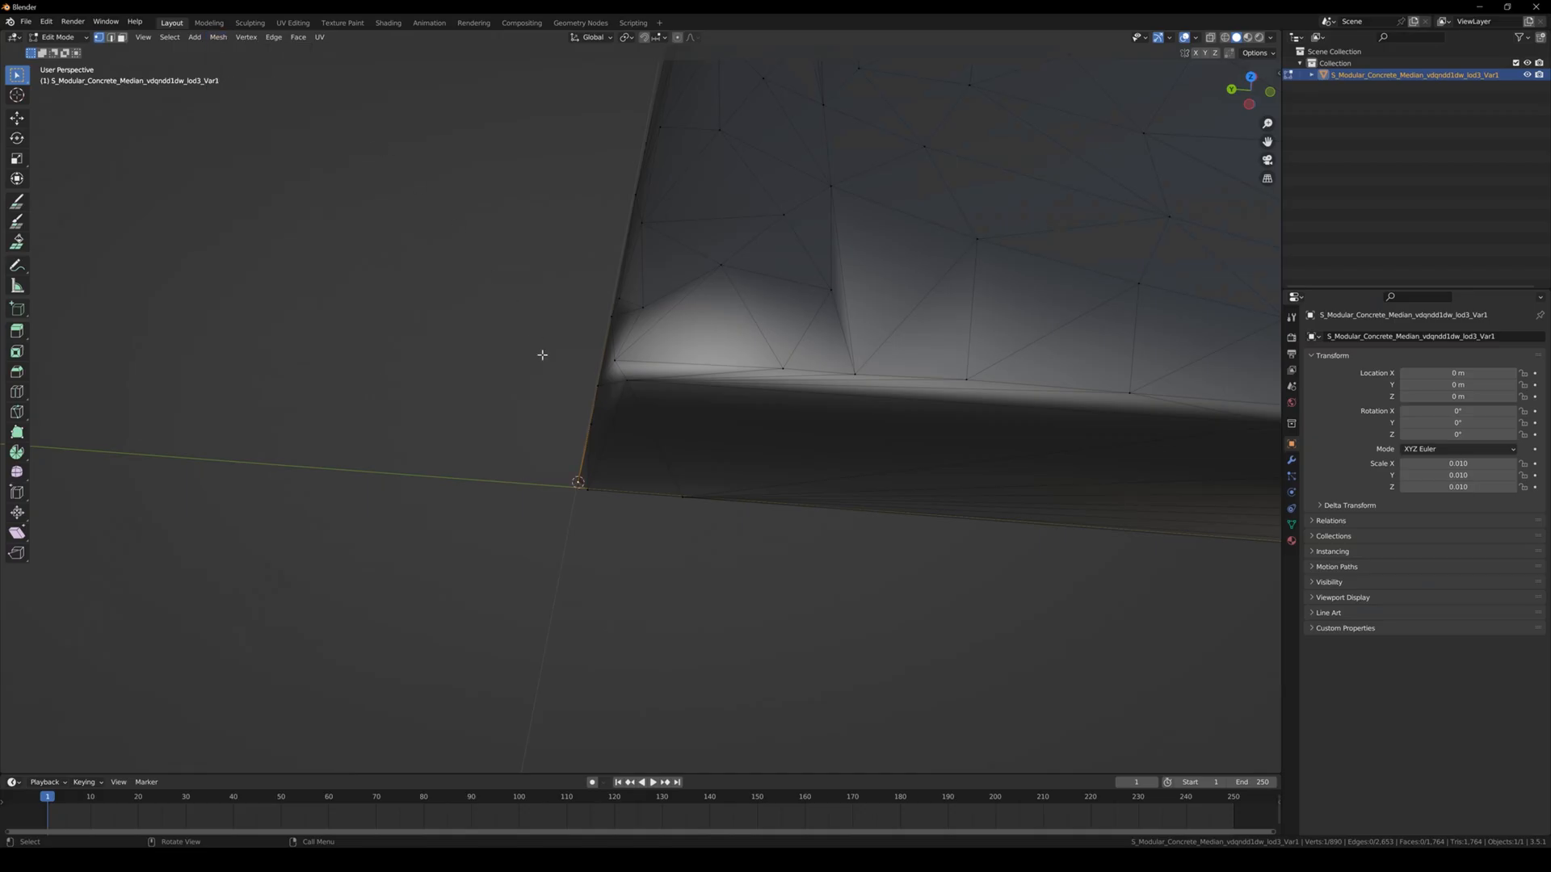
key("Tab")
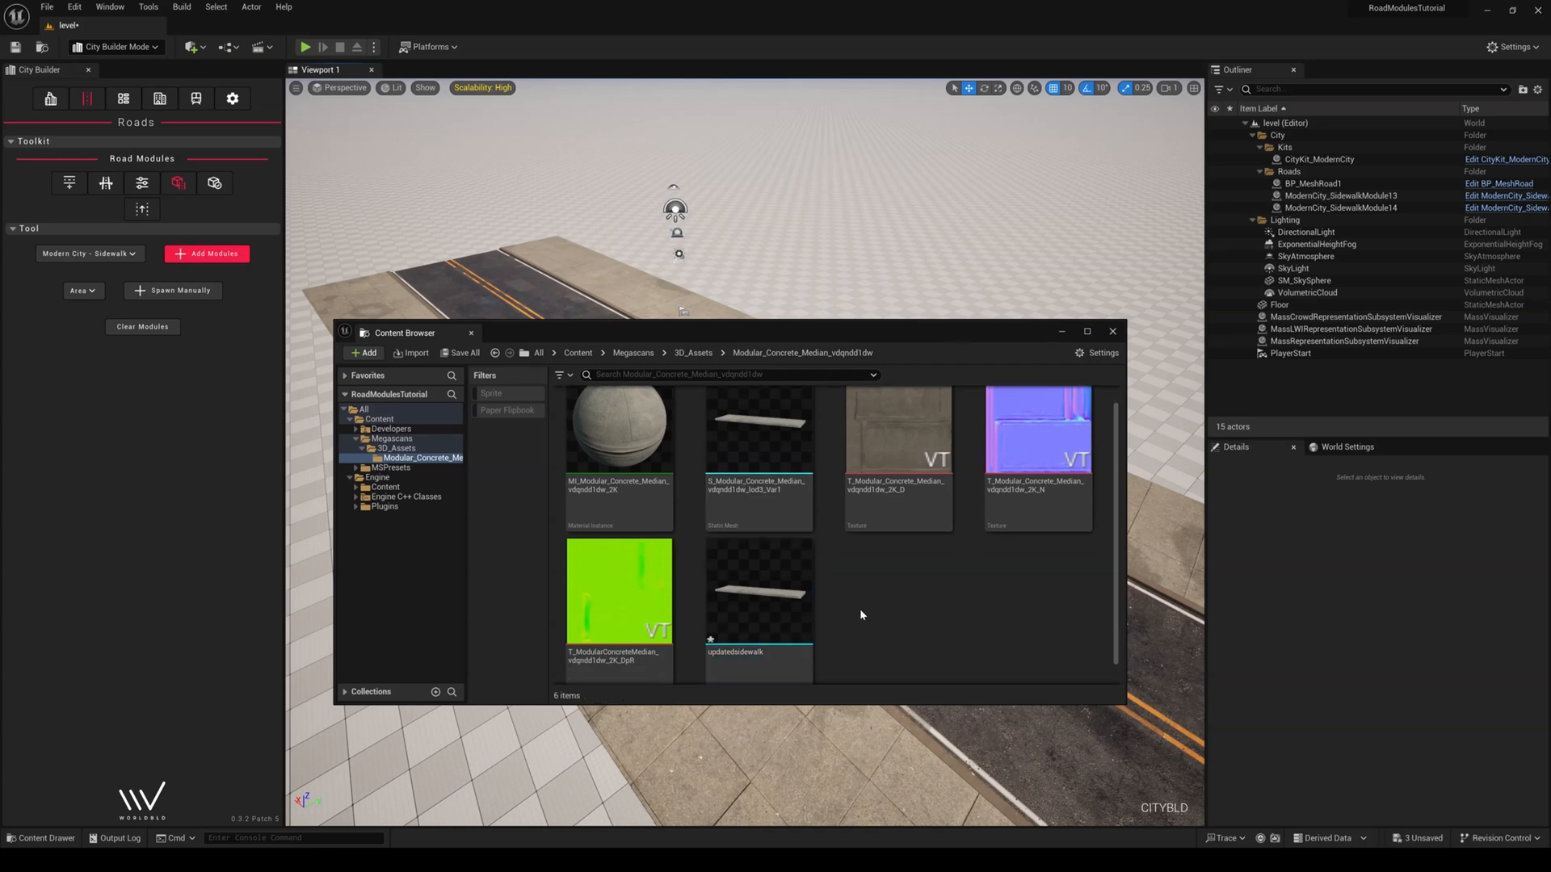
Create a Blueprint Class with RoadModuleBP as its parent in the median folder
right_click(860, 613)
type("road module")
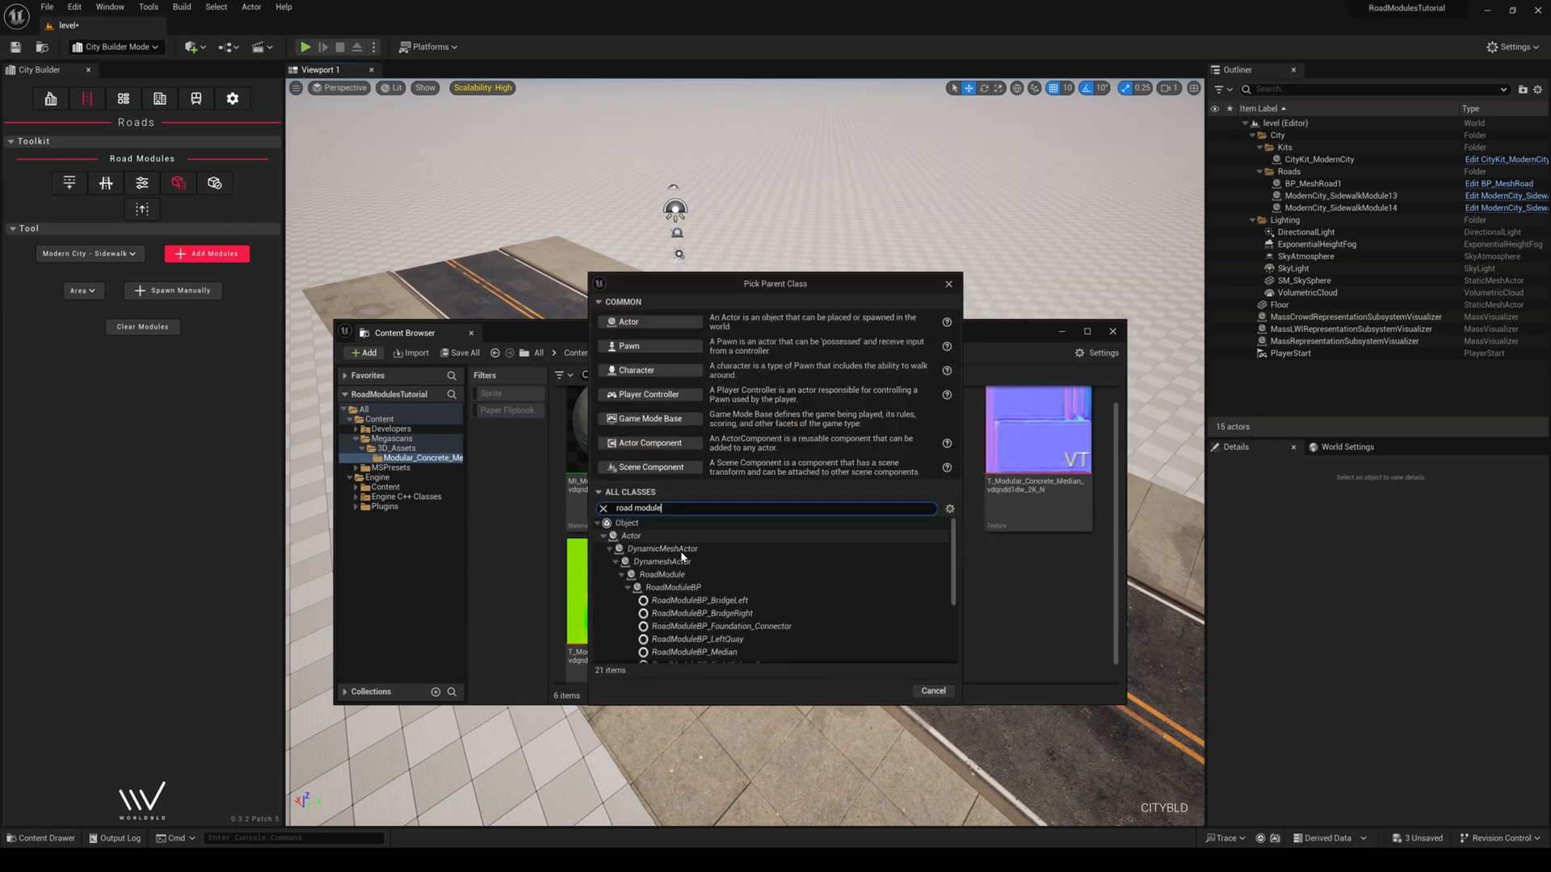
left_click(675, 586)
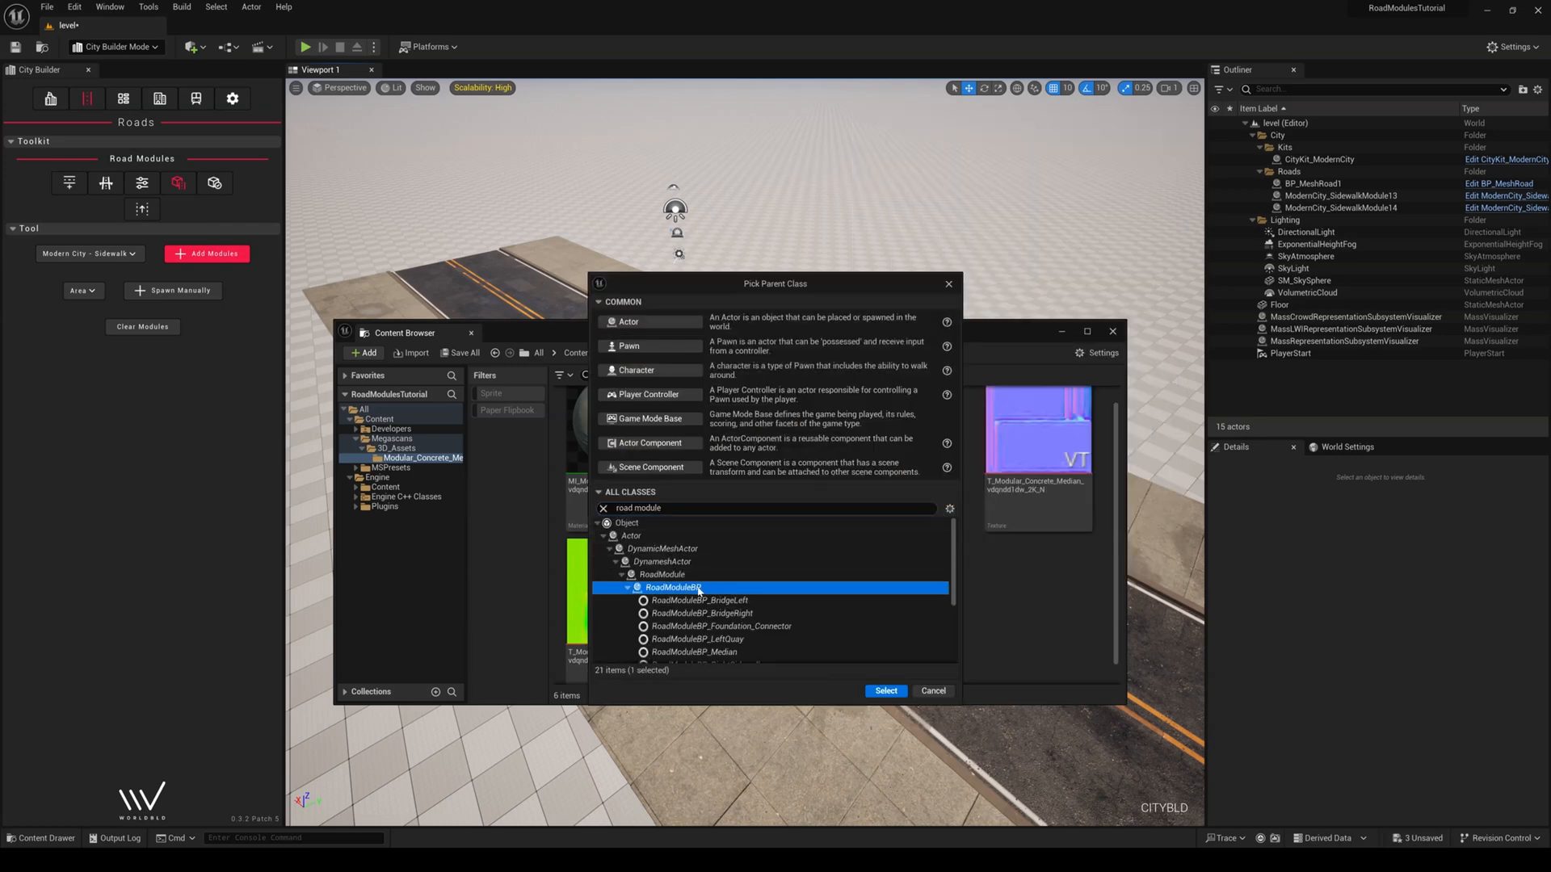
left_click(884, 690)
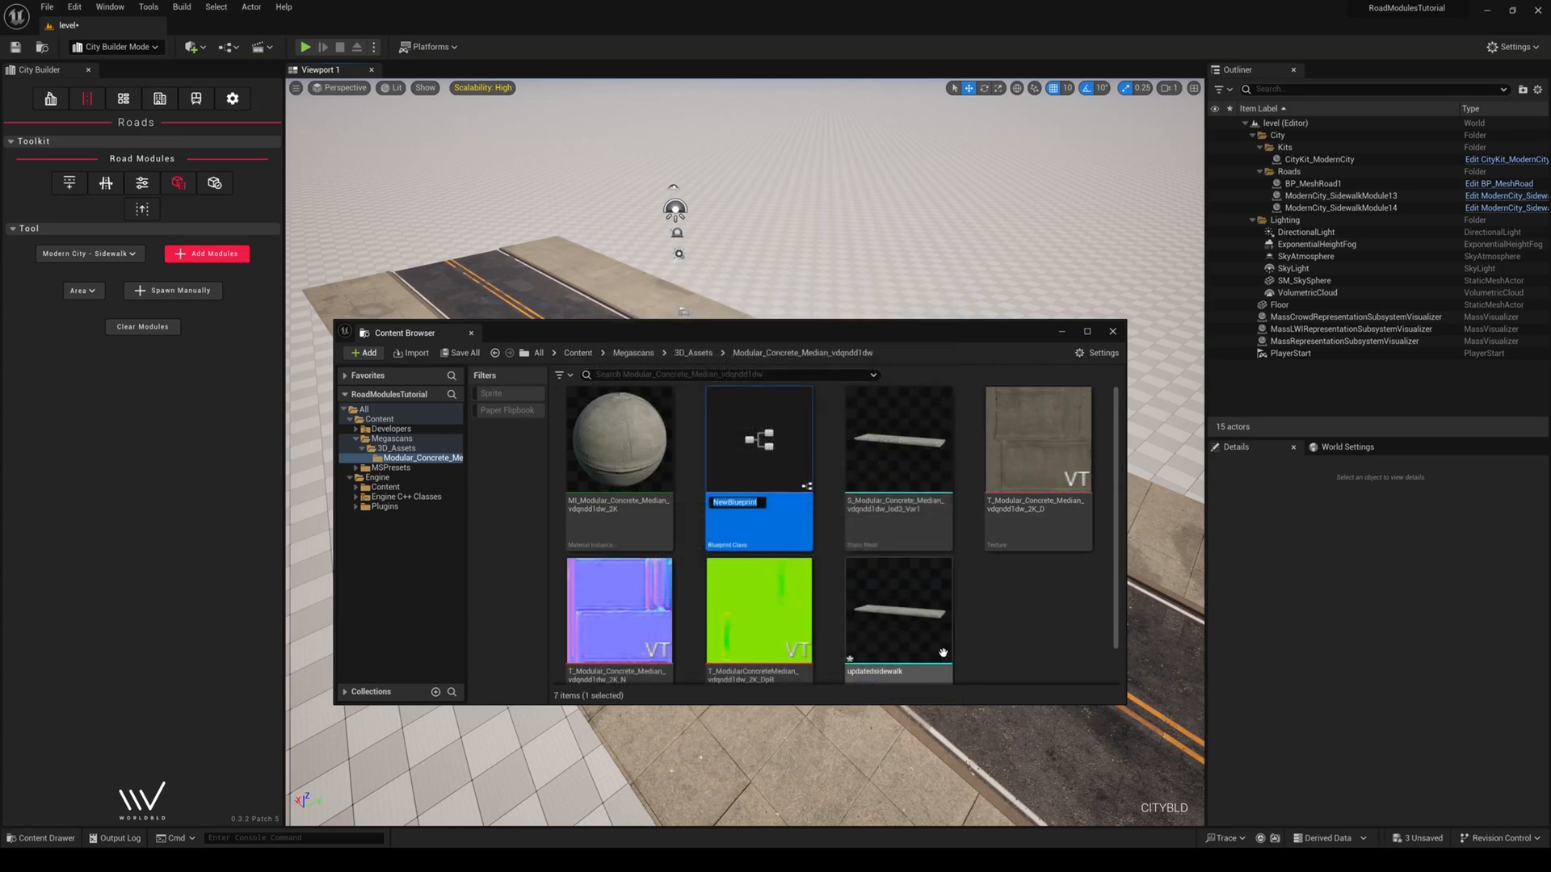
Set the module name to 'sidewalk', add the updatedsidewalk kit mesh, and compile
double_click(758, 460)
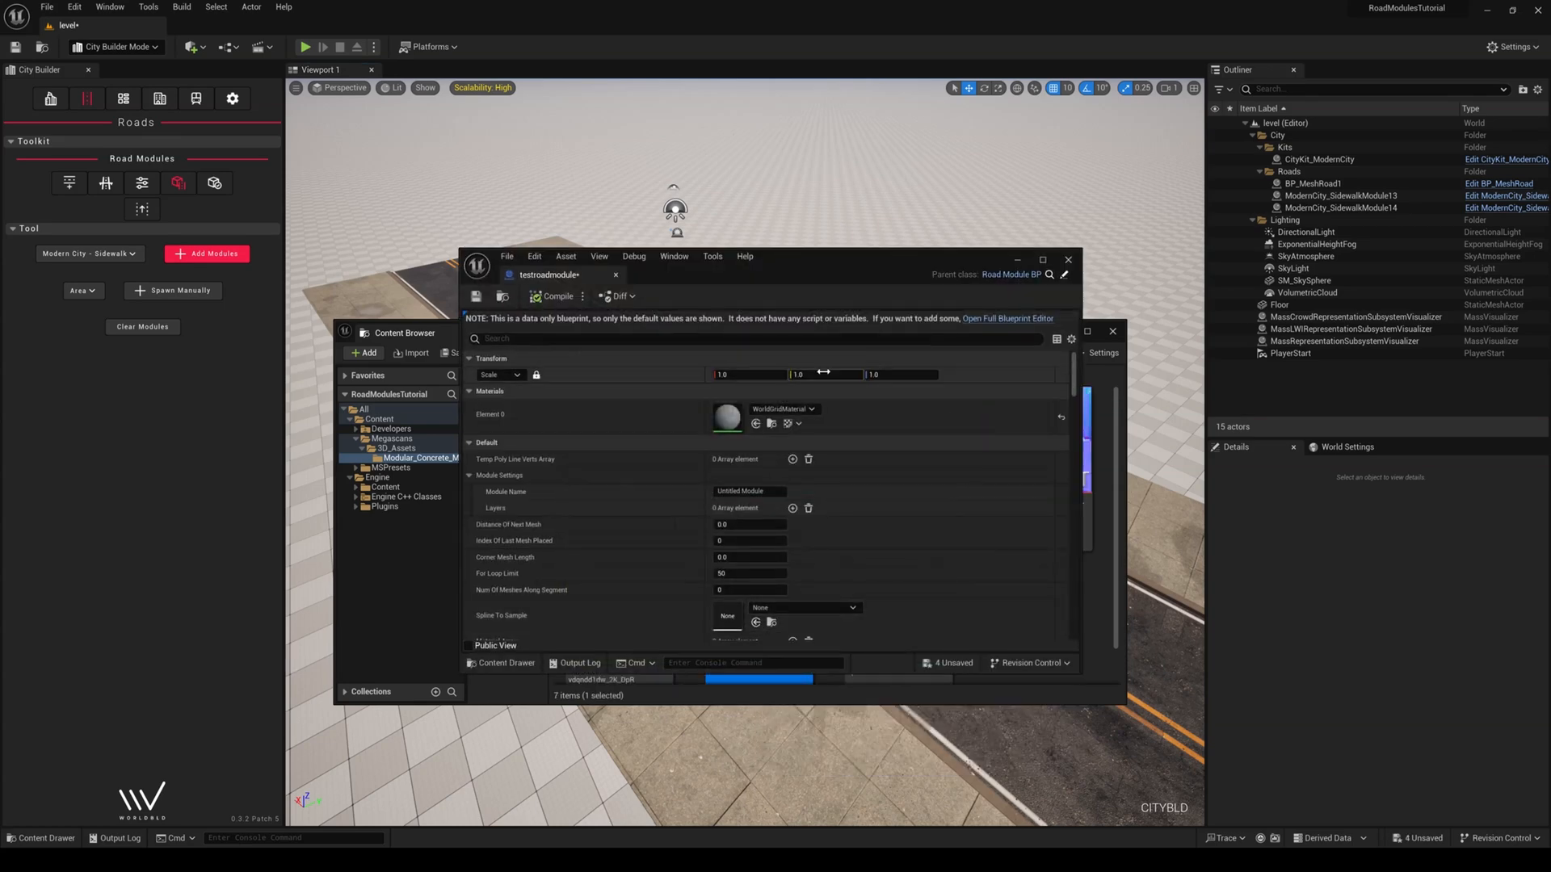
left_click(749, 492)
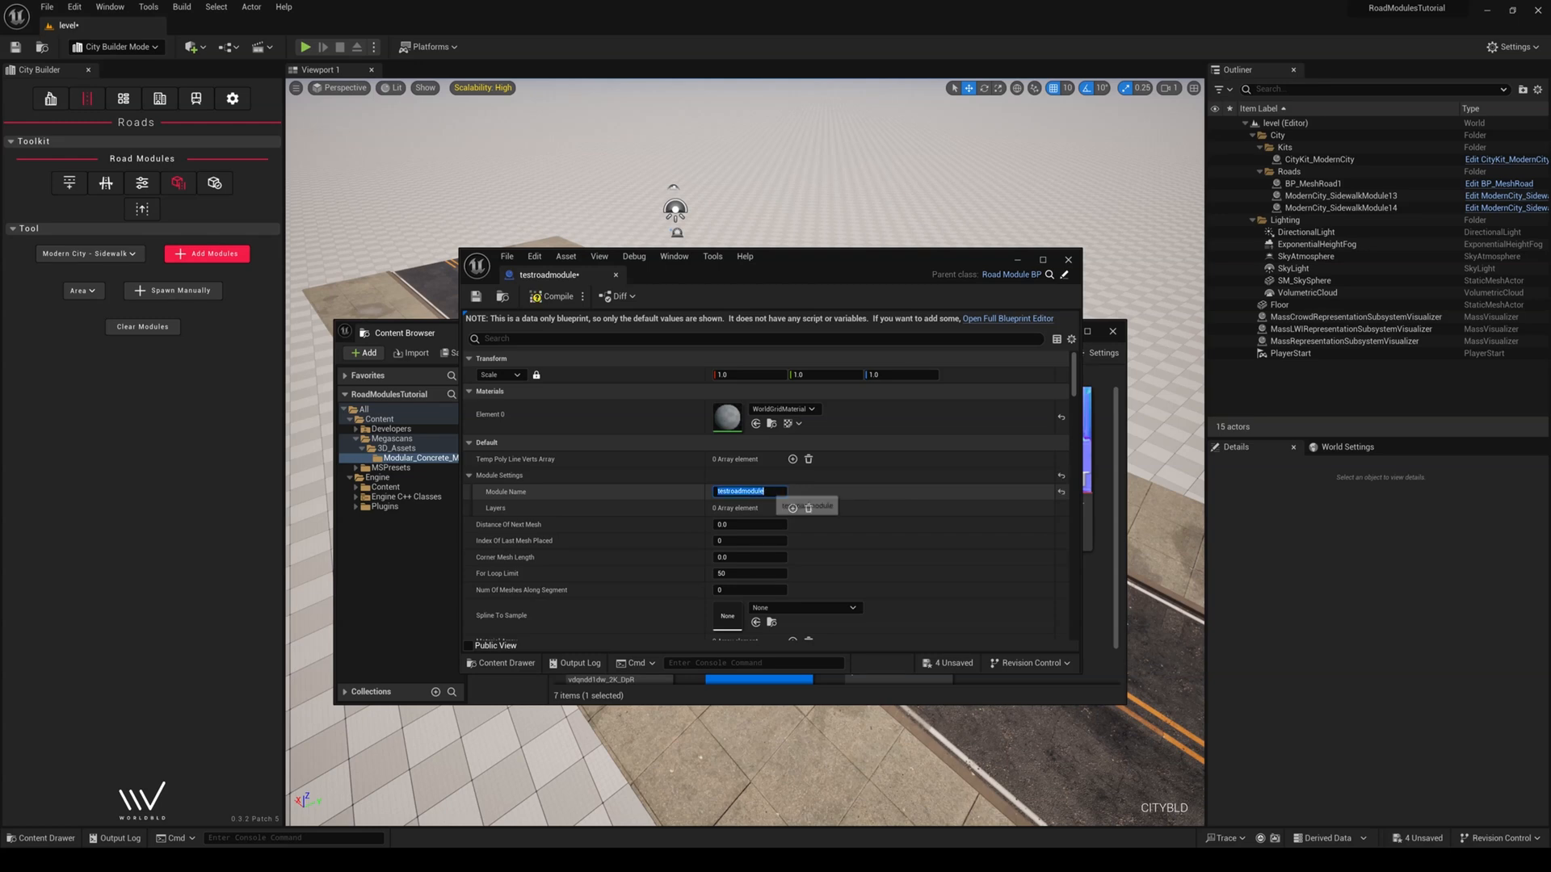
type("sidewalktest")
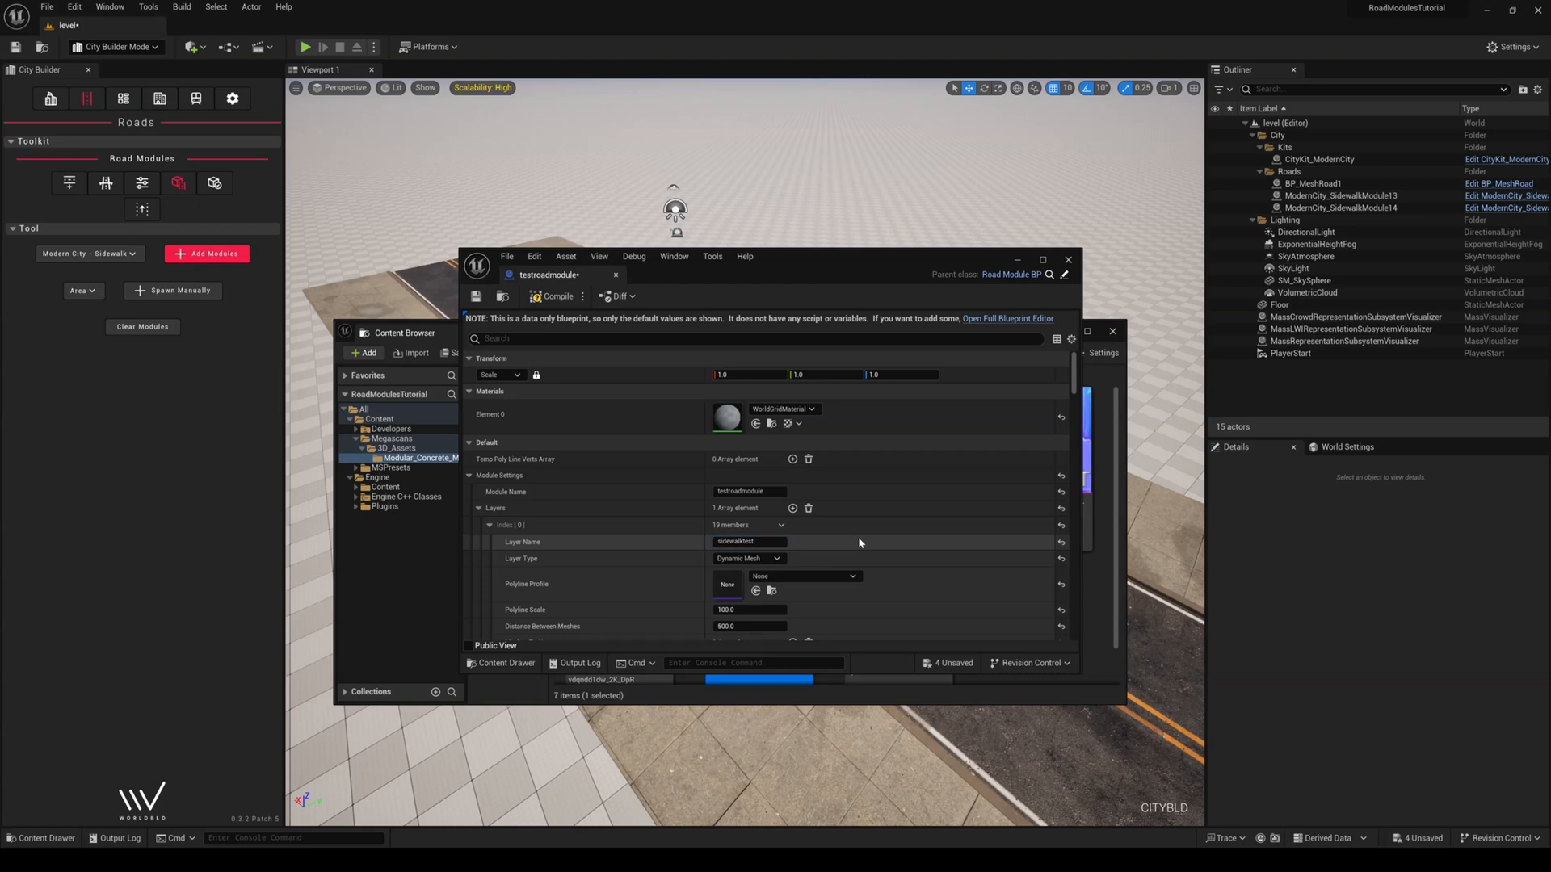
left_click(748, 558)
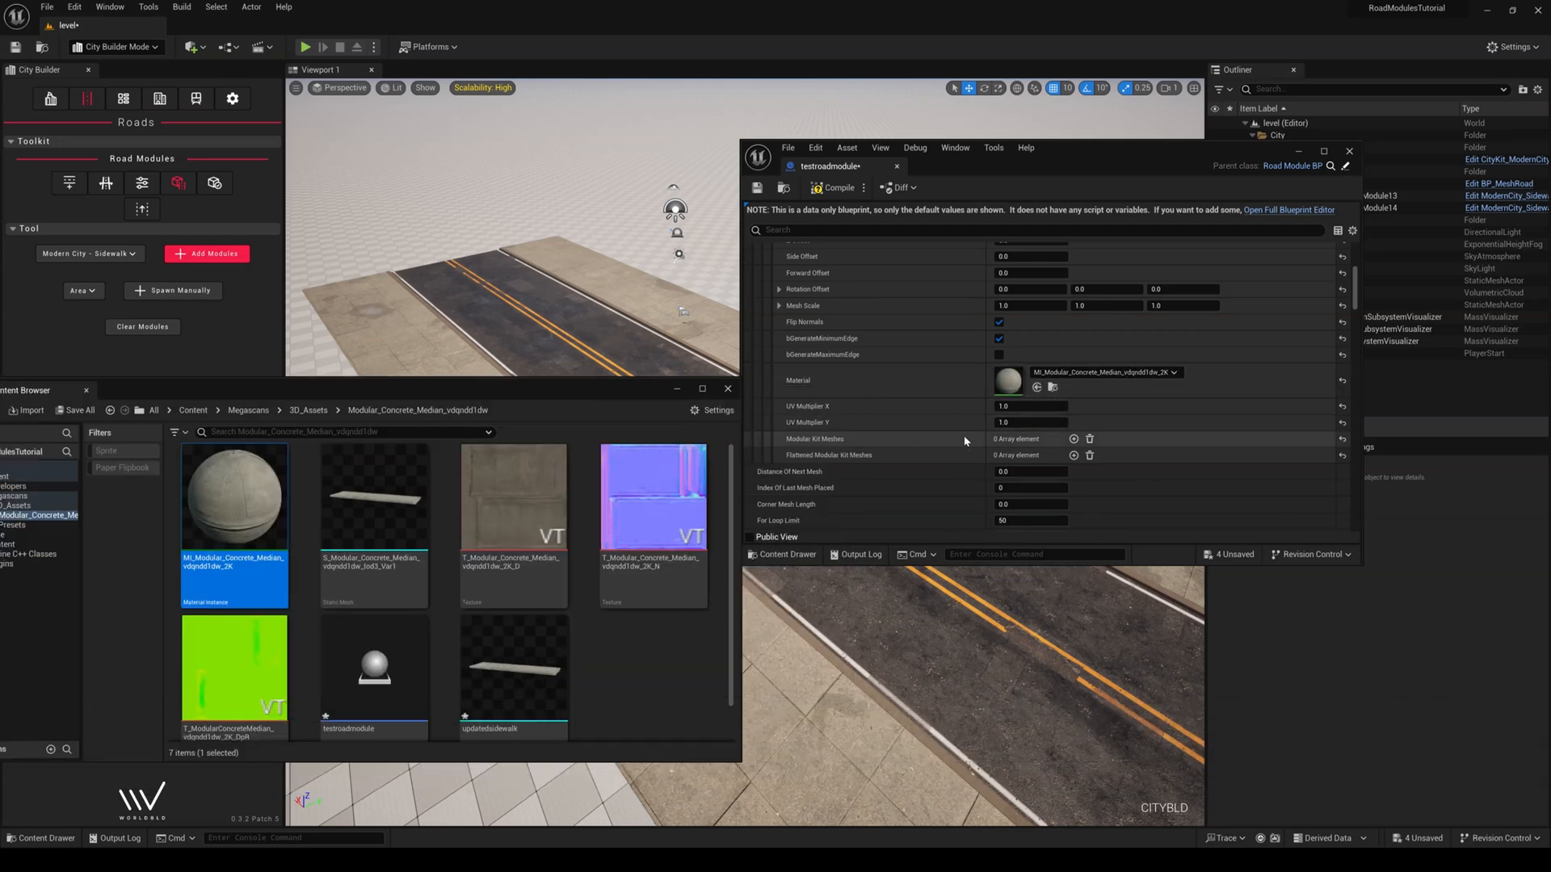
left_click(1073, 439)
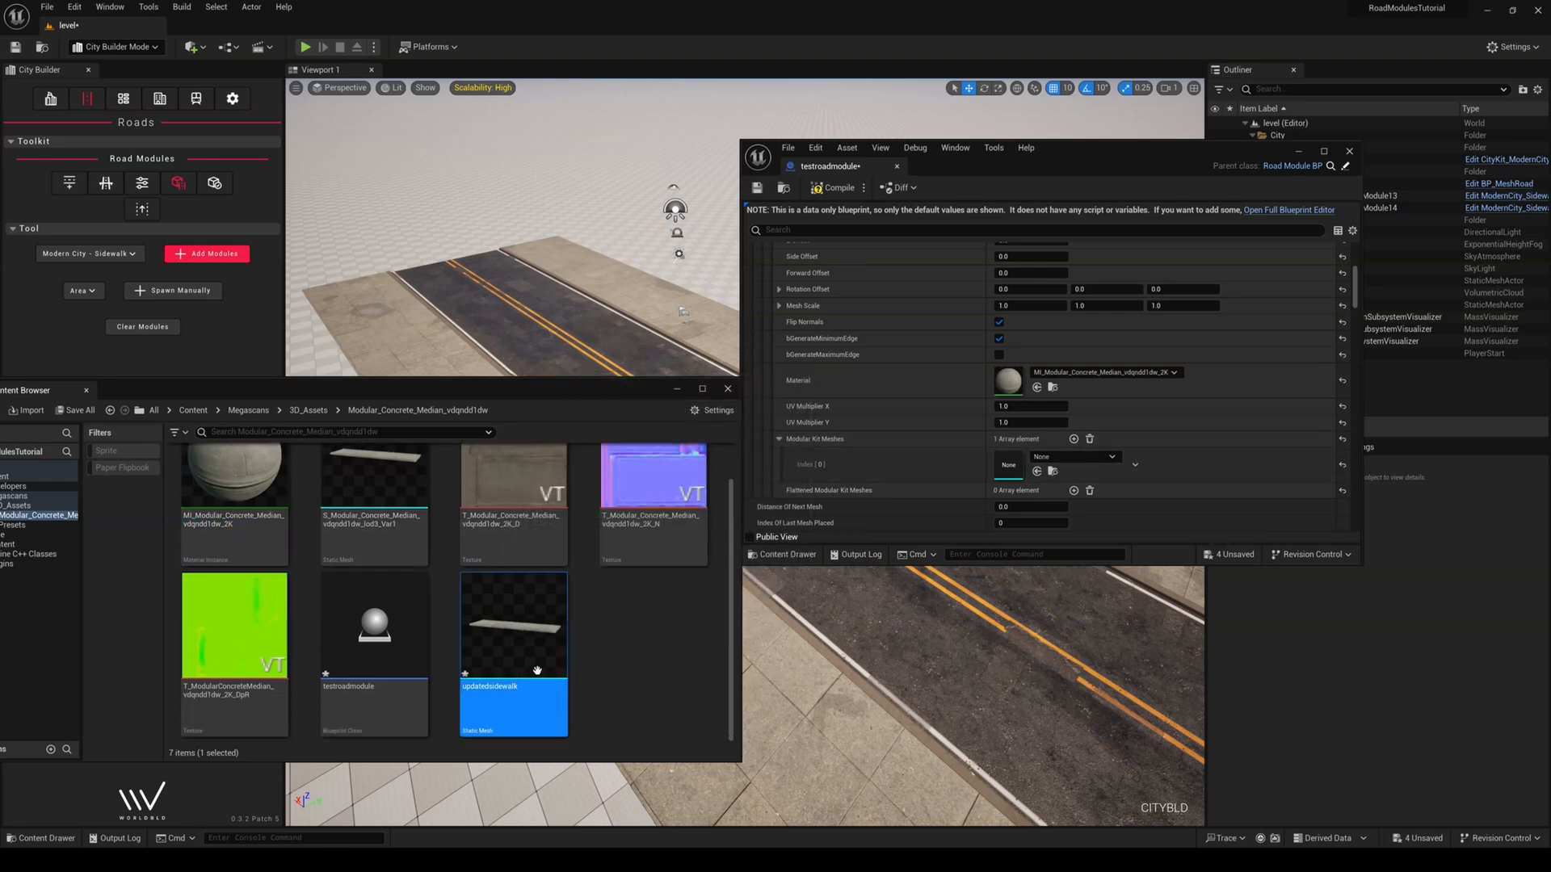
left_click(1073, 455)
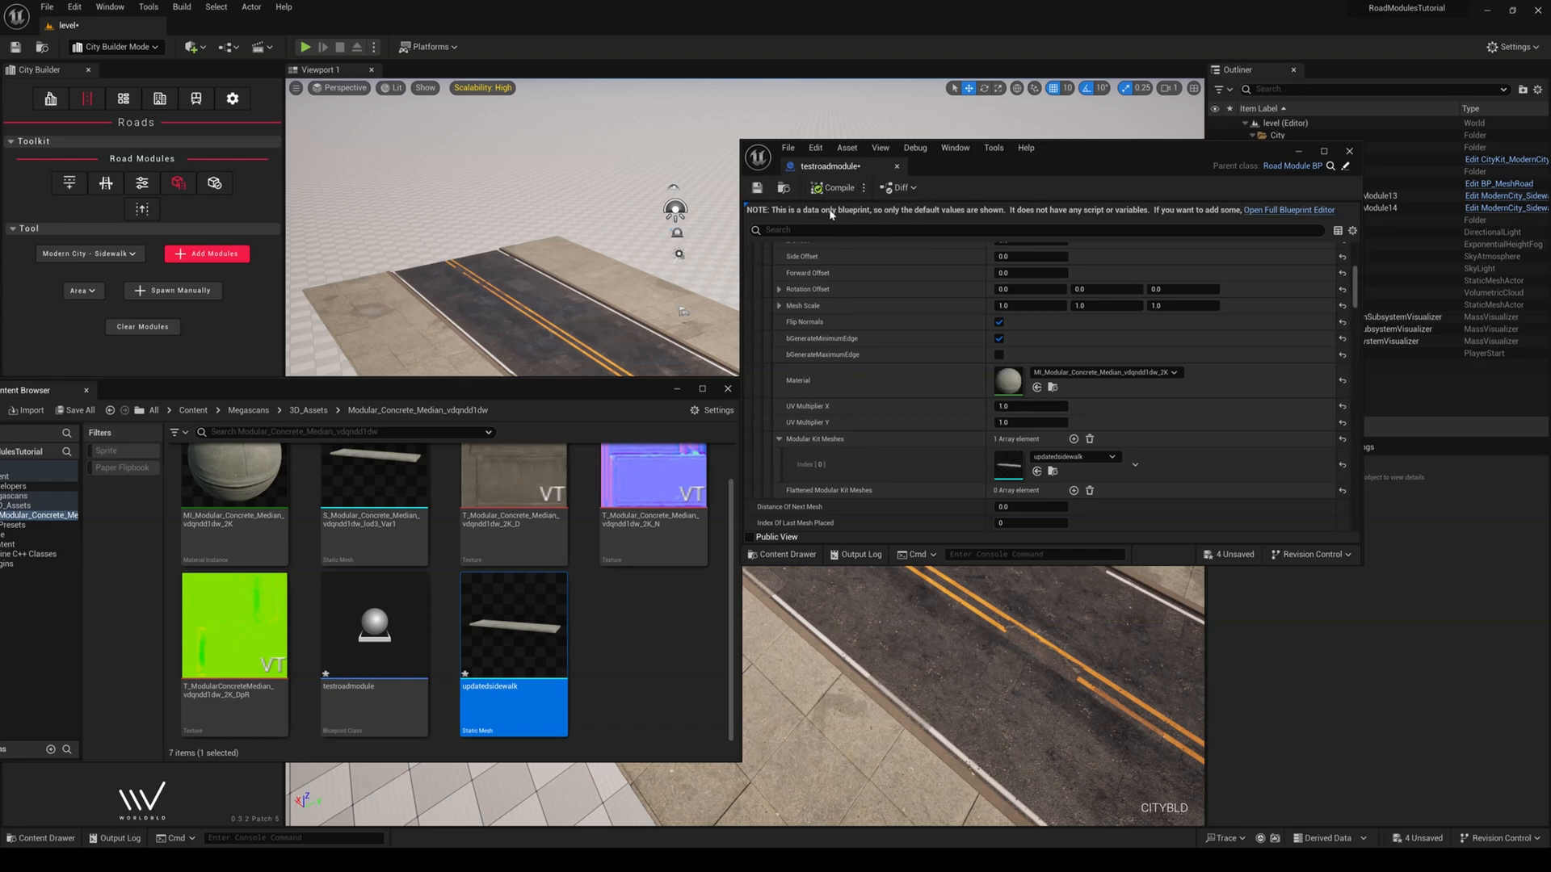
left_click(1348, 151)
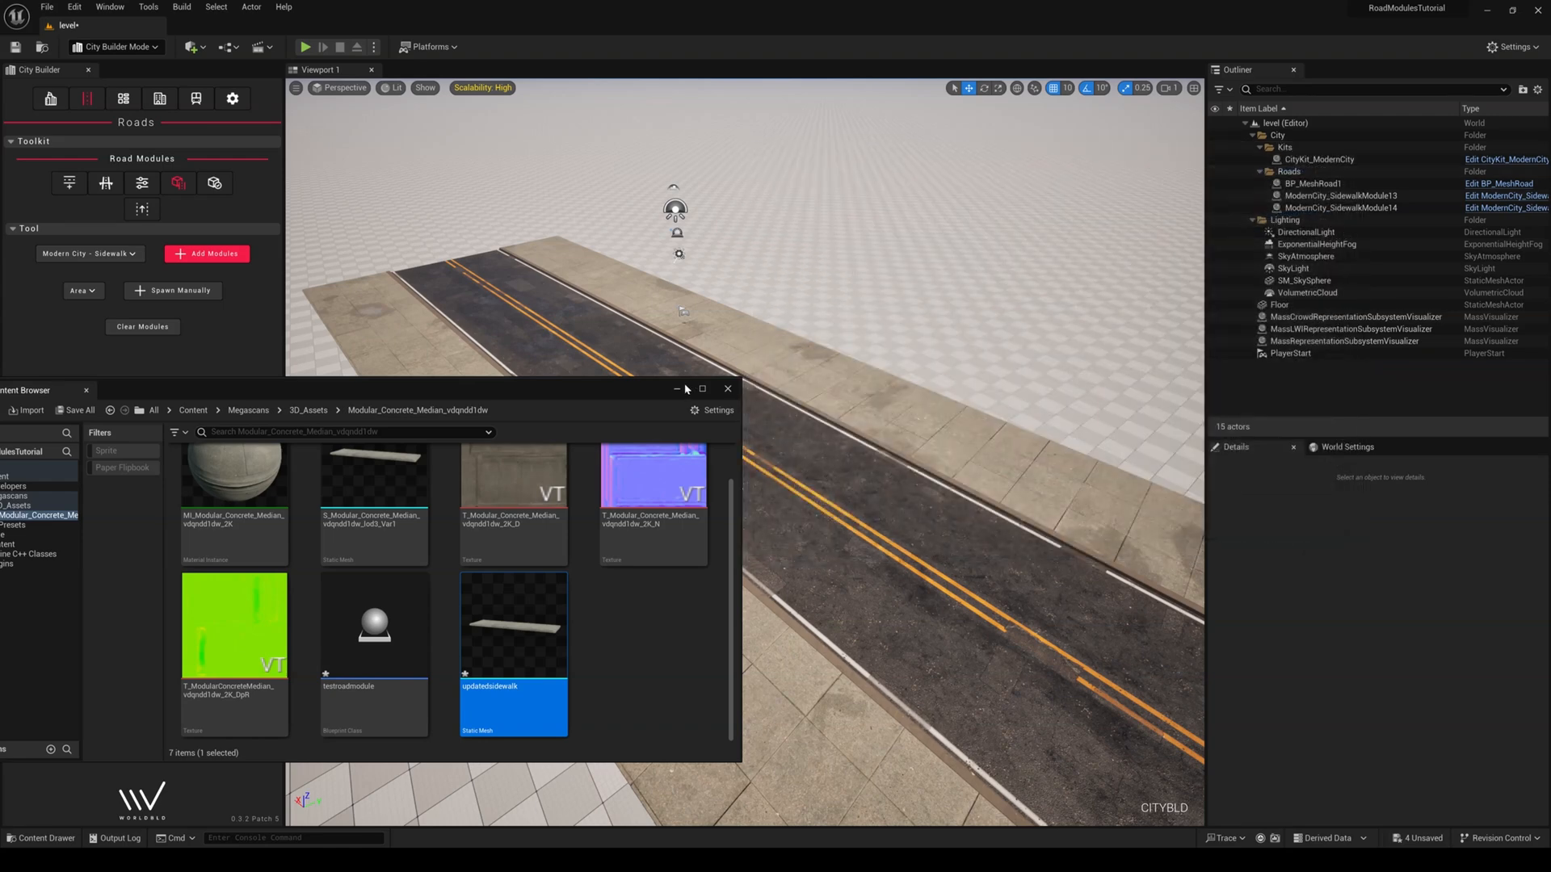
Browse Engine > Plugins to Modern City Kit Content and select the CityKit_ModernCity blueprint
left_click(41, 837)
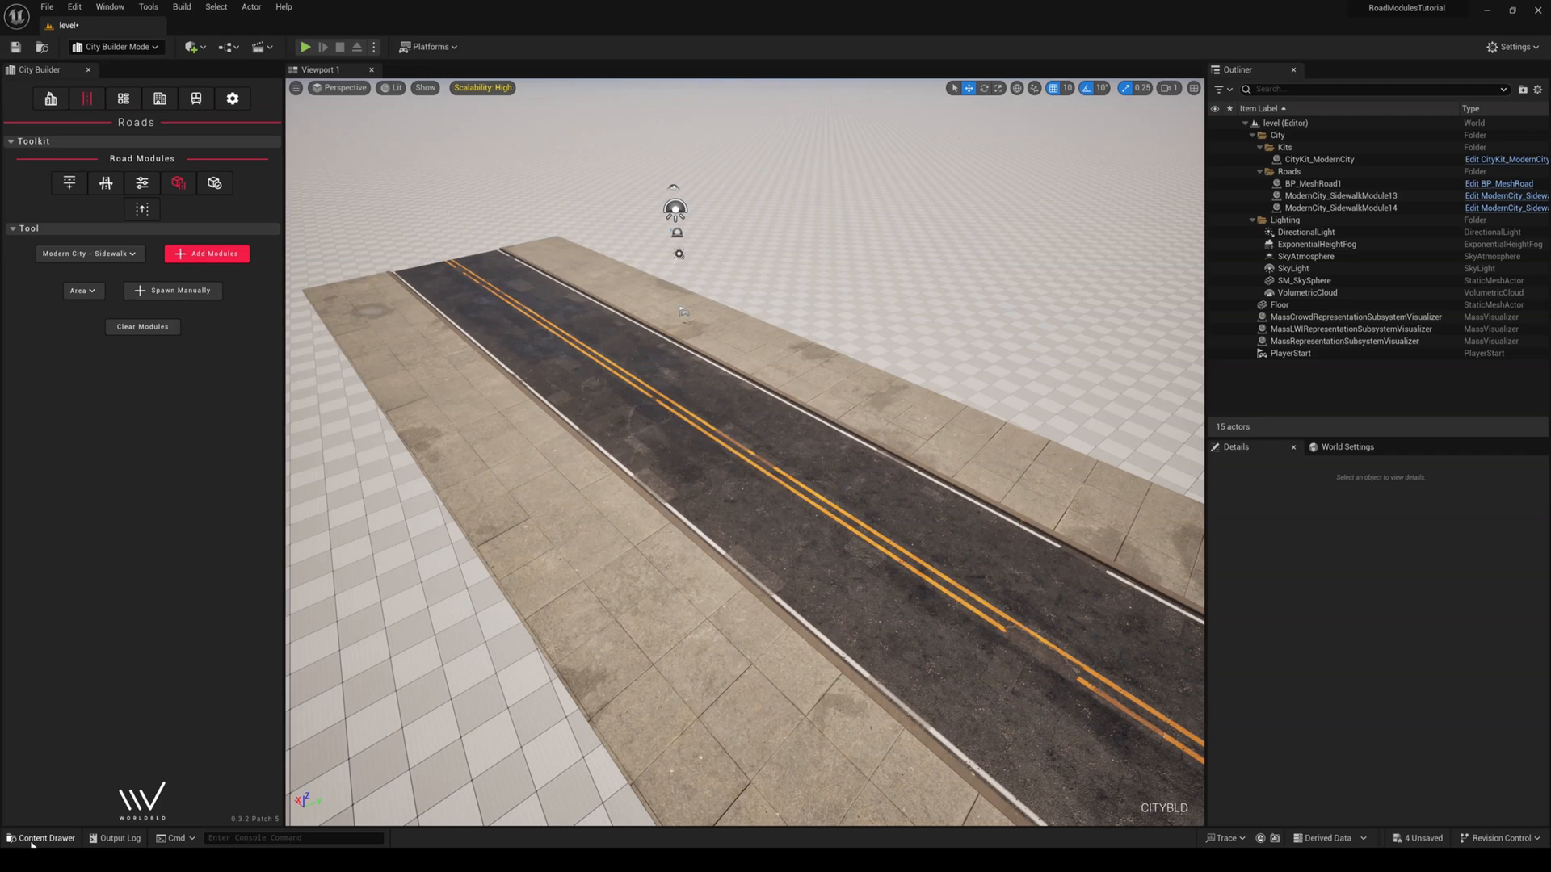
left_click(41, 837)
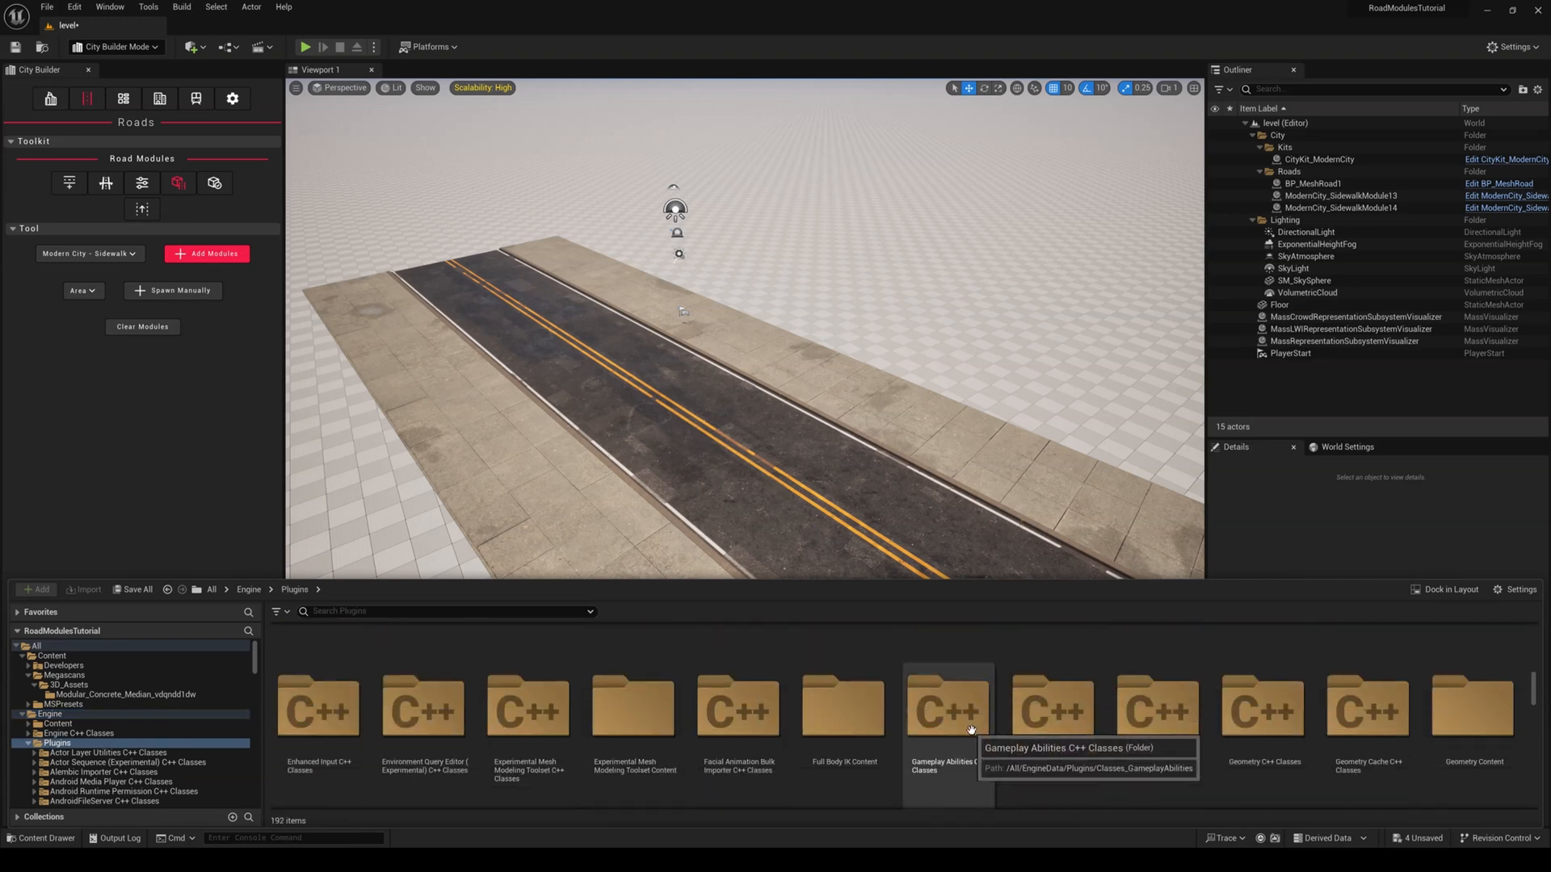
scroll("down", 3)
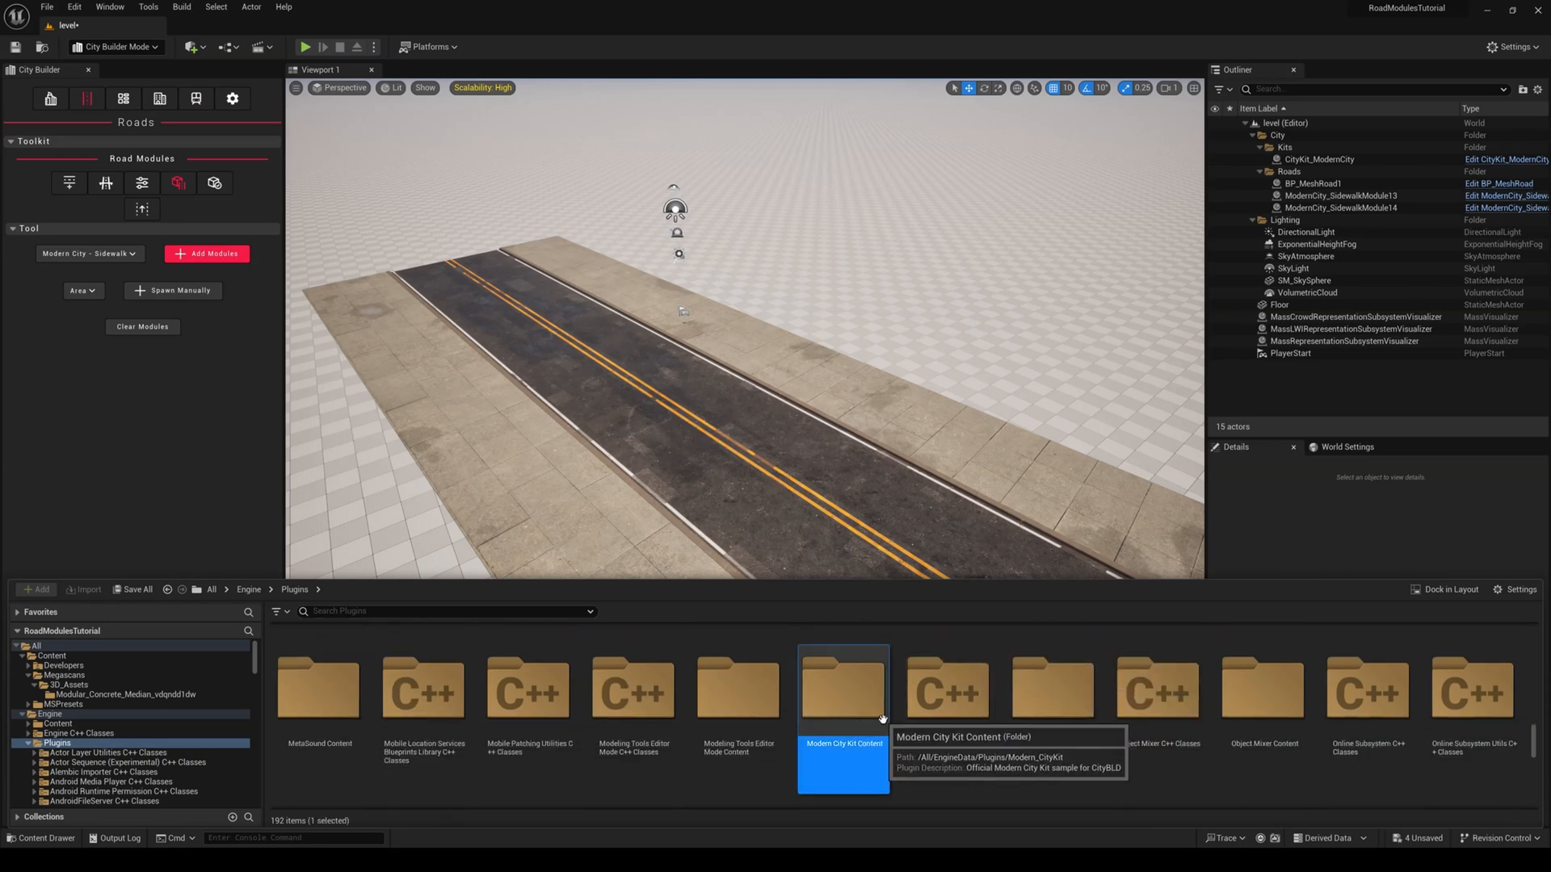
double_click(842, 689)
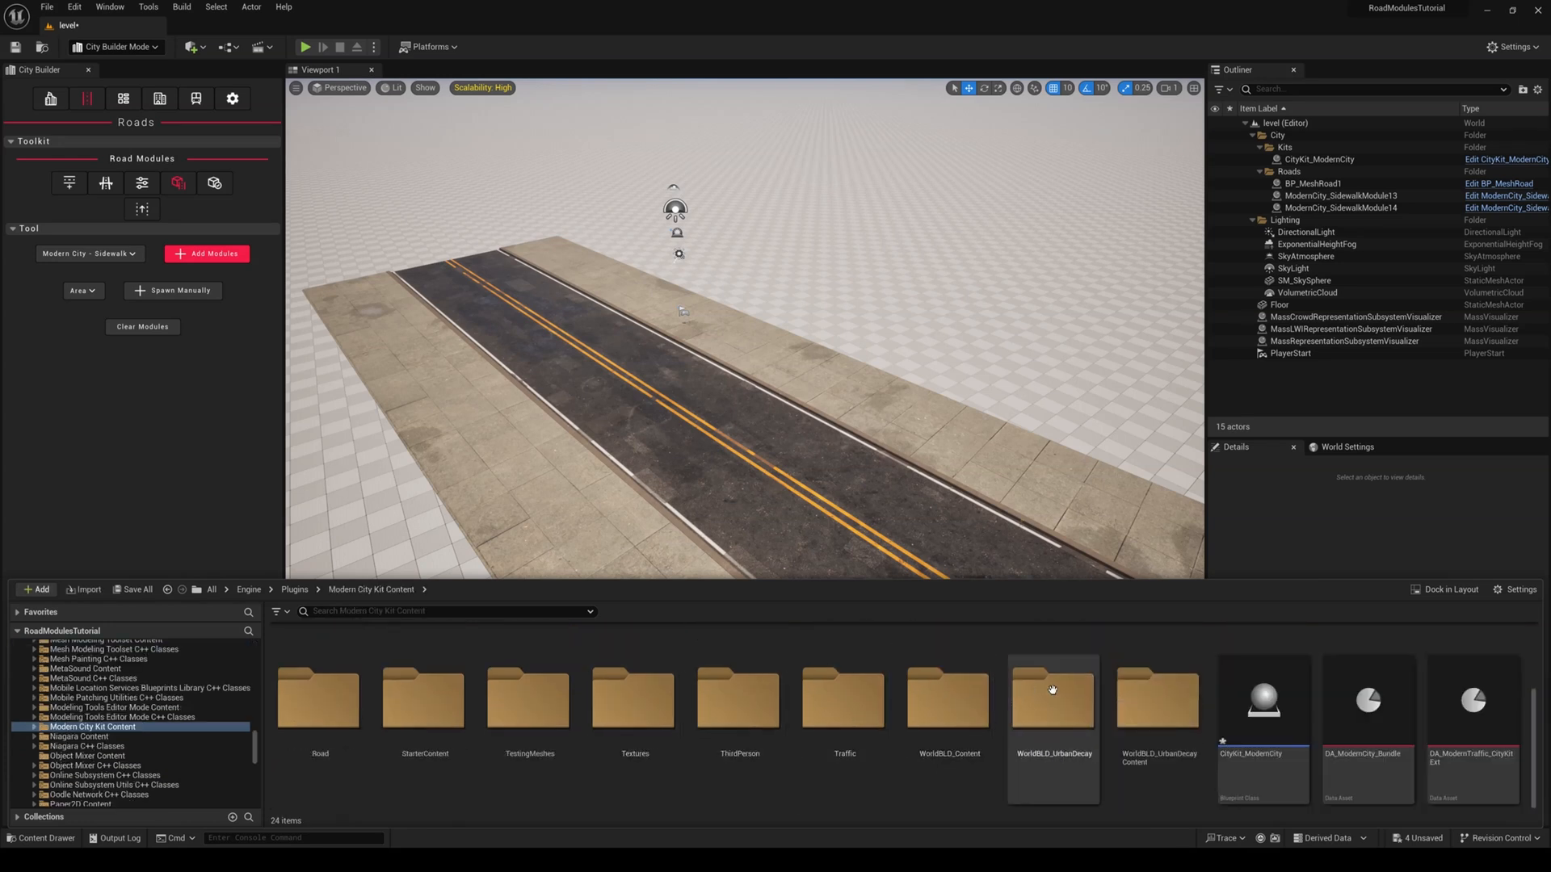
left_click(1263, 701)
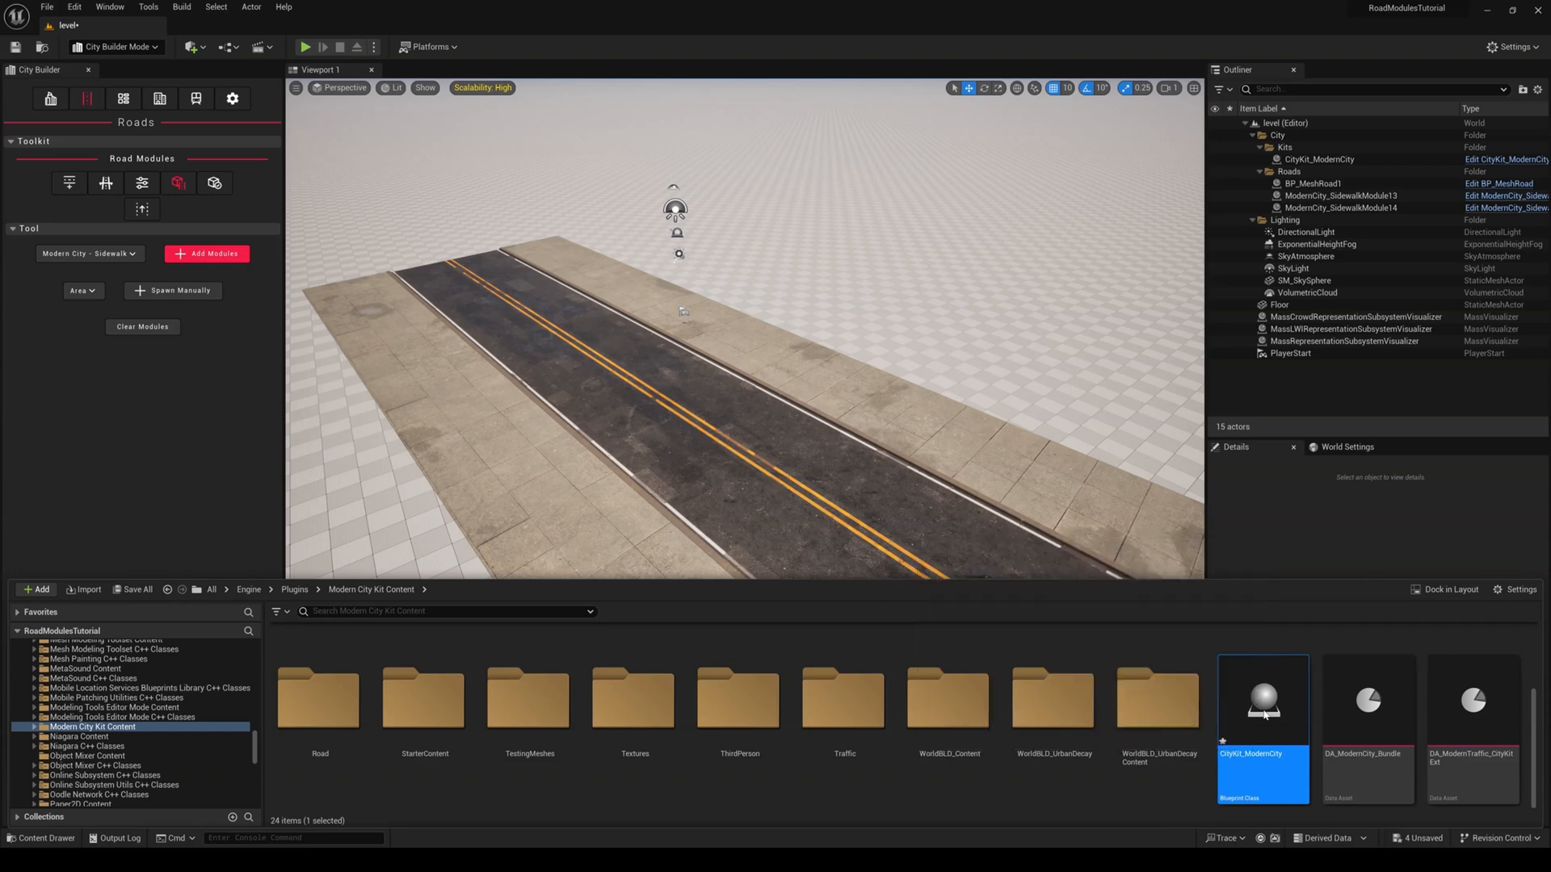
Open CityKit_ModernCity and search its details for 'road module' to add testroadmodule
double_click(1263, 699)
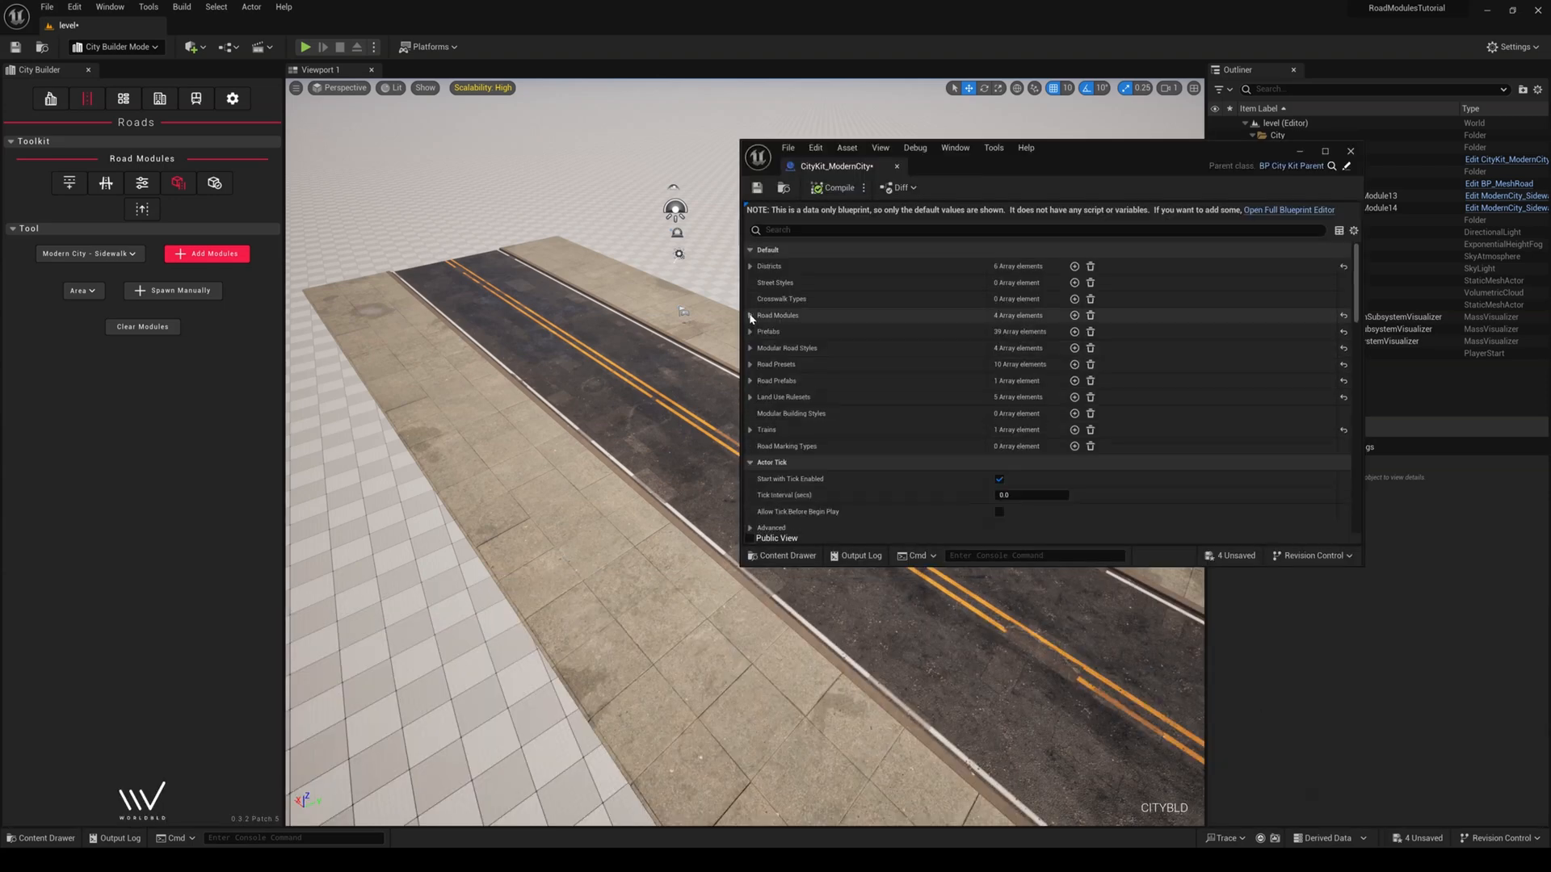
left_click(750, 316)
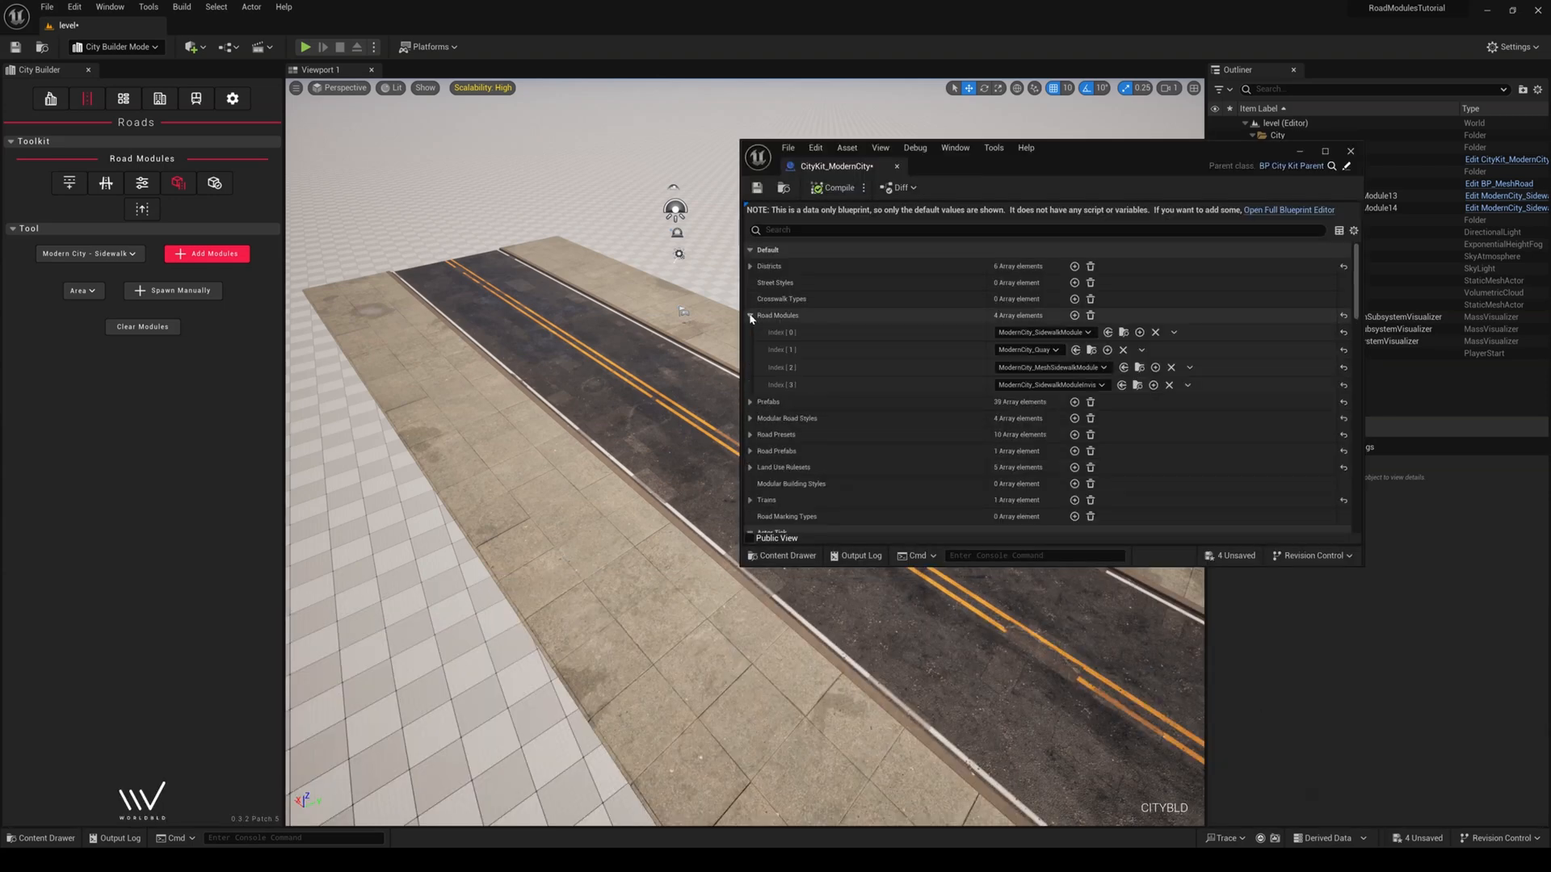
type("road module")
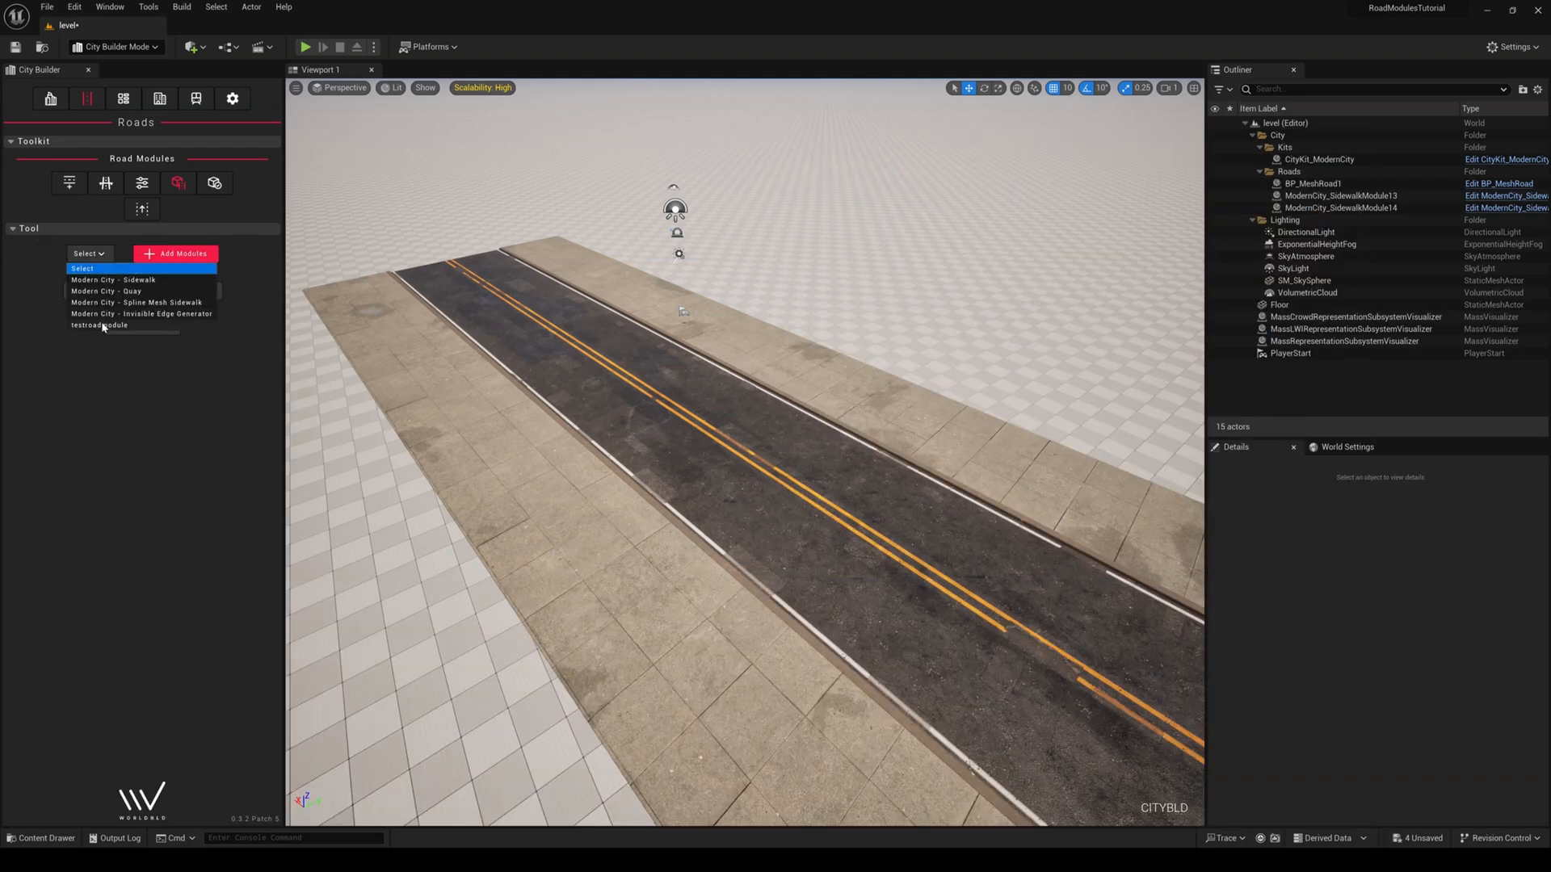
Pick testroadmodule from the City Builder Roads module dropdown
left_click(100, 325)
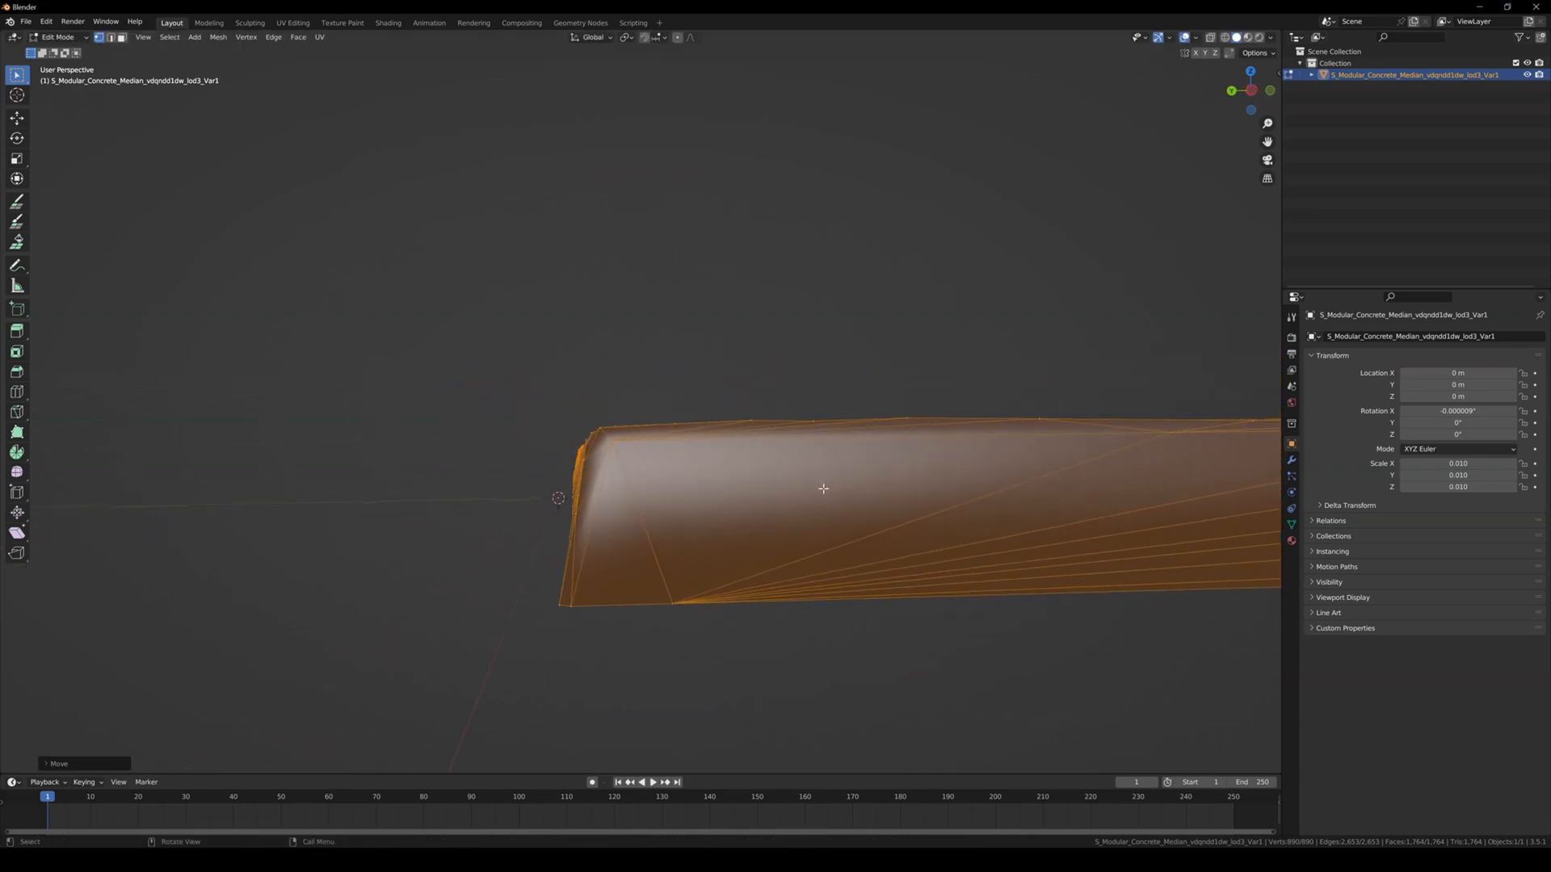
Export the edited median from Blender as FBX and import it into Unreal as FixedSidewalk
key("Tab")
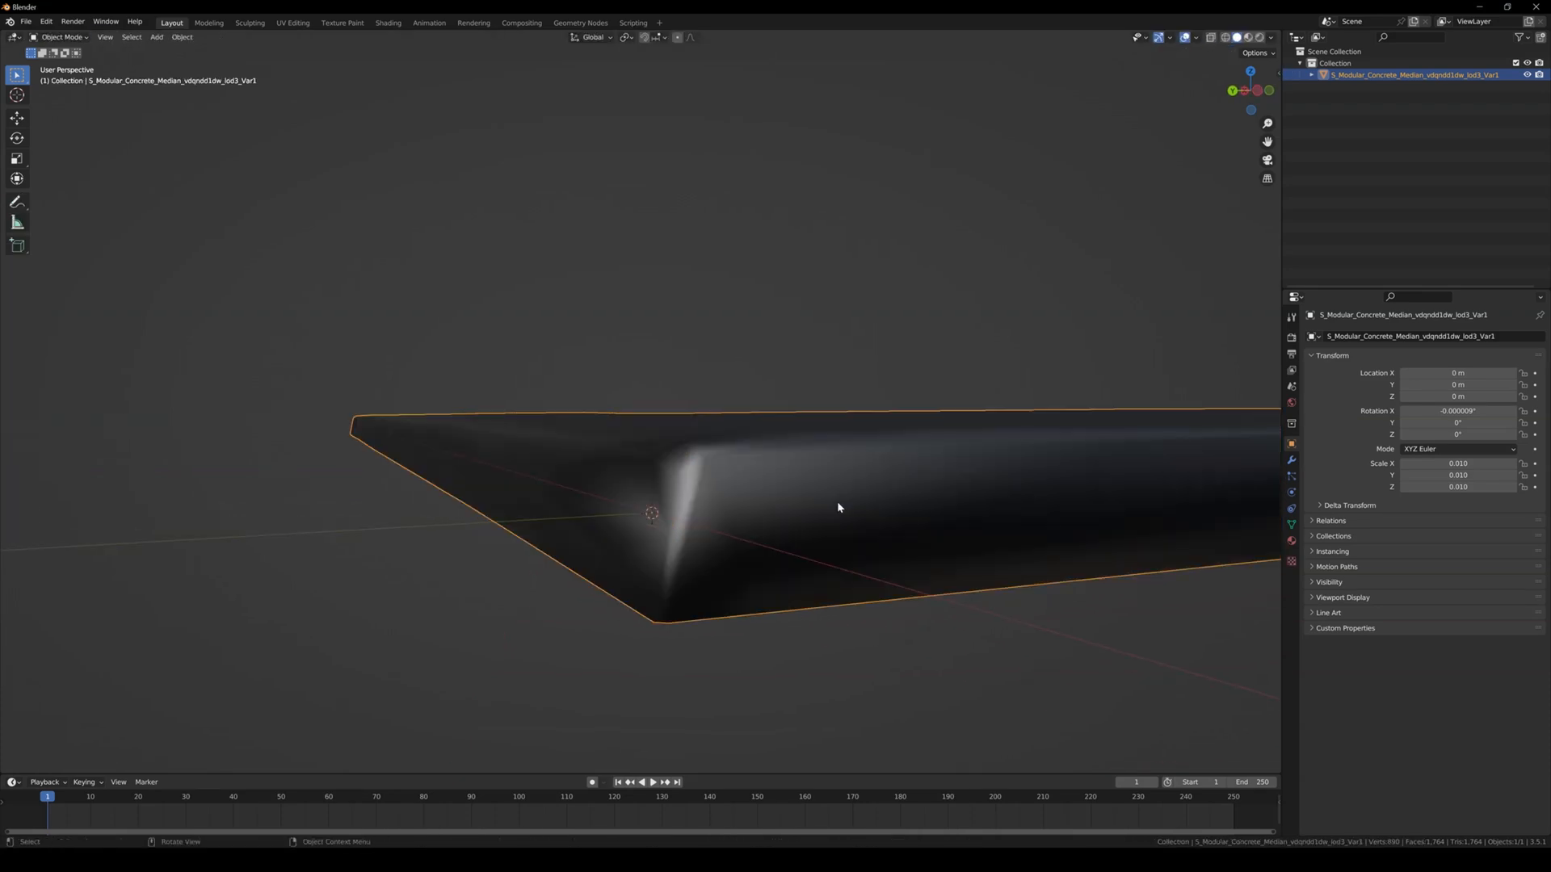
left_click(25, 22)
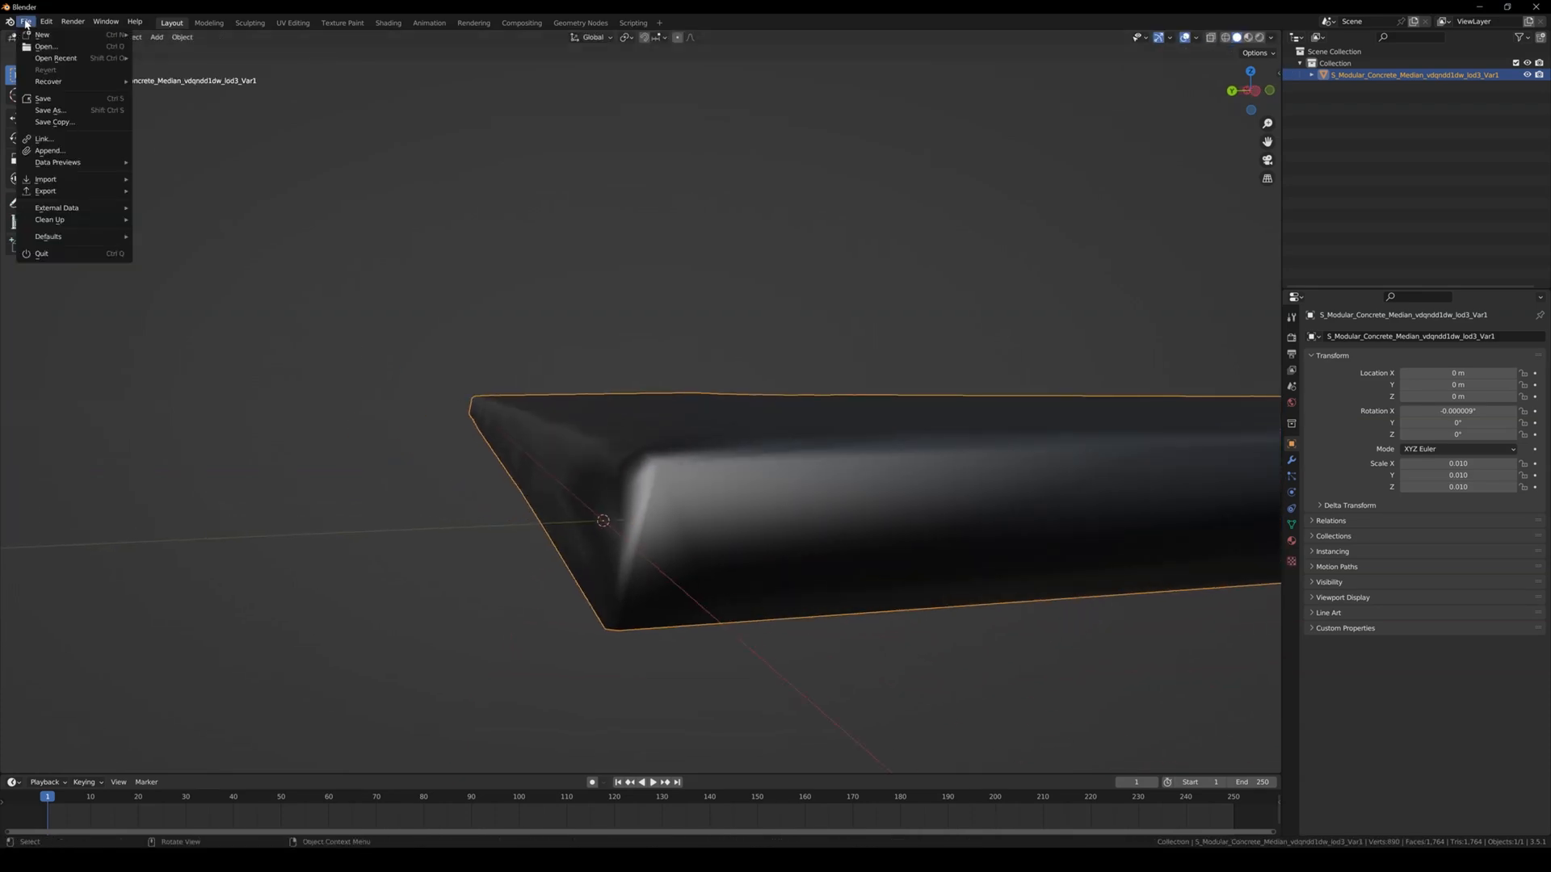
left_click(45, 191)
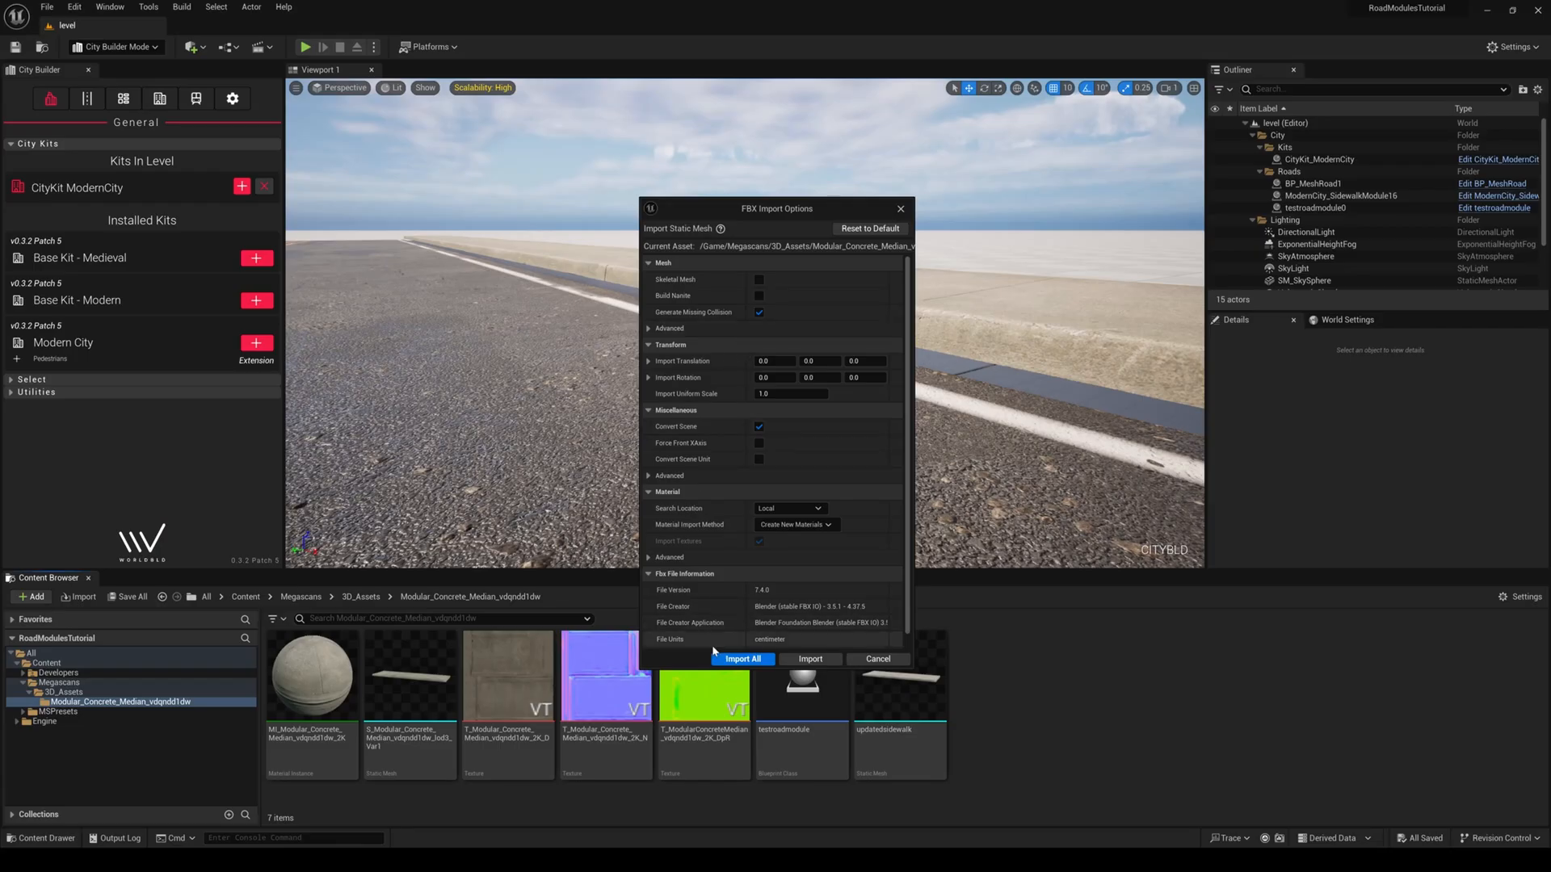
left_click(742, 659)
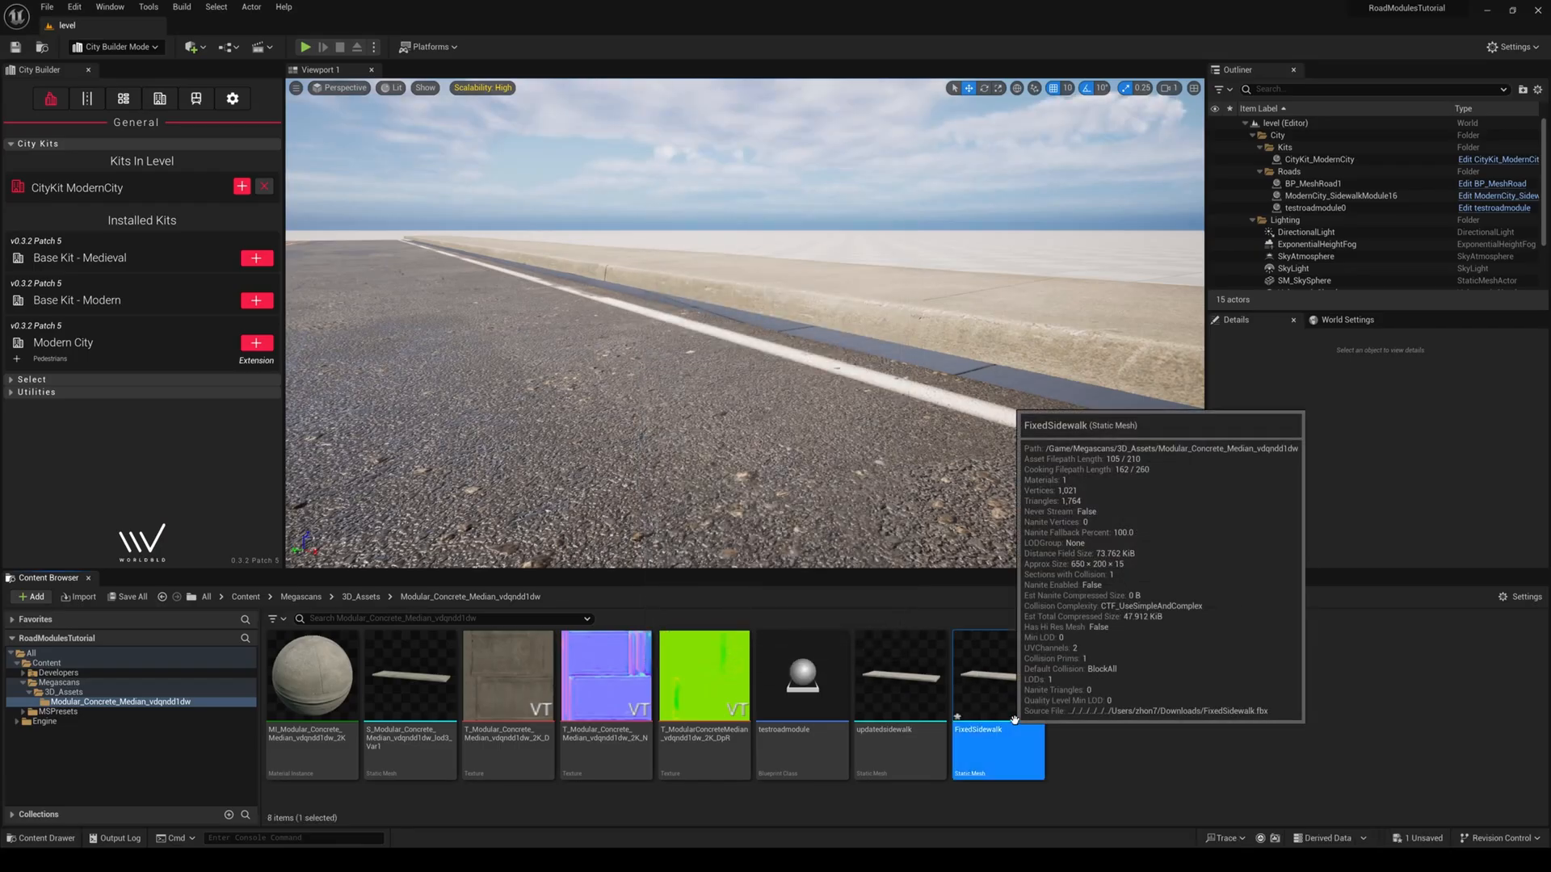